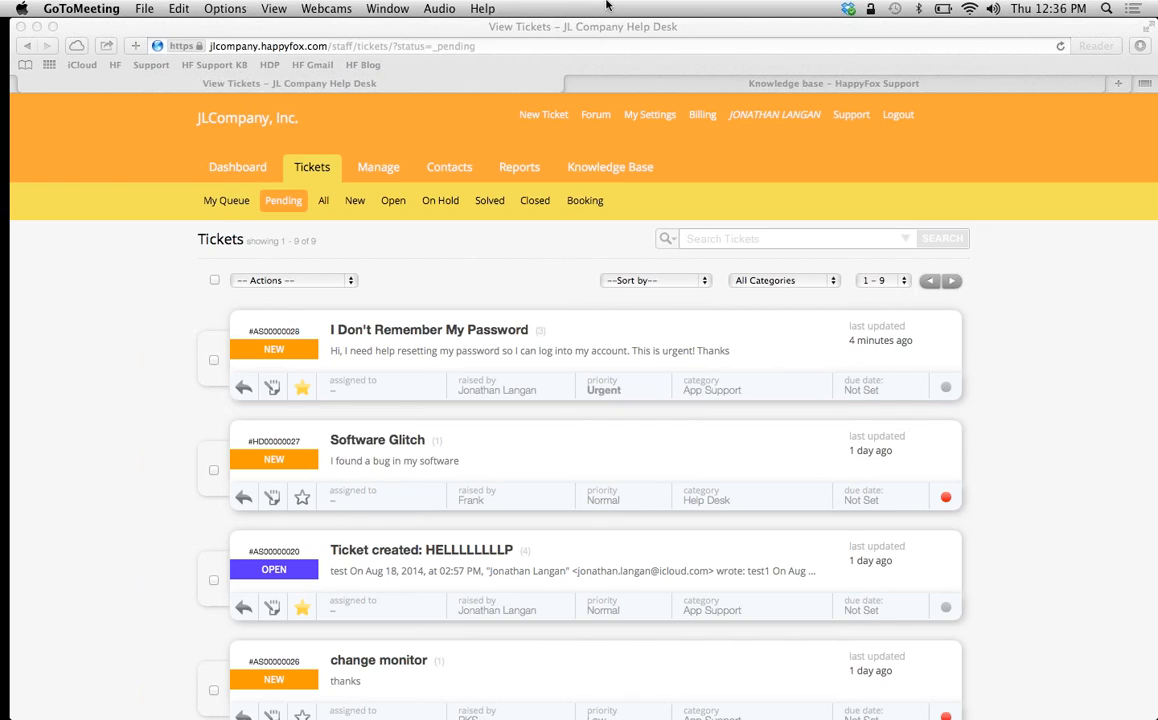
mouse_move(390, 281)
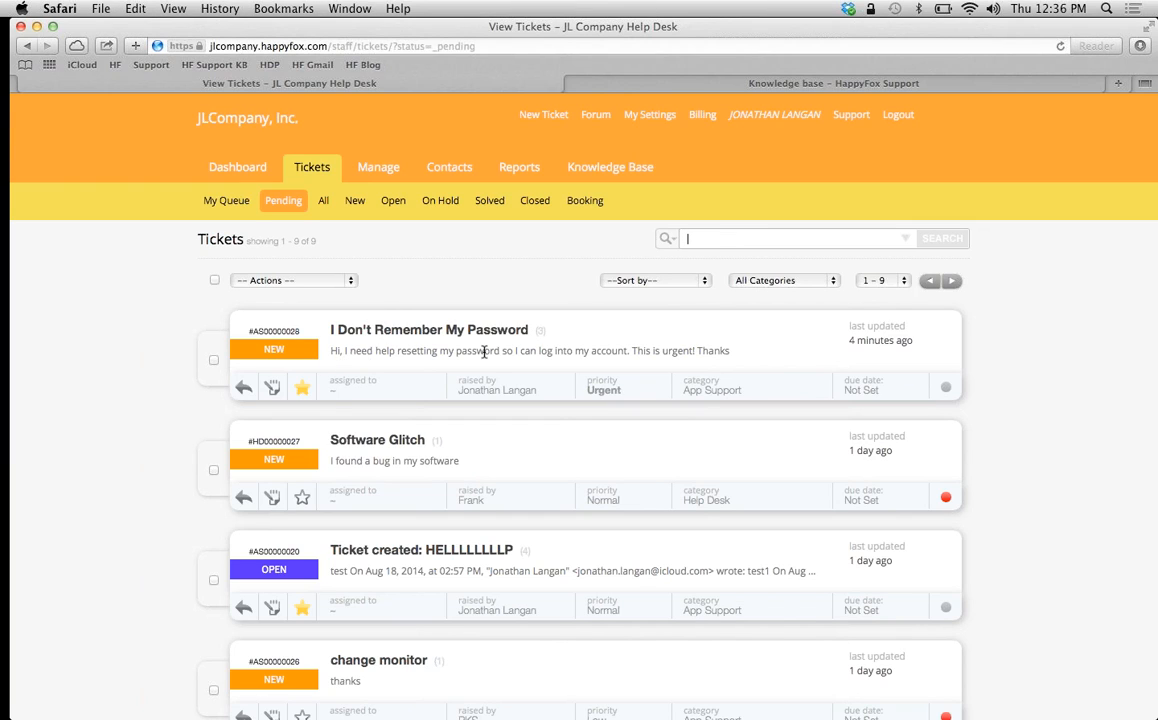
mouse_move(453, 302)
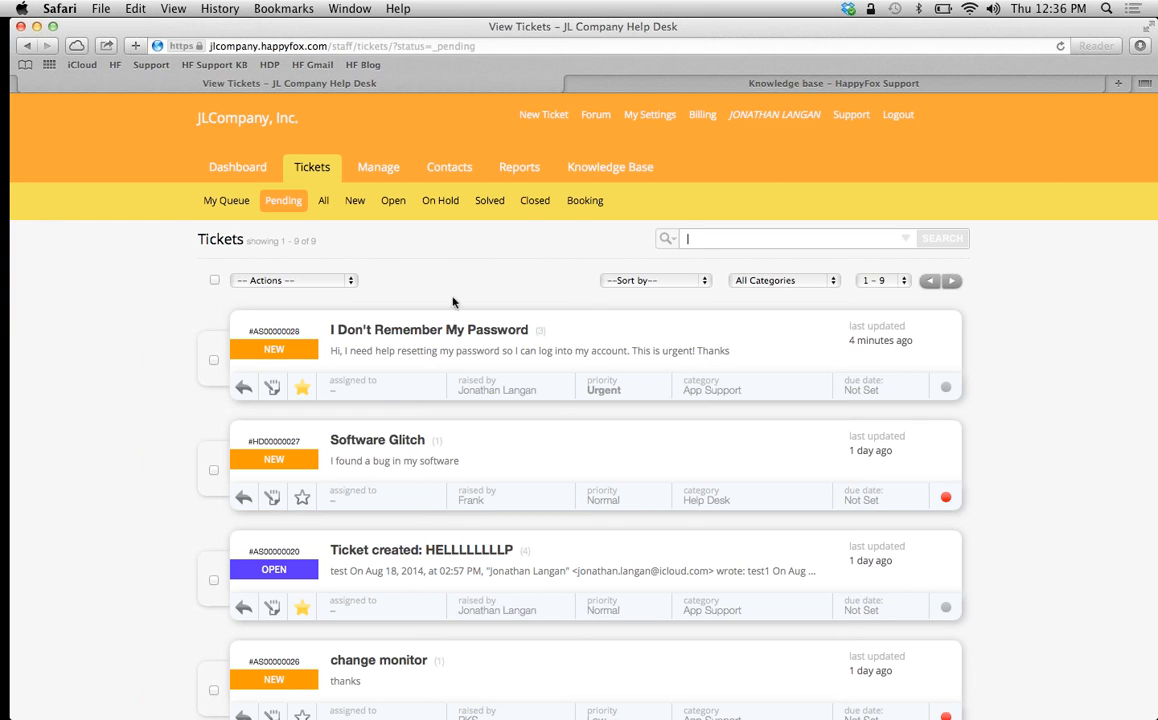
Open the 'I Don't Remember My Password' ticket from Pending and scroll to its messages.
click(429, 329)
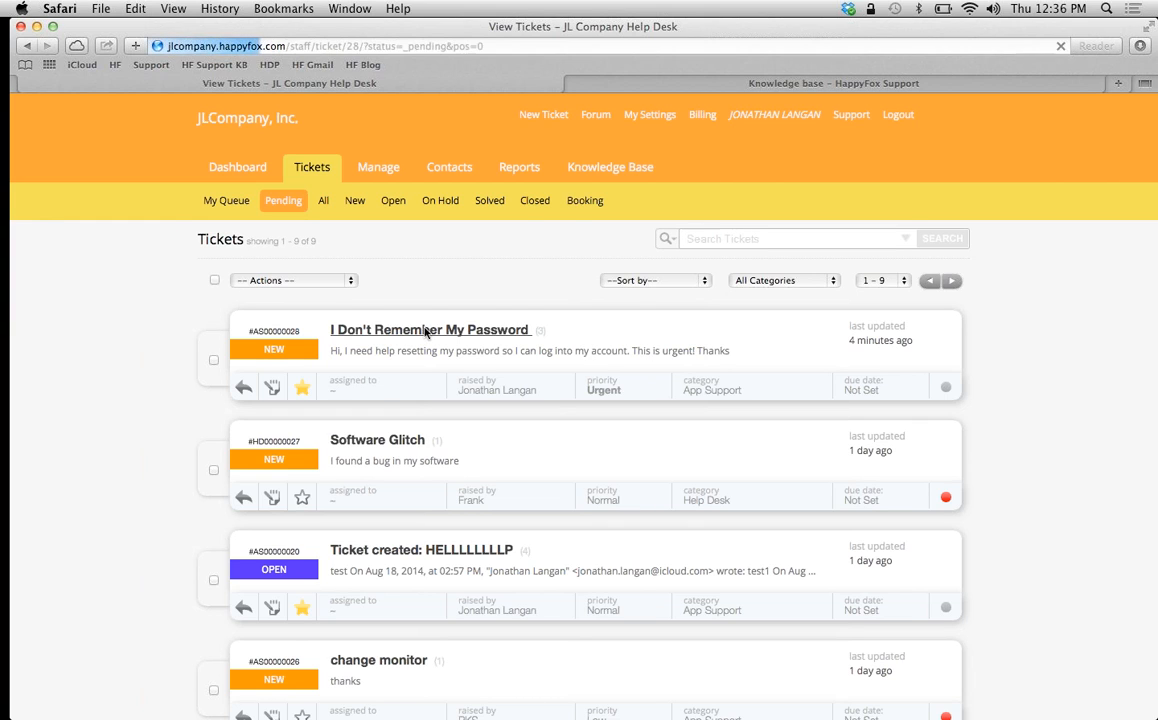
click(430, 329)
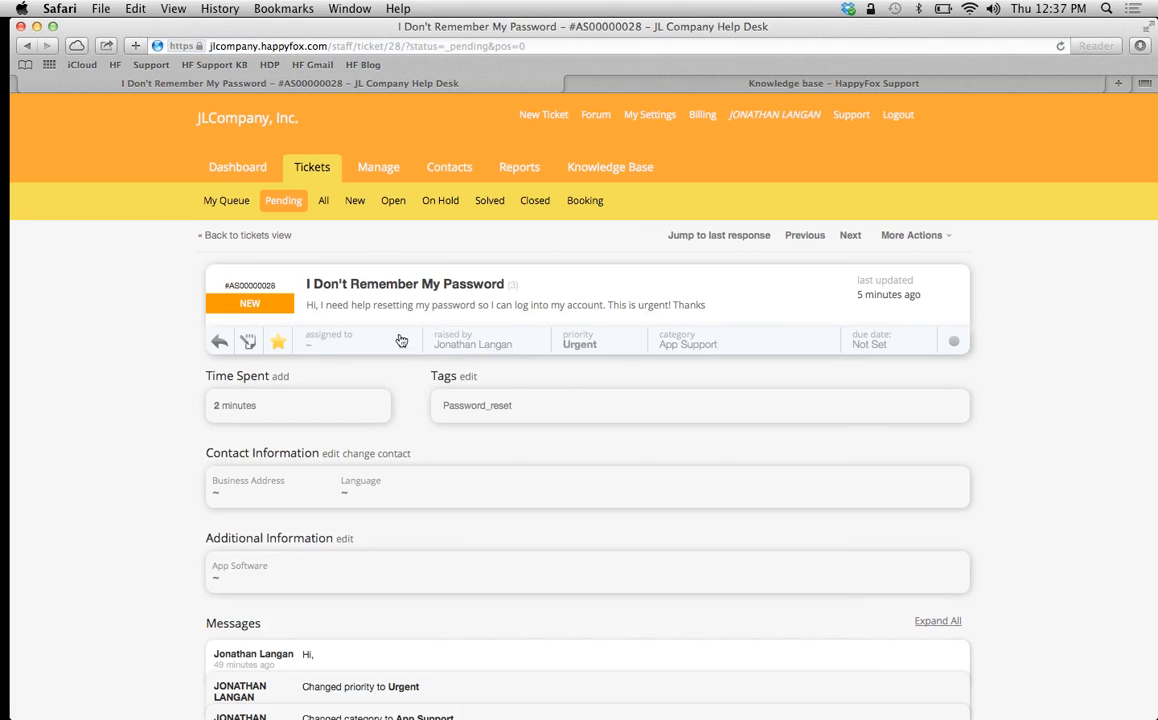
mouse_move(411, 274)
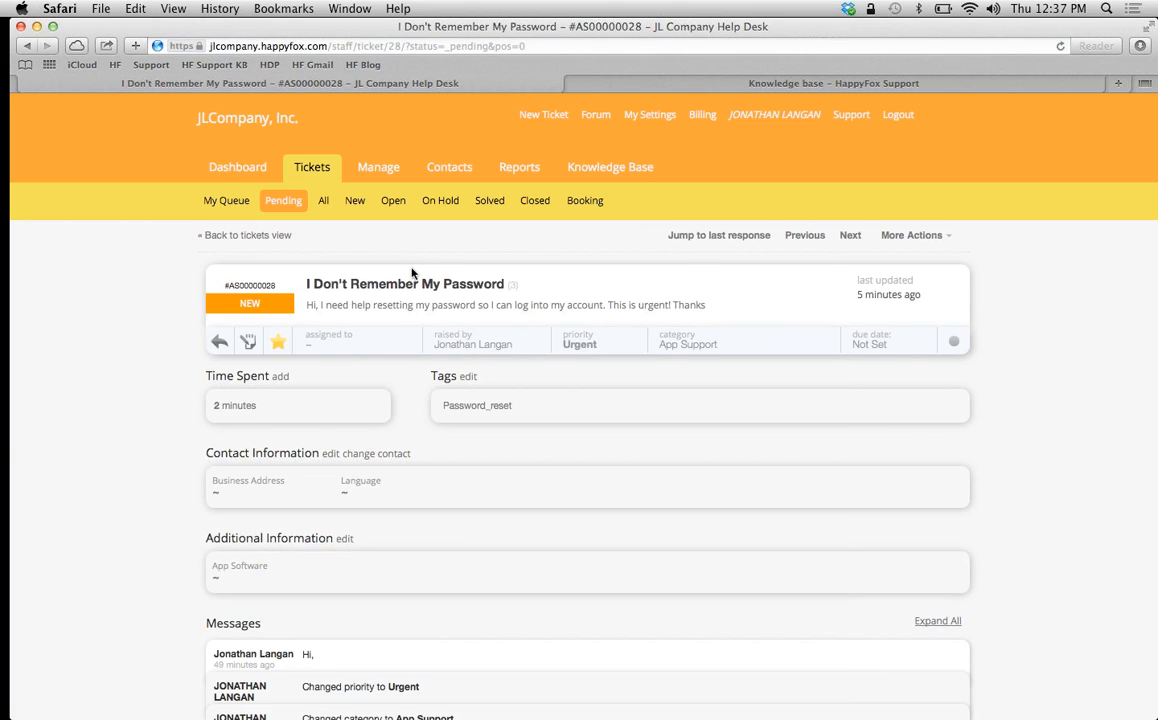
mouse_move(147, 442)
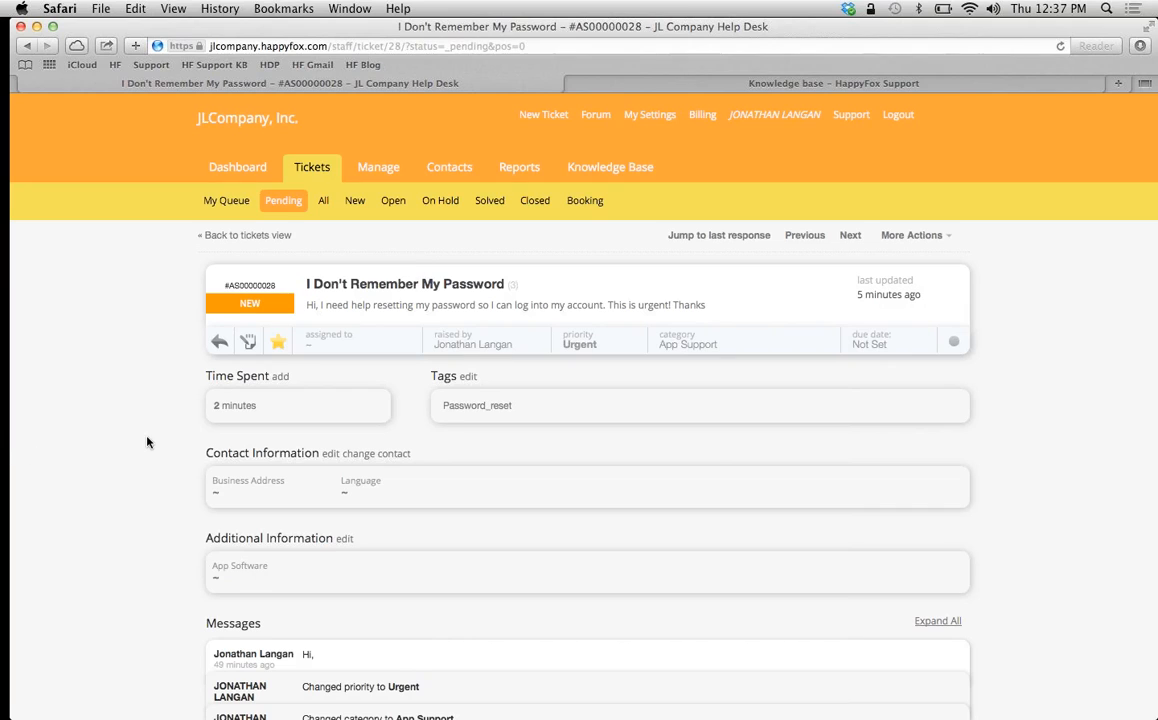
scroll(down, 3)
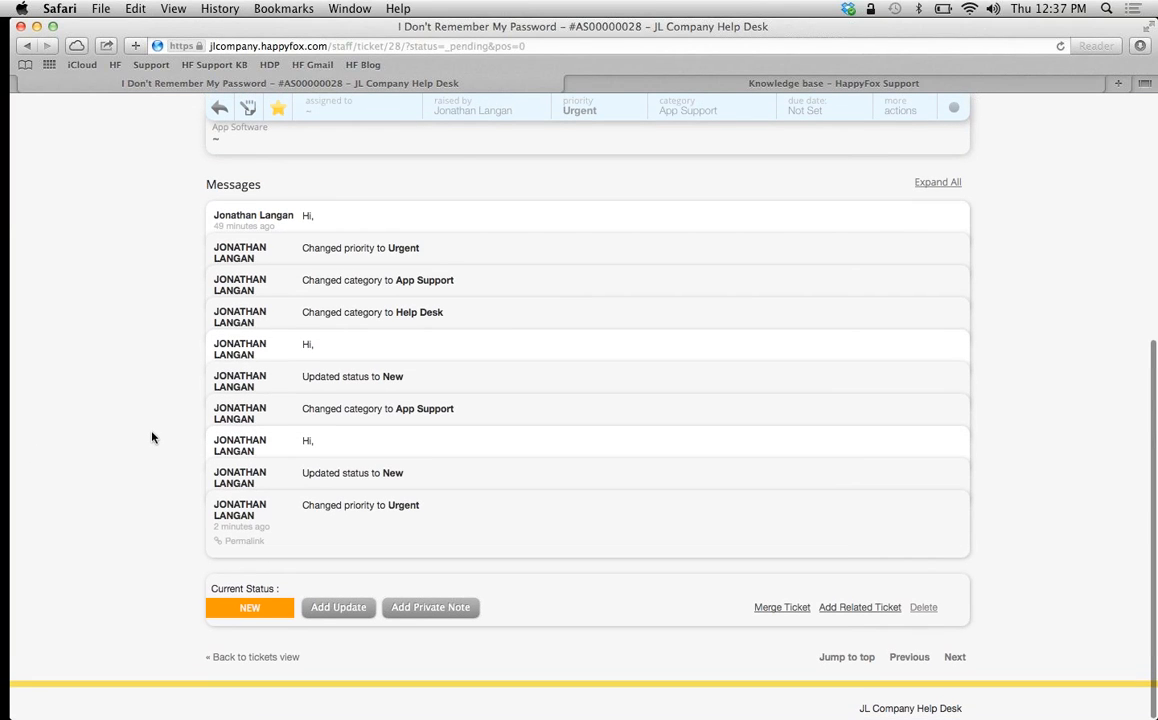
Start an update and apply the Password Reset canned action to prefill the reply and properties.
click(338, 607)
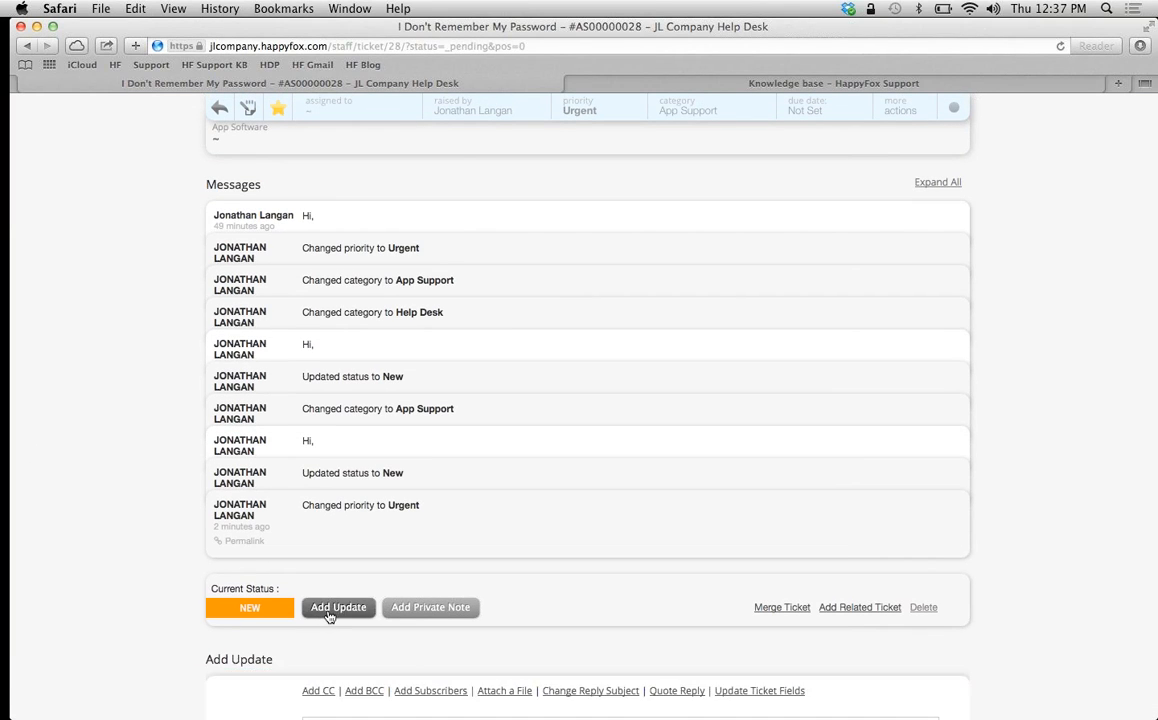
click(338, 607)
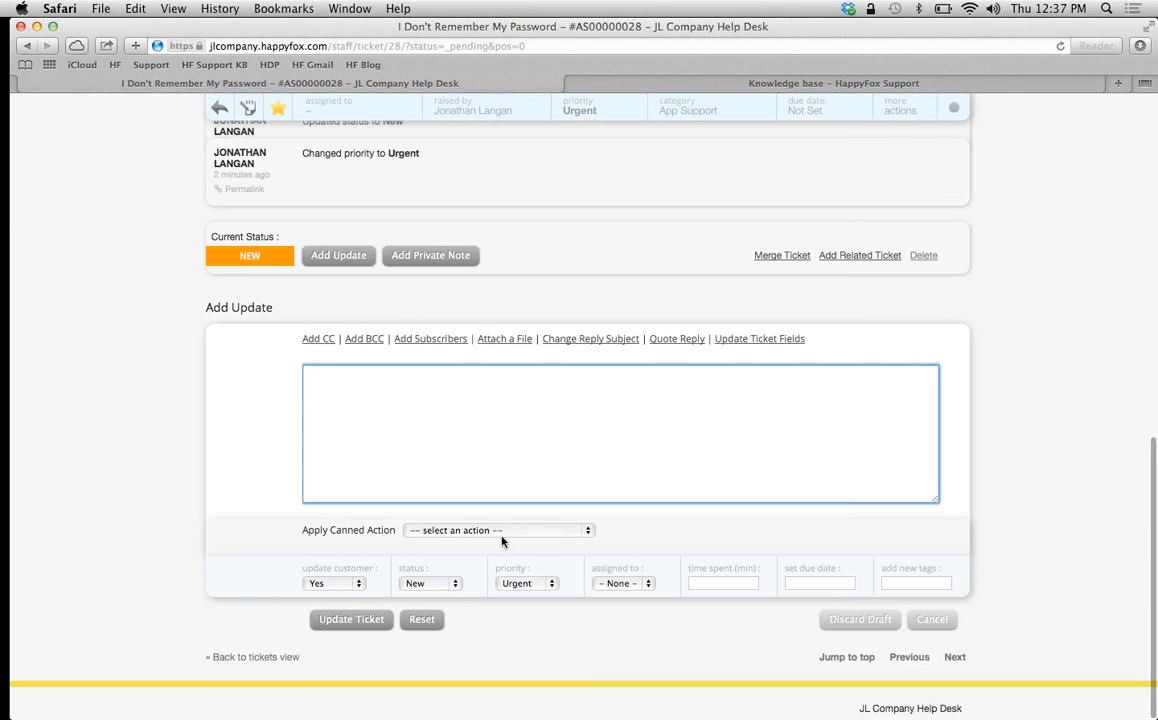
click(495, 530)
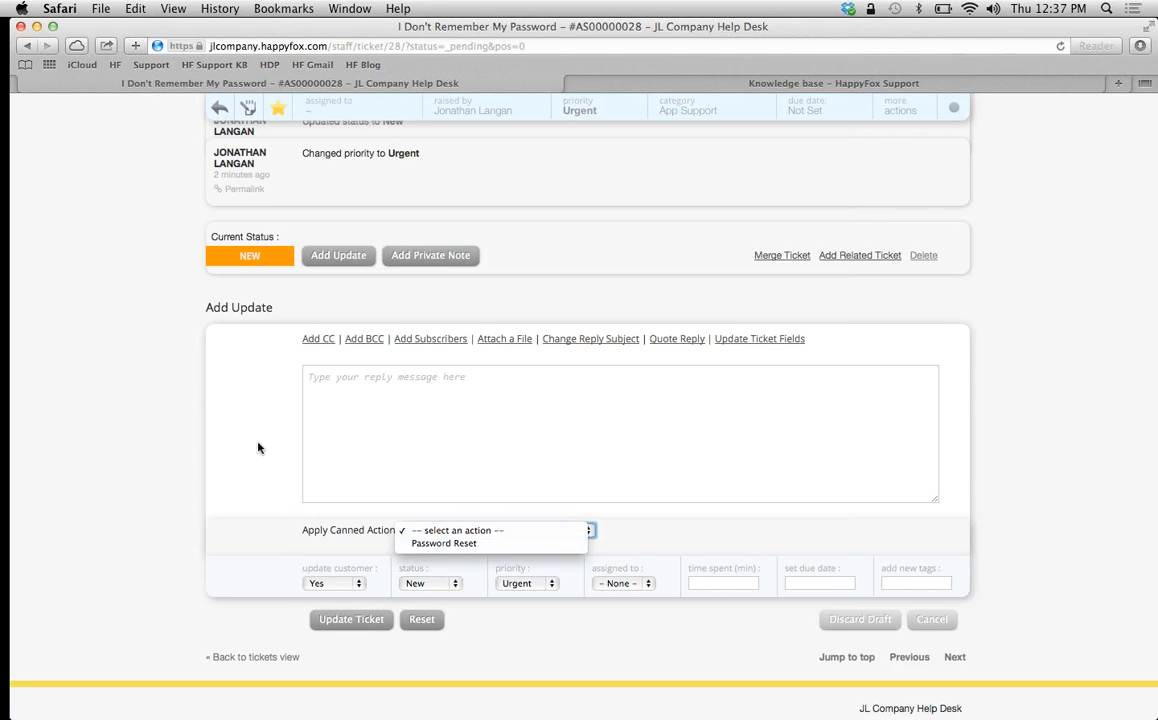
click(497, 530)
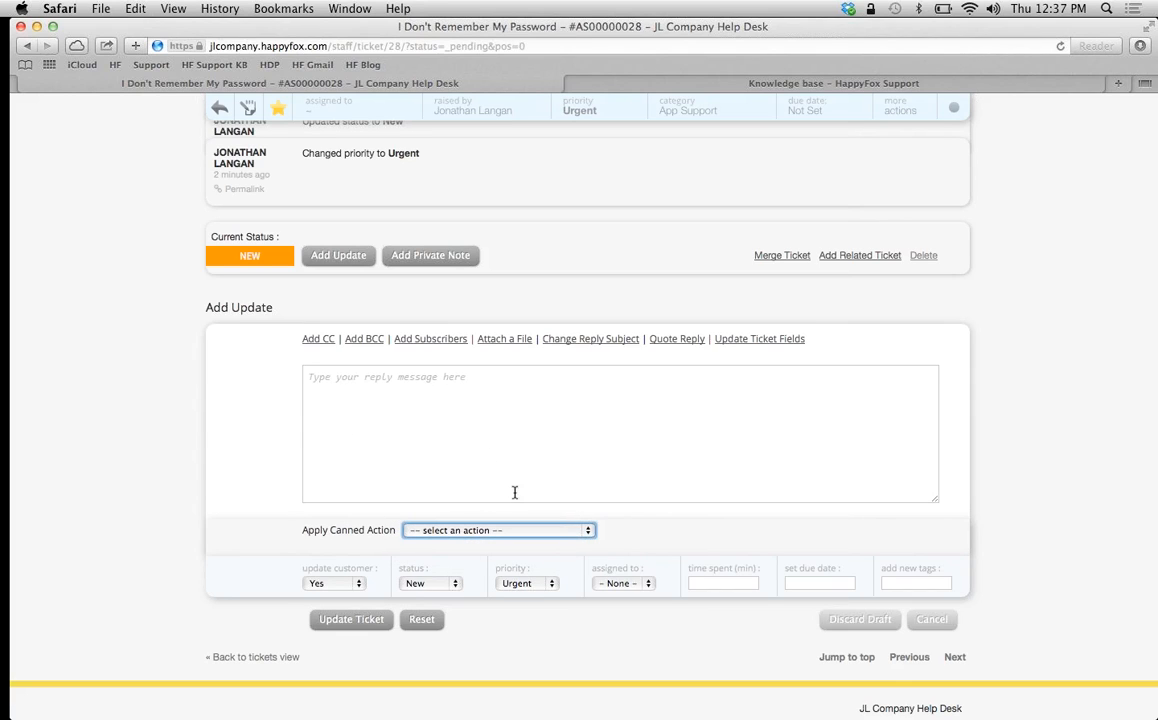
mouse_move(547, 468)
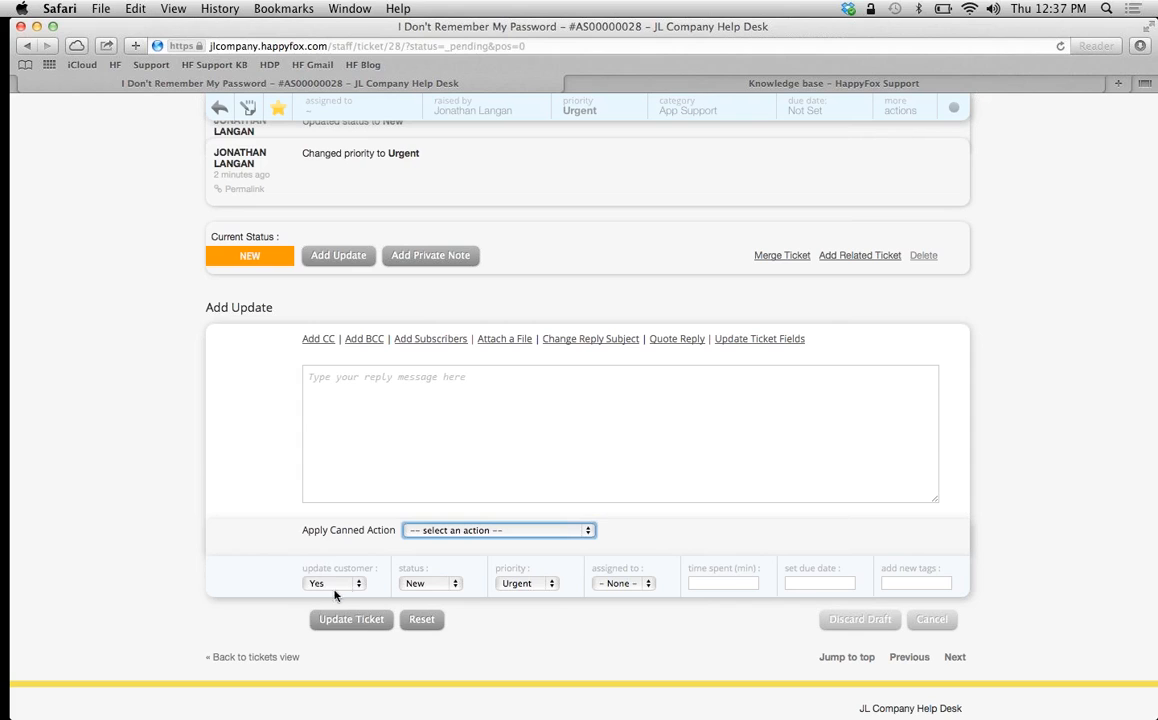
mouse_move(783, 594)
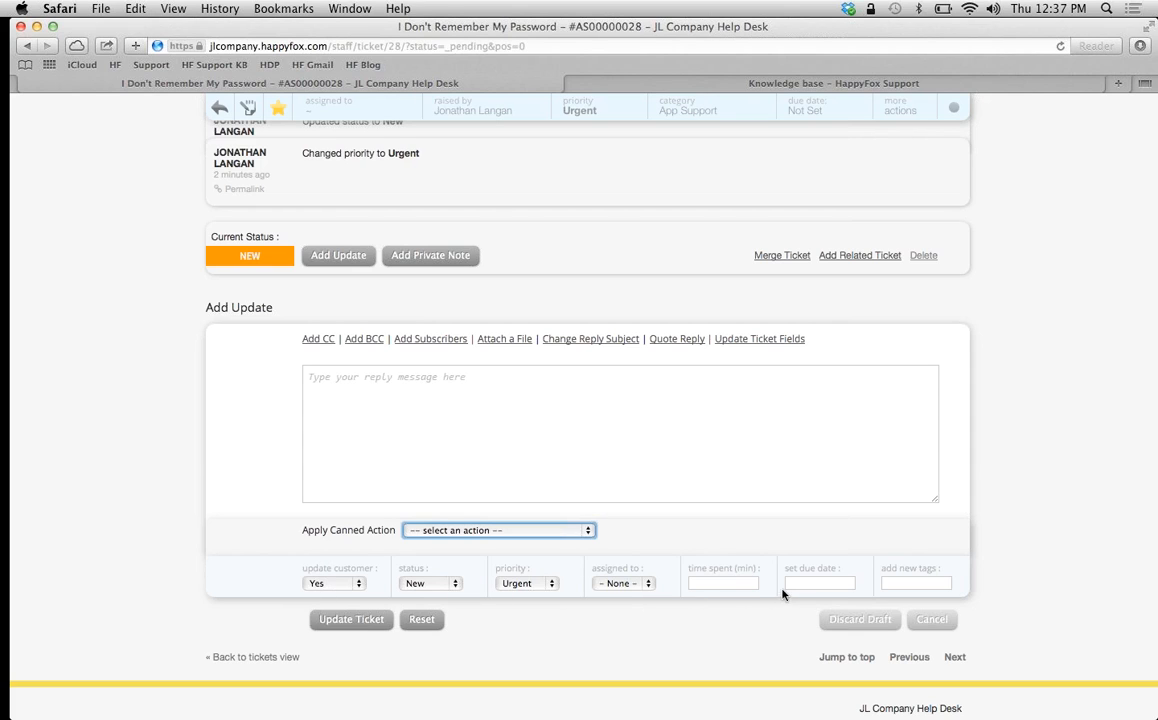
click(496, 530)
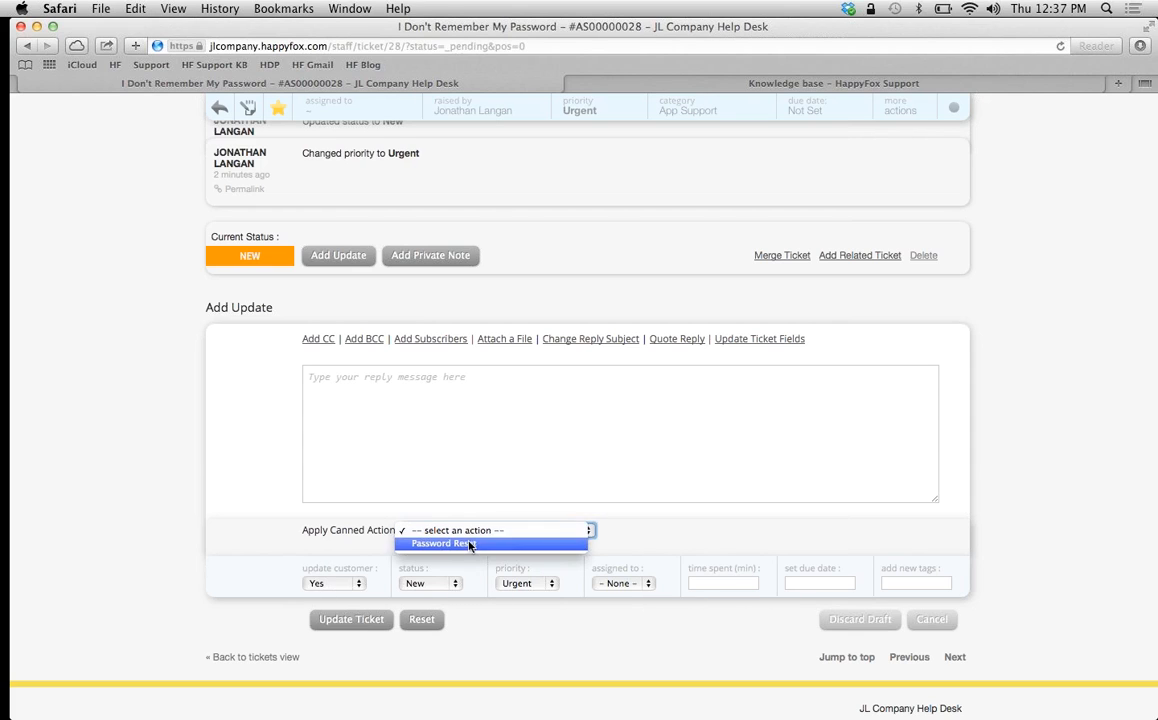
click(442, 543)
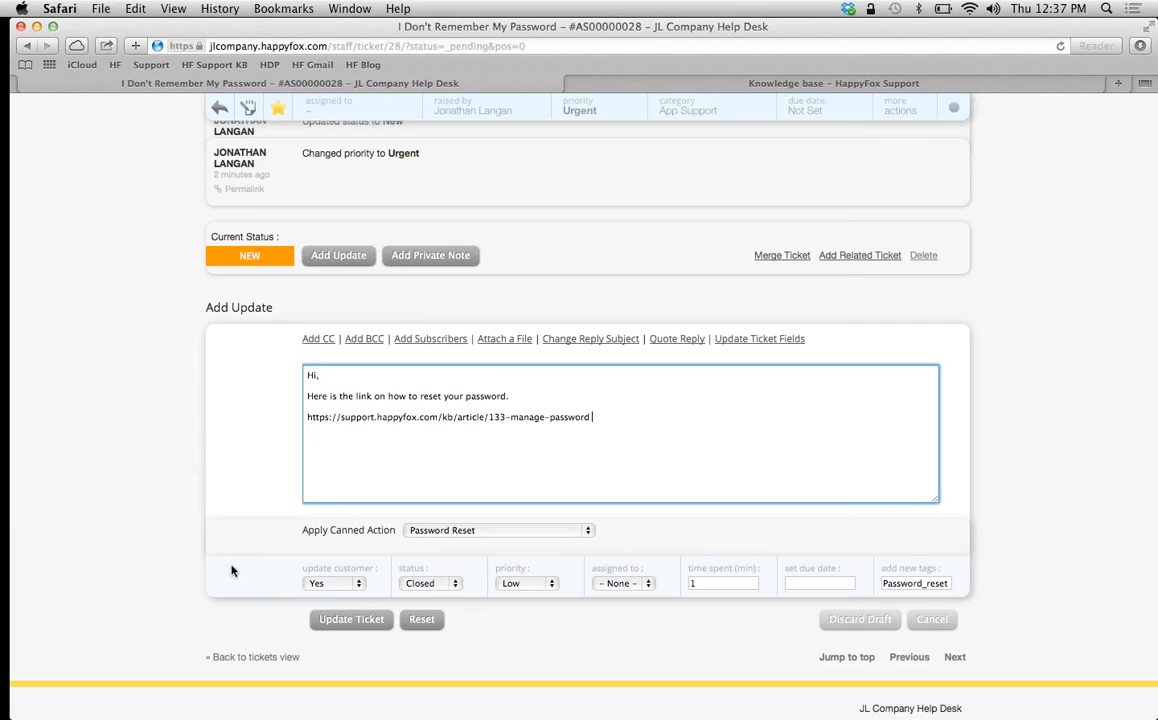
mouse_move(674, 586)
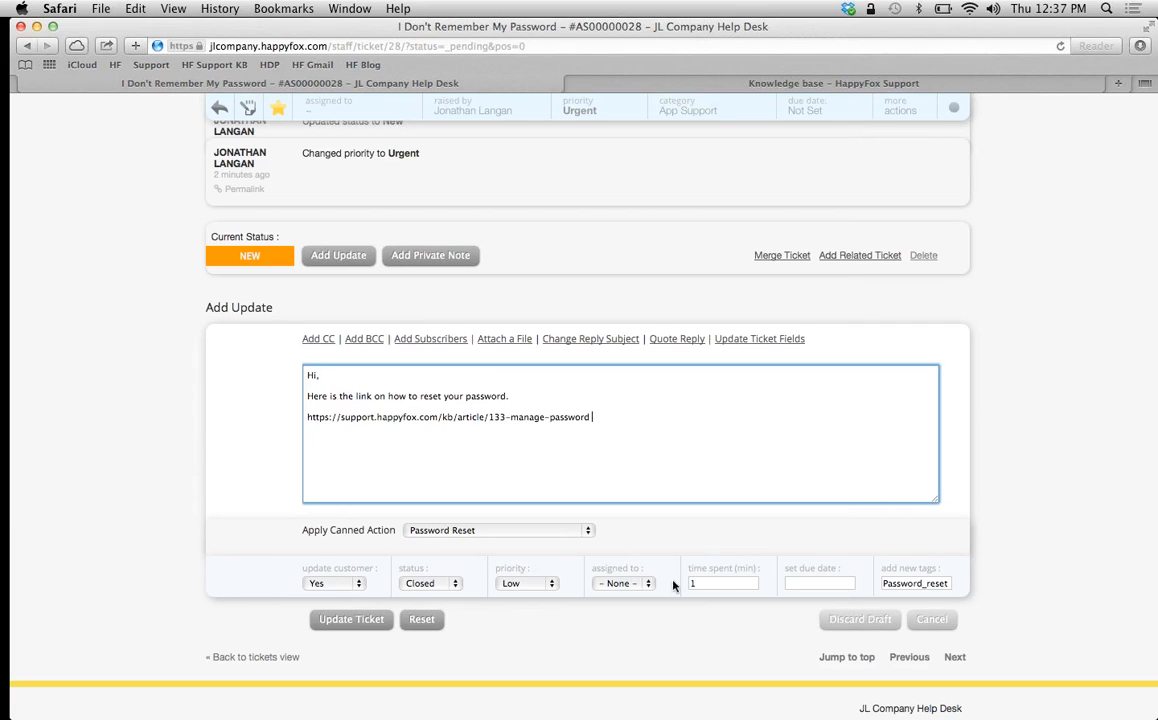
mouse_move(390, 568)
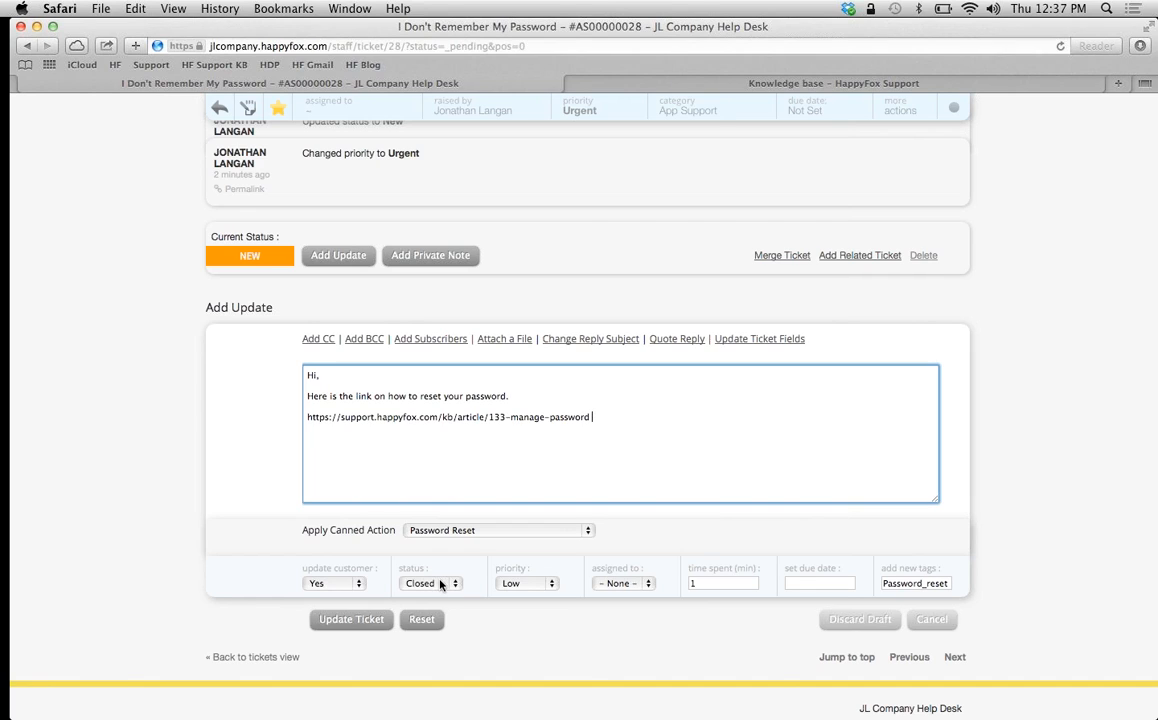
mouse_move(155, 444)
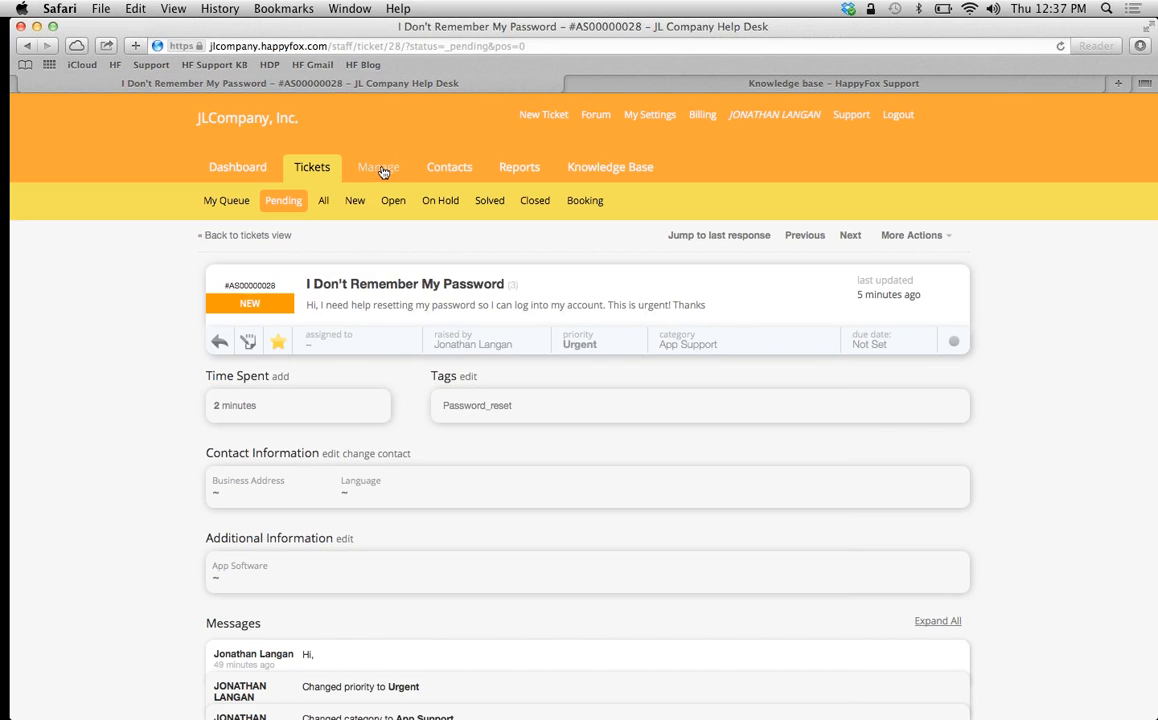
Delete the Password Reset canned action under Manage > Canned Actions, confirming the deletion.
click(378, 167)
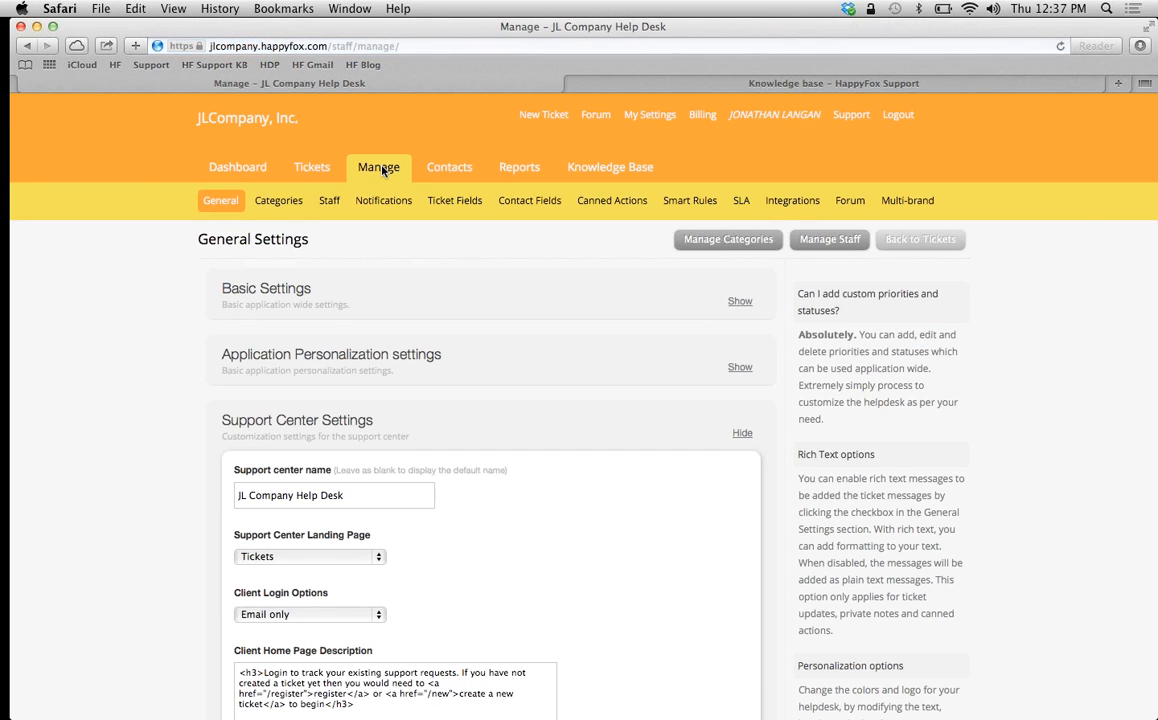
click(611, 200)
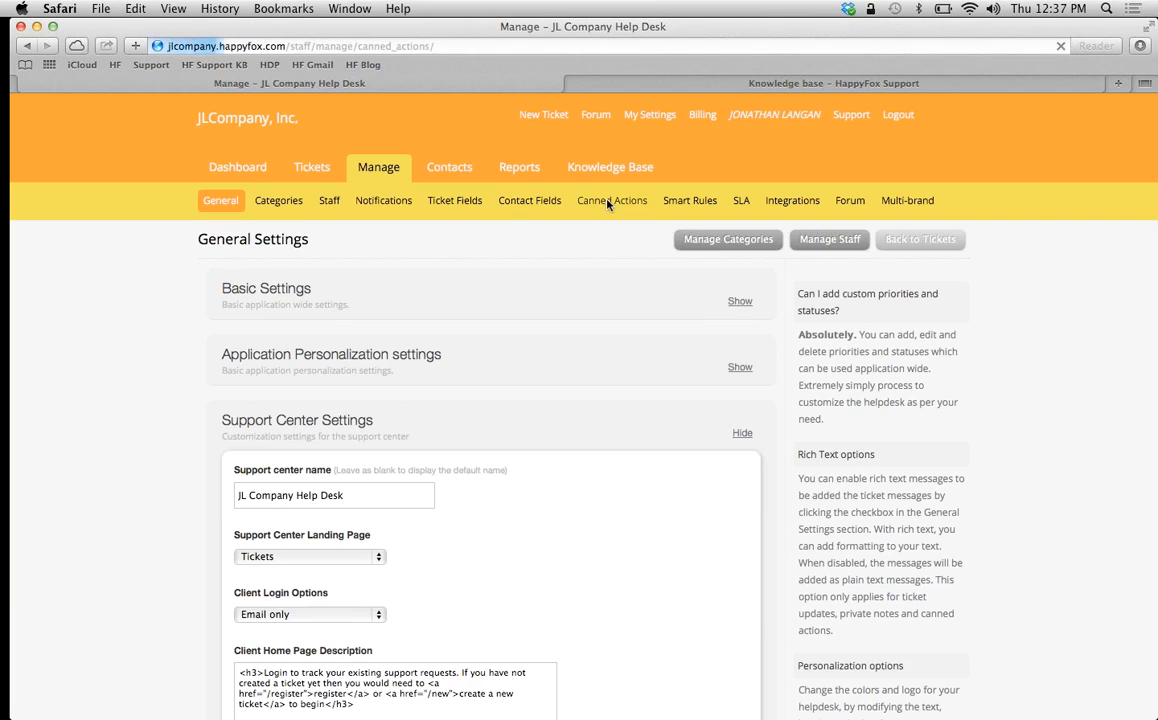
click(611, 200)
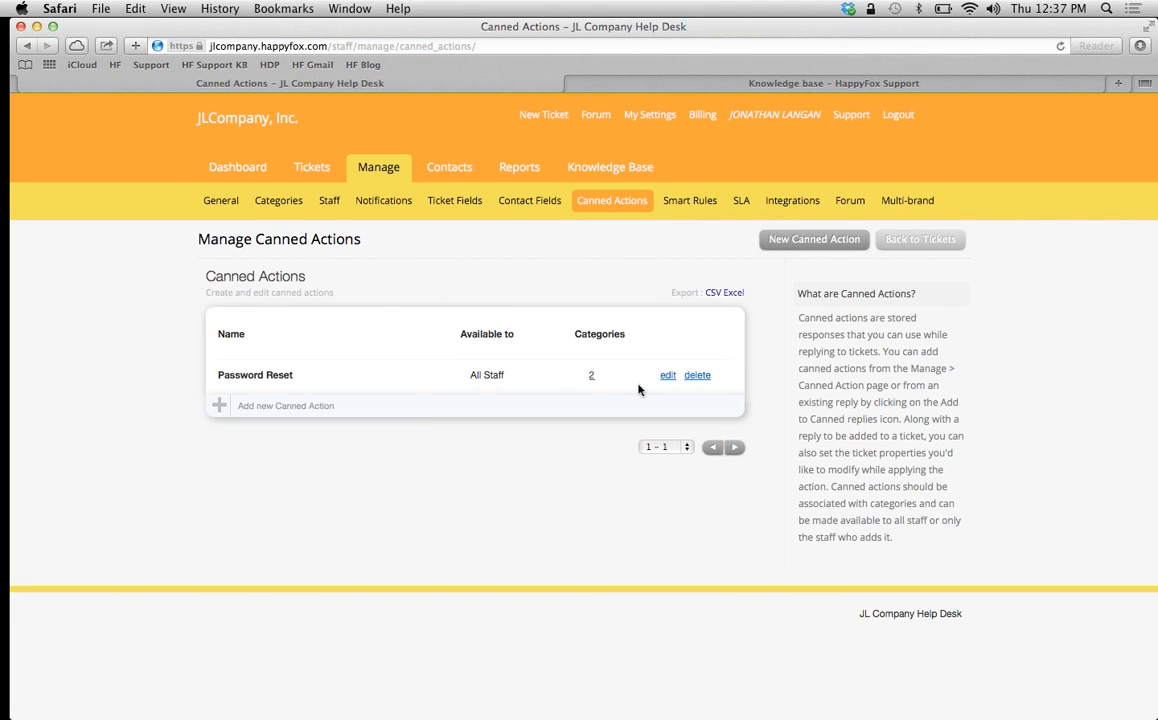
click(697, 375)
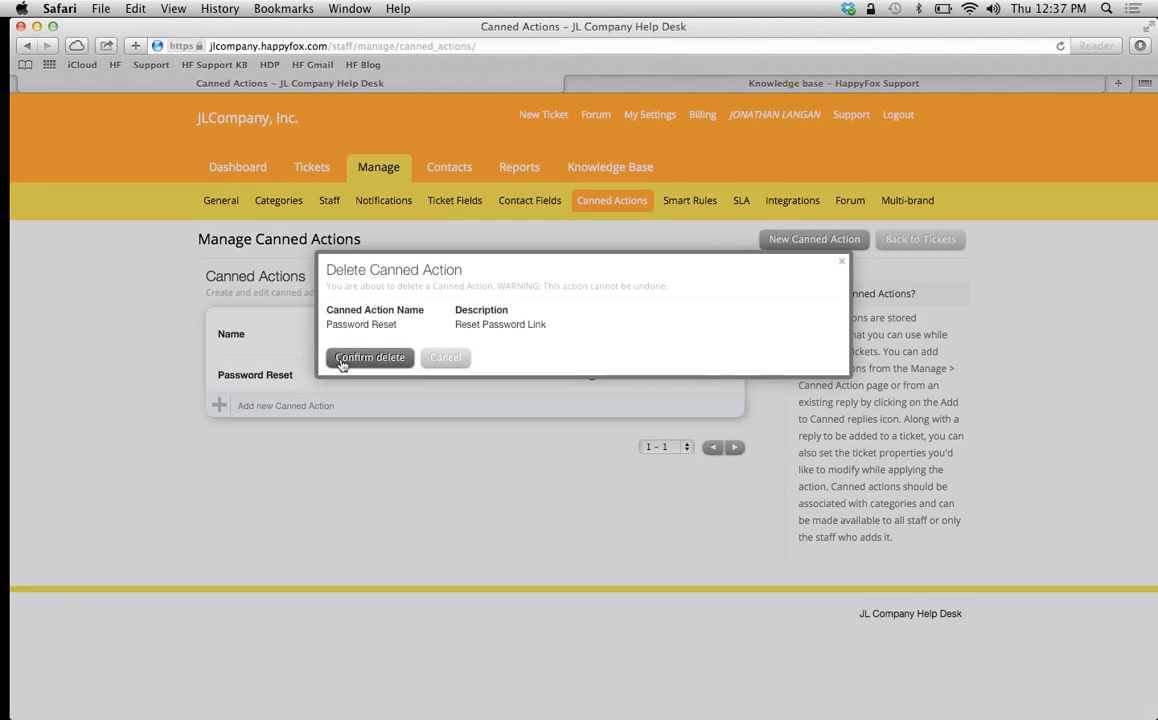
click(370, 357)
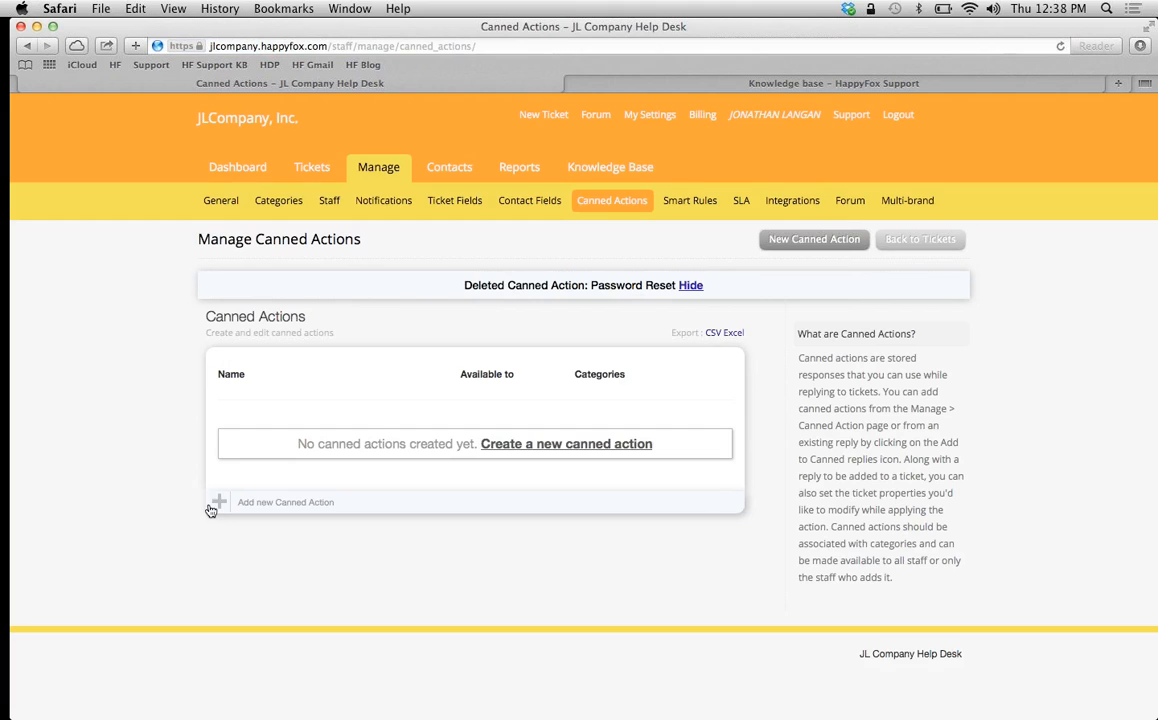
Create a new canned action named Password Reset with description 'Reset the password link'.
click(813, 239)
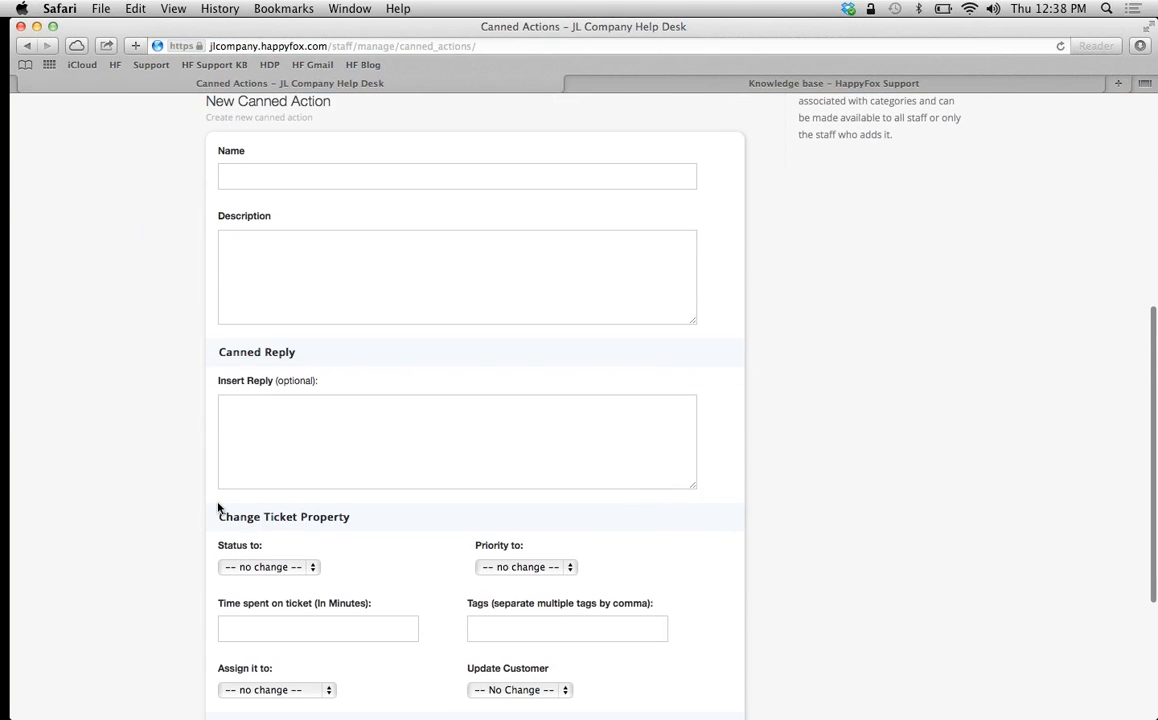
scroll(down, 3)
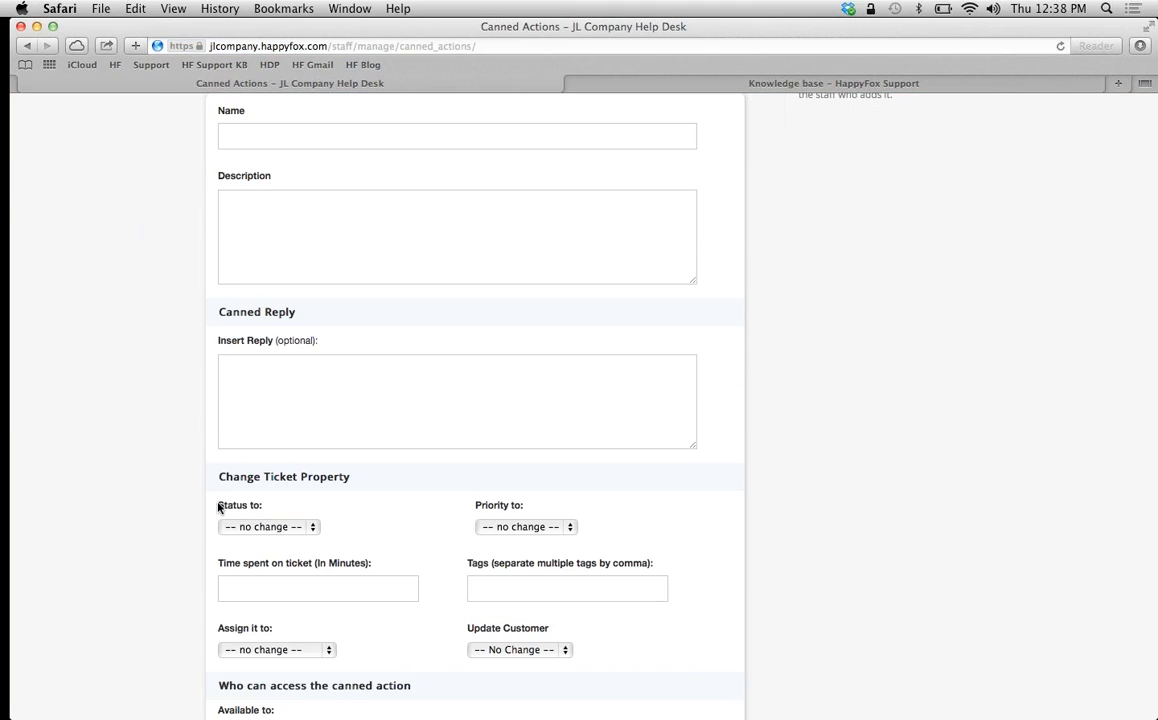
click(457, 136)
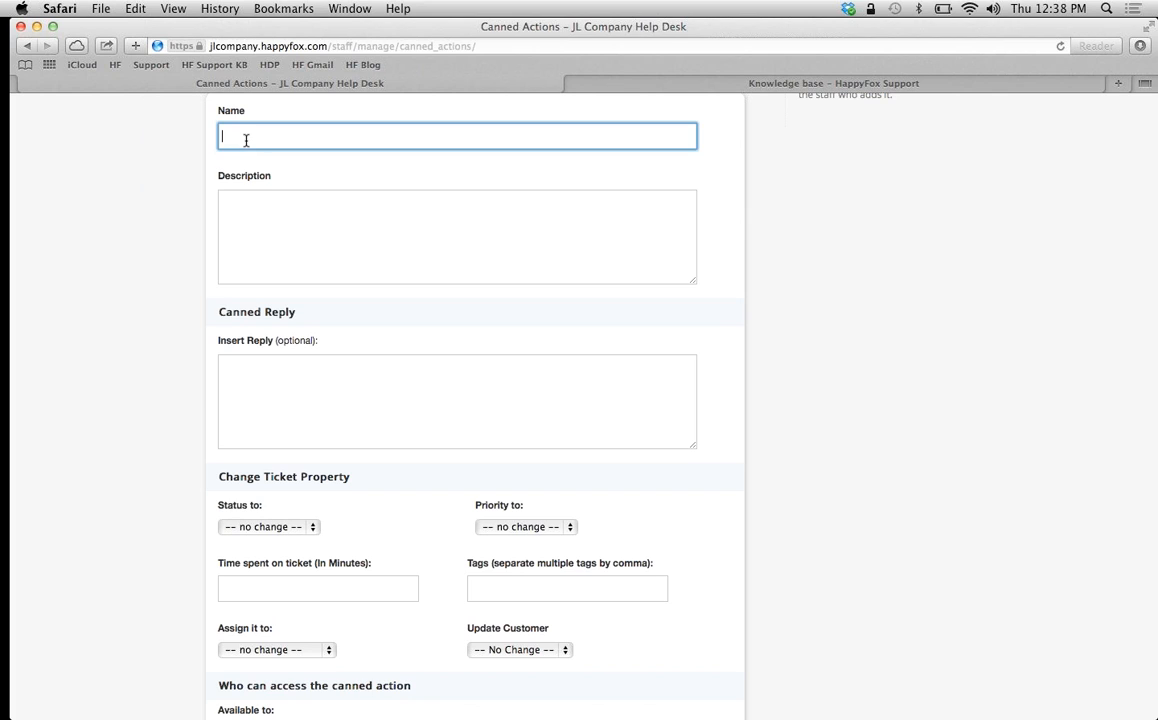
text(Password Reset)
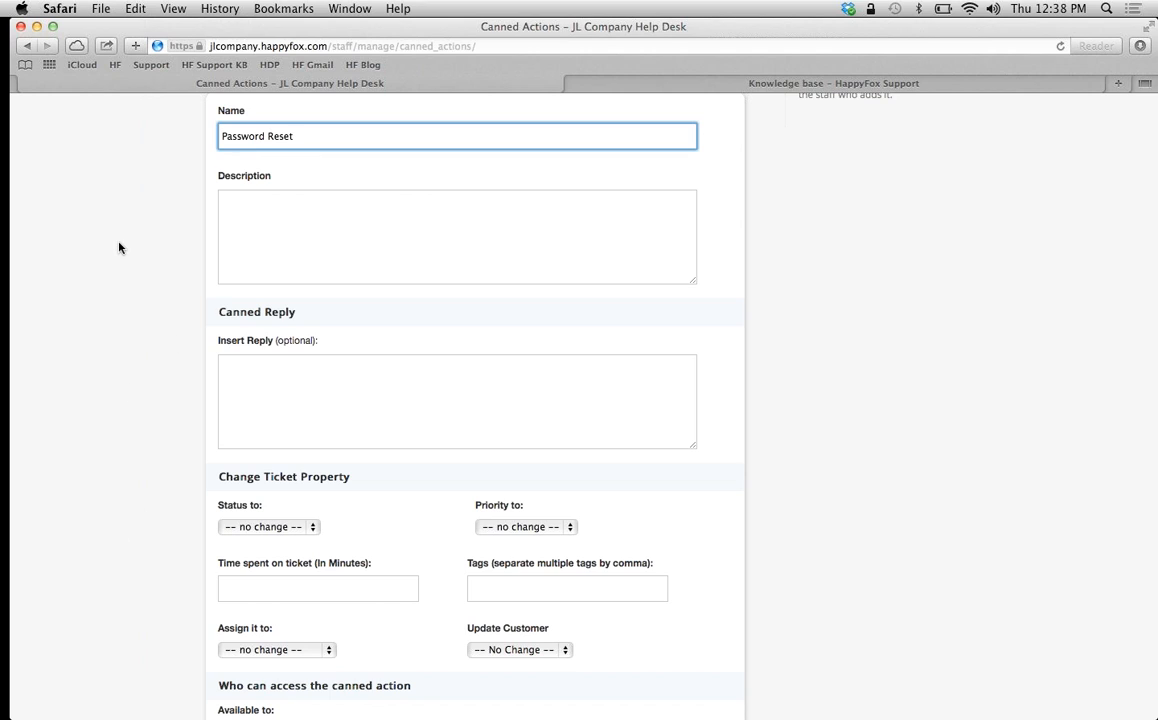
mouse_move(105, 232)
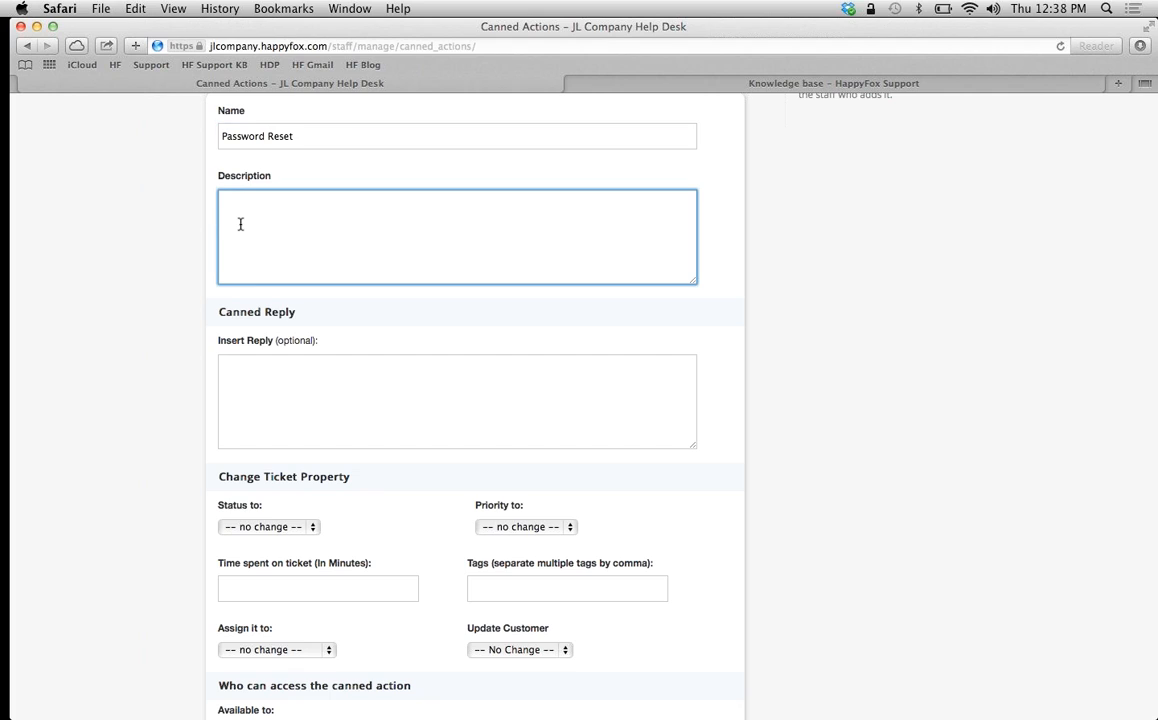
text(R)
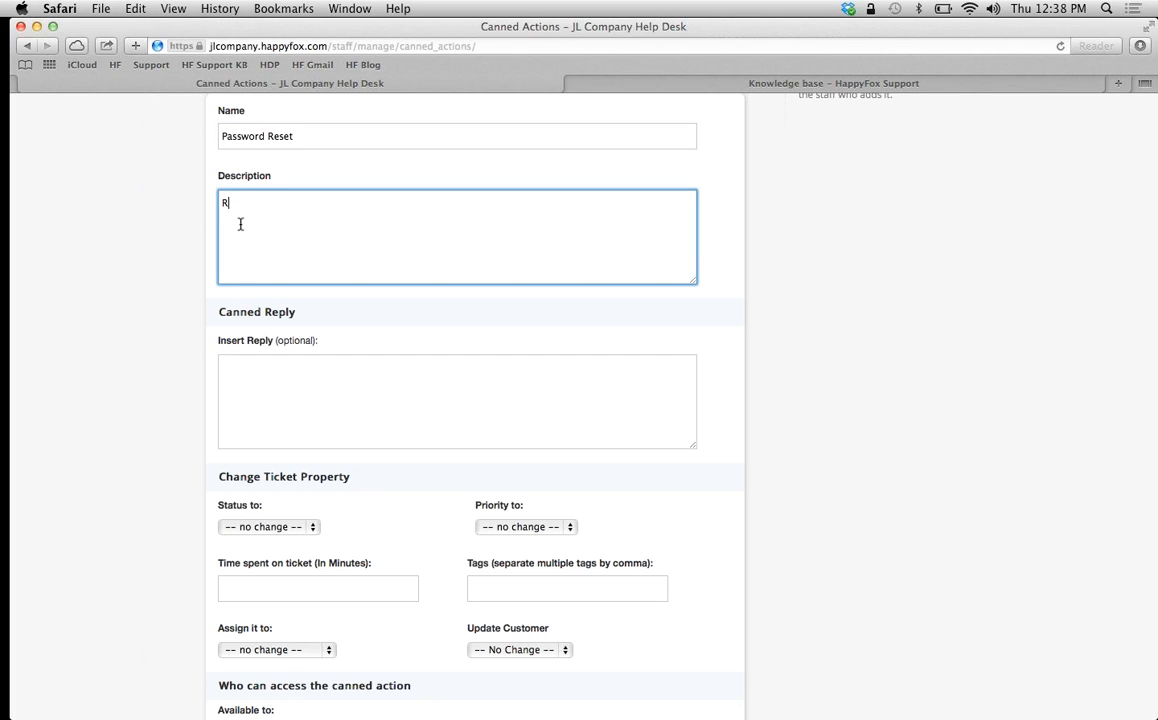
text(eset the)
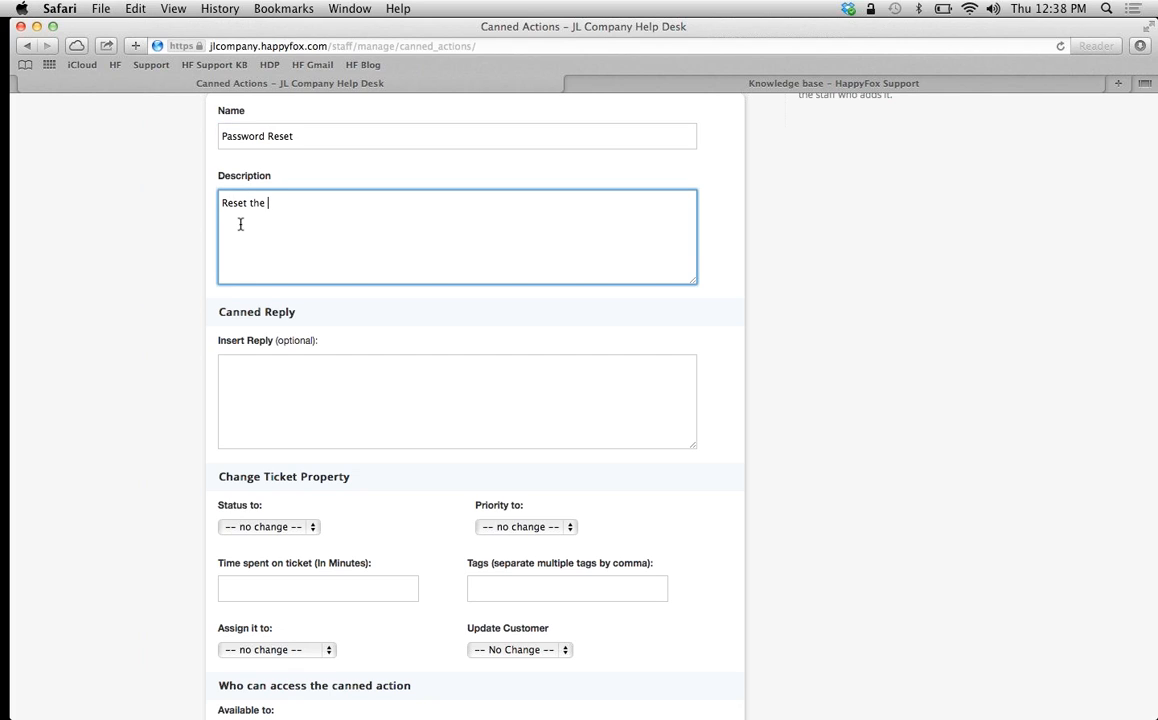
text(password)
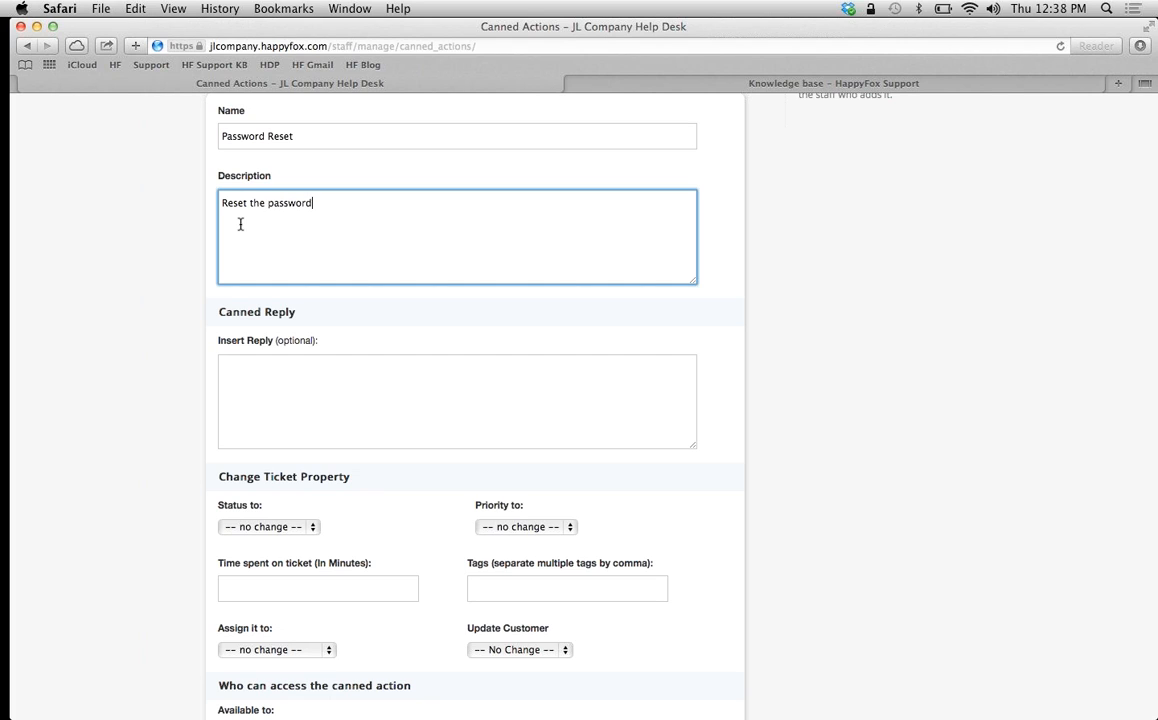
text(link)
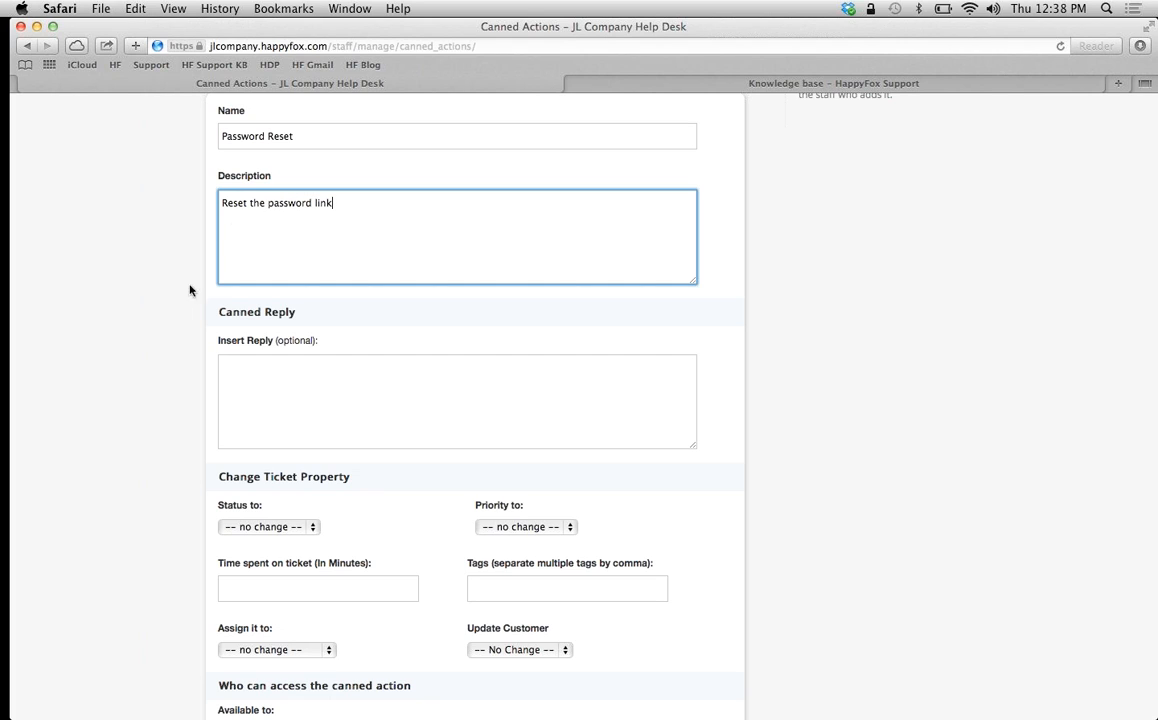
Write the reply 'Hi, … link to reset your password.' and bring up the knowledge base.
click(457, 401)
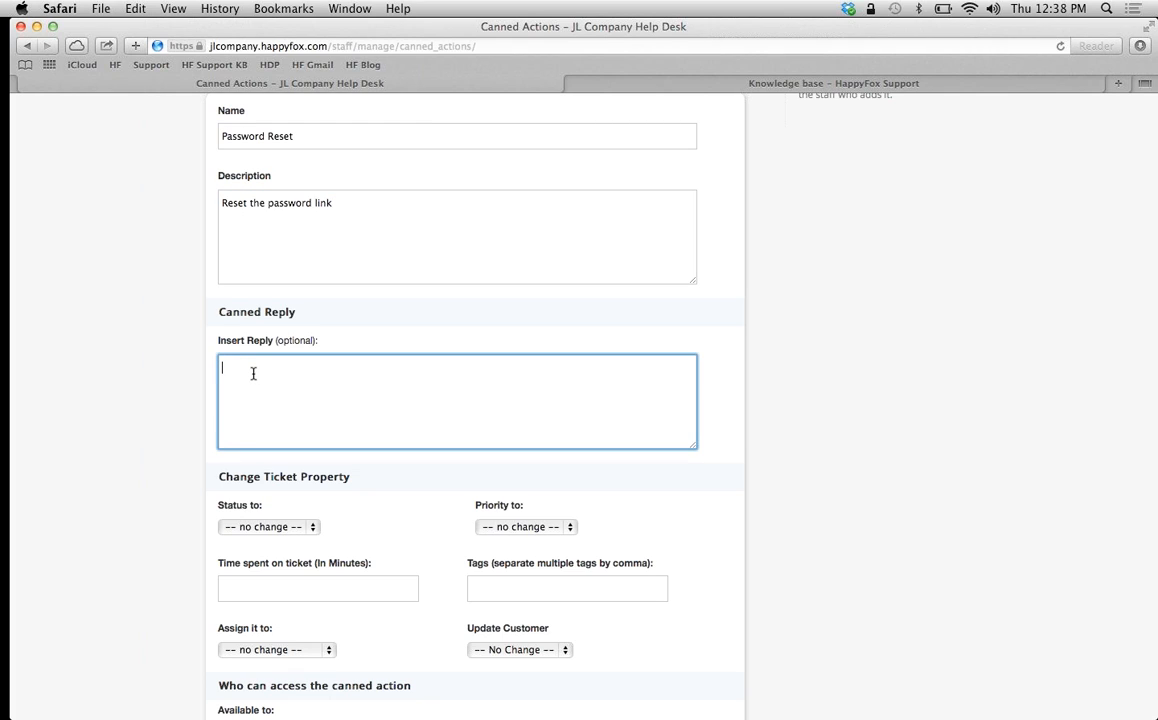
text(Hi,)
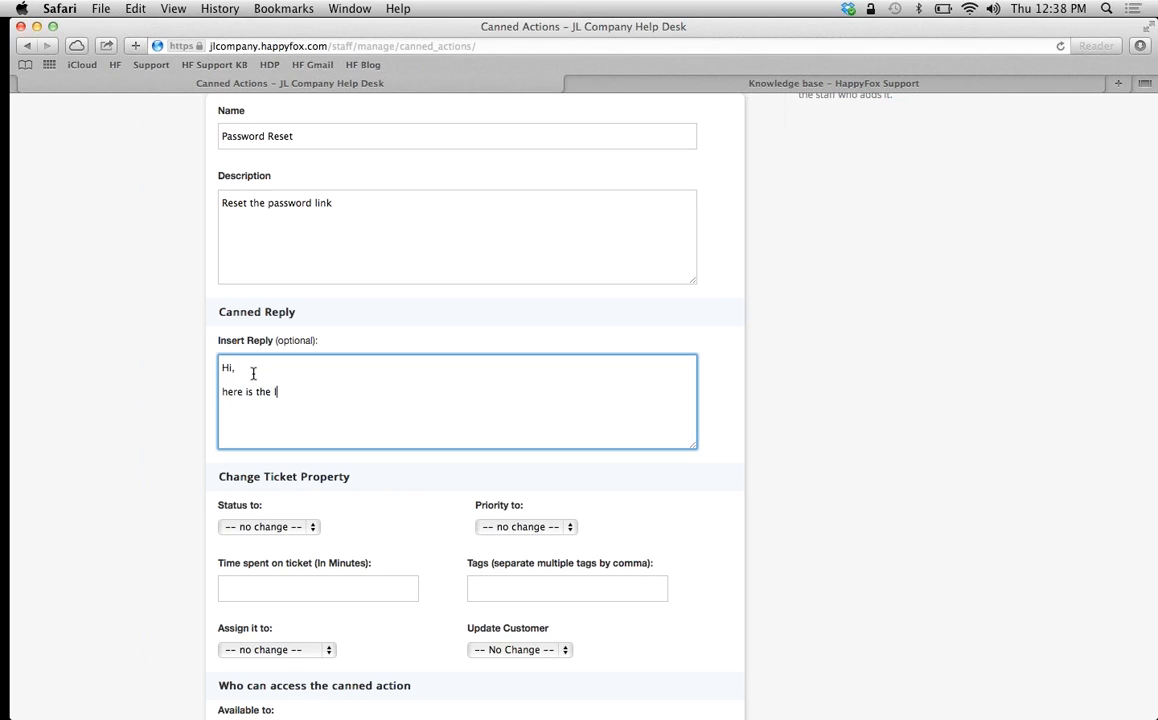
text(link to reset yo)
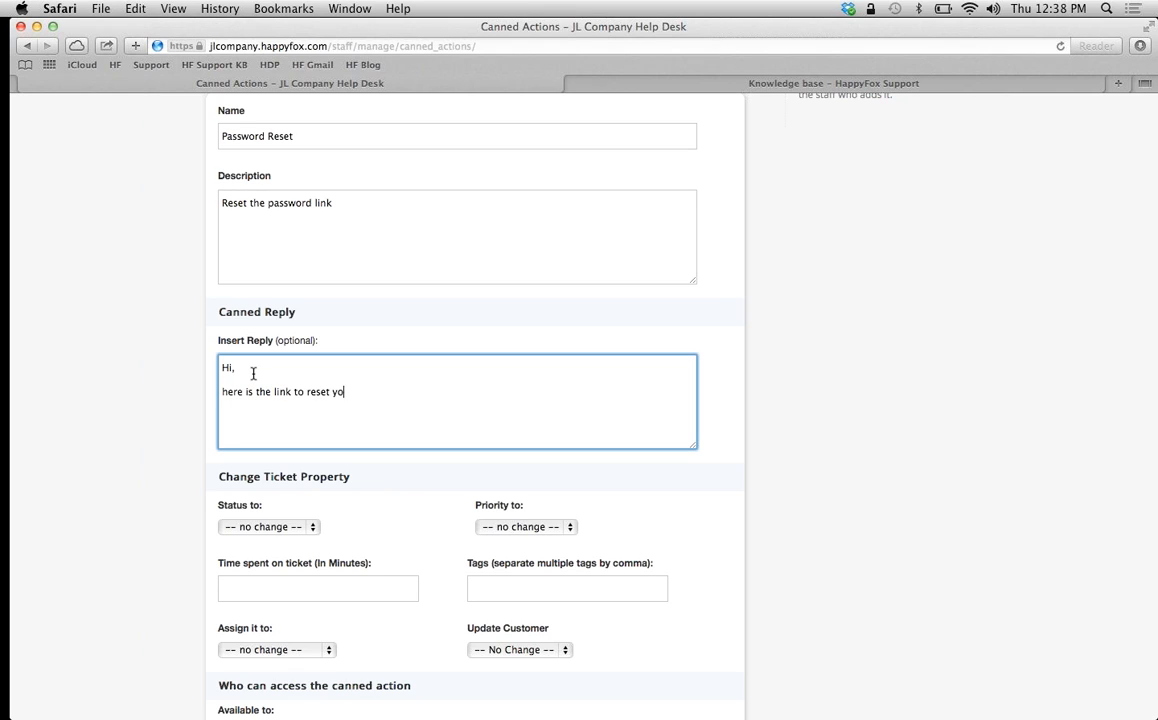
text(ur password)
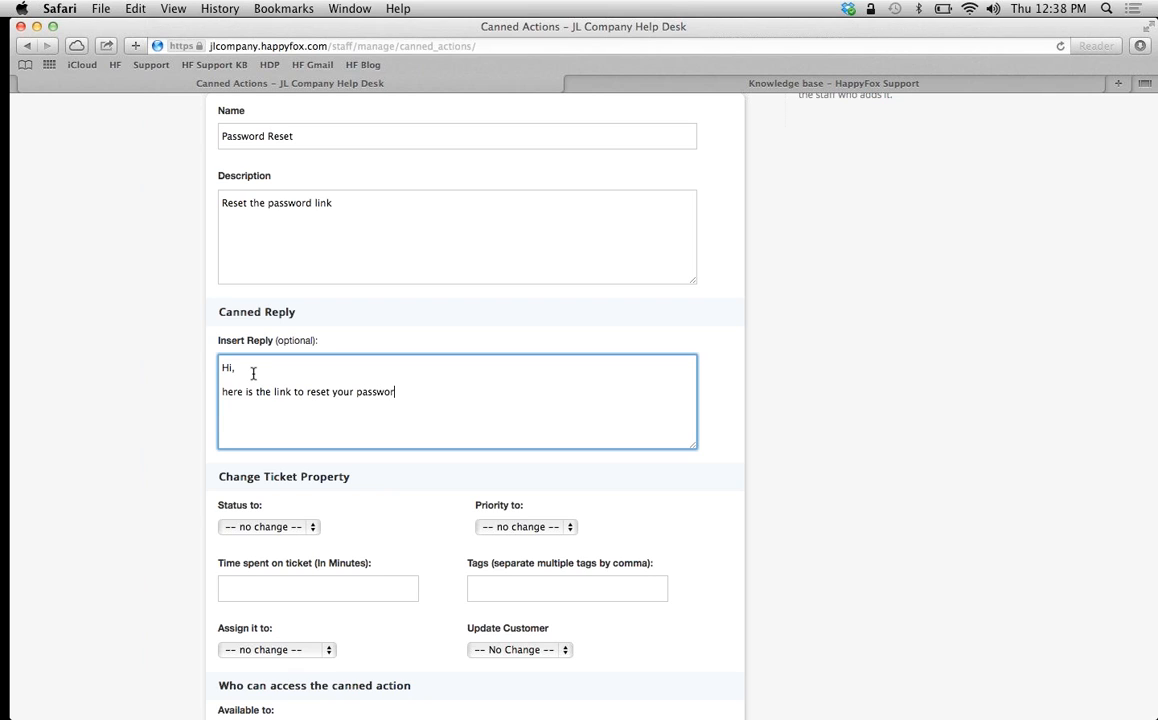
text(.)
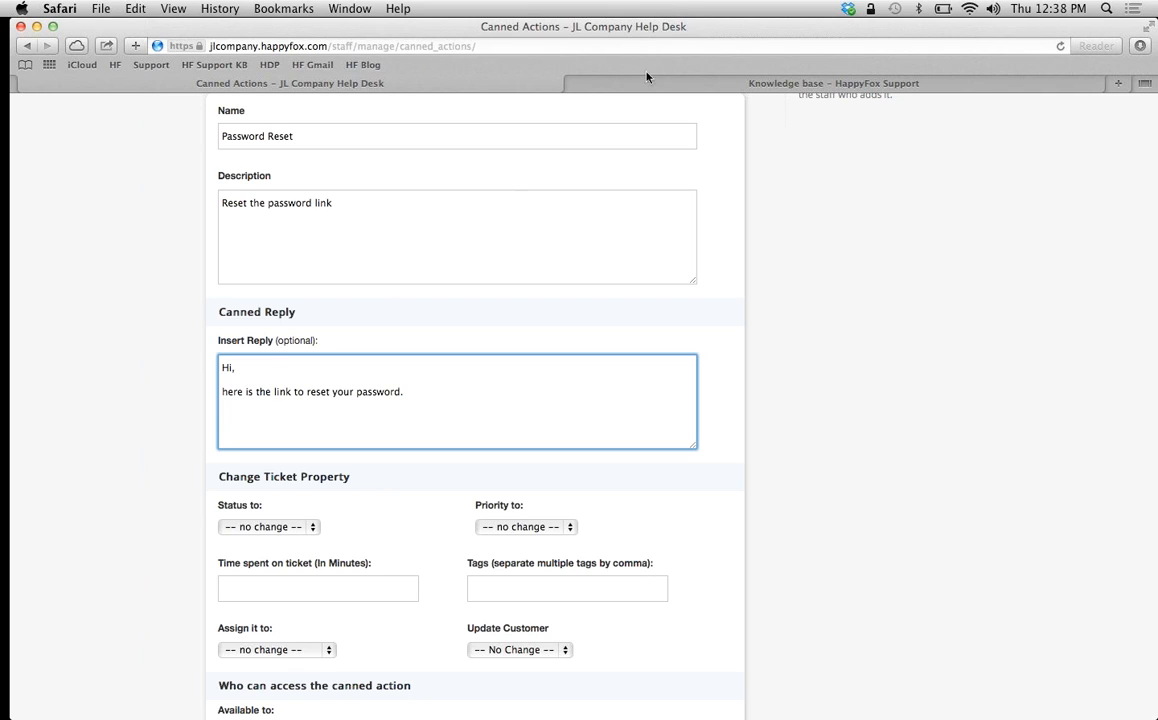
click(833, 83)
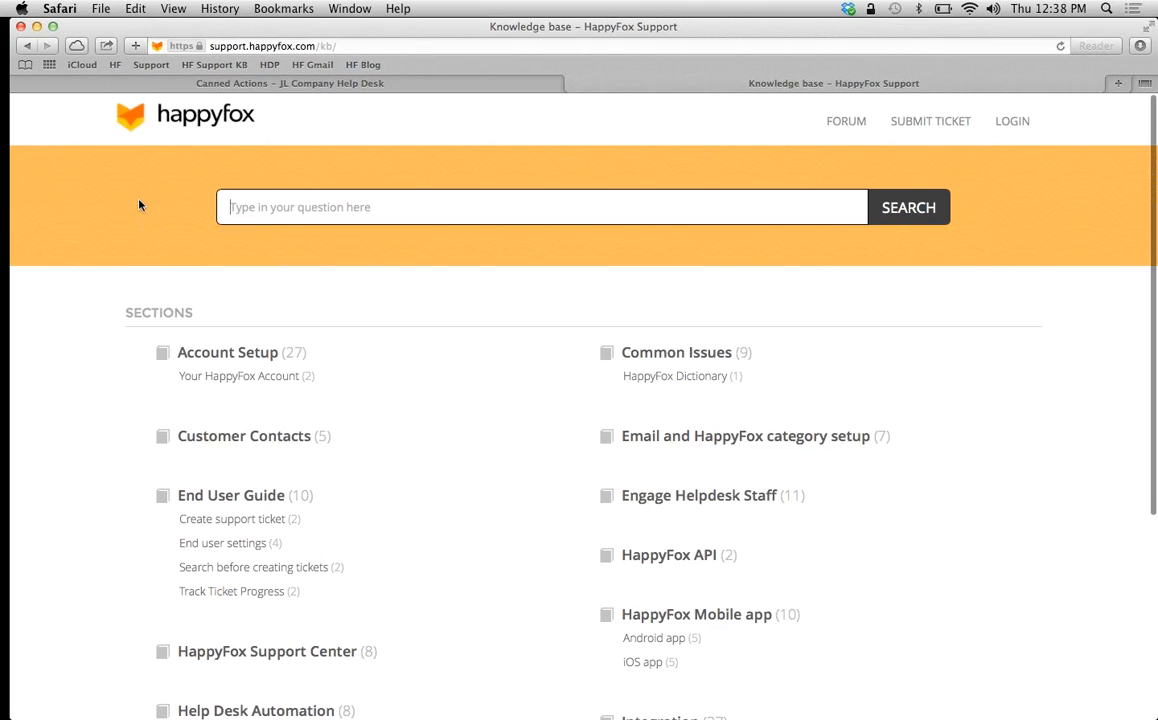
Search the knowledge base for 'password' and open the Change account password article.
text(s)
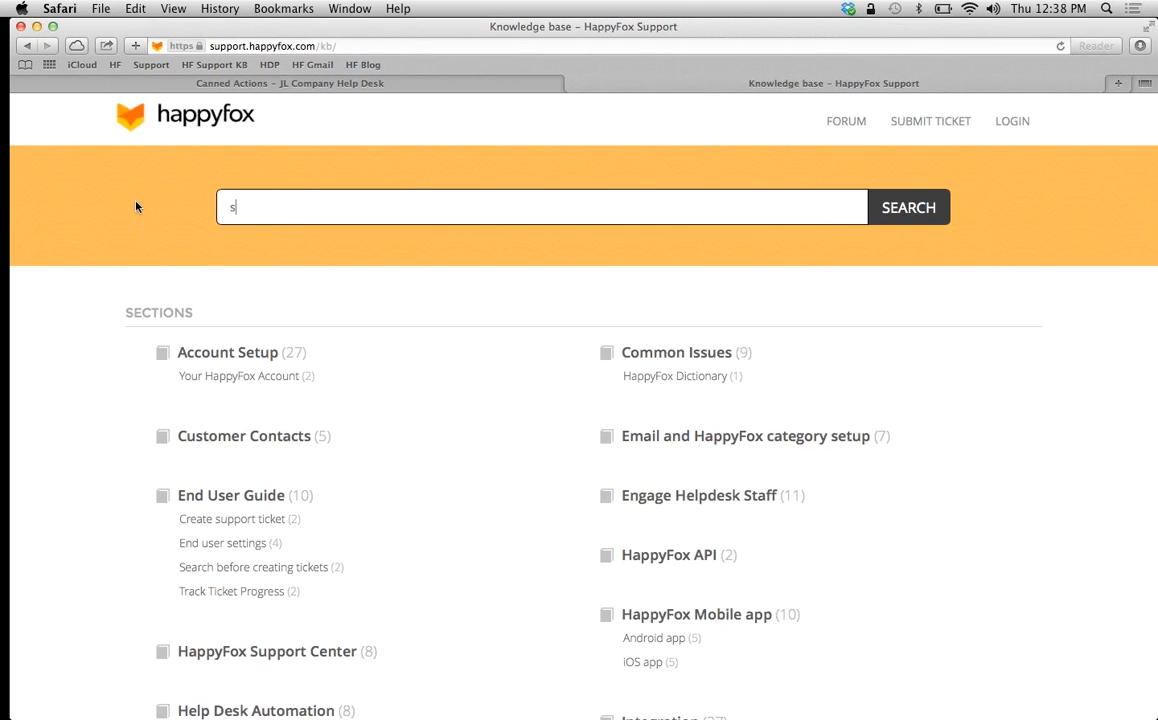
key(Backspace)
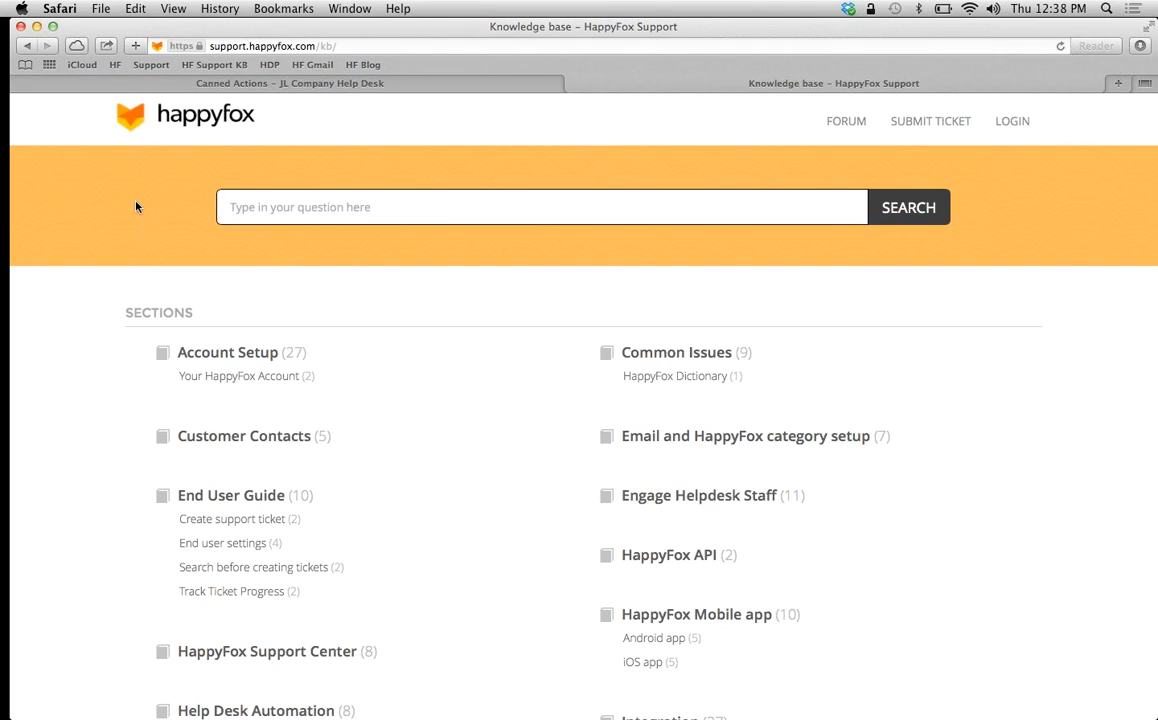
text(password)
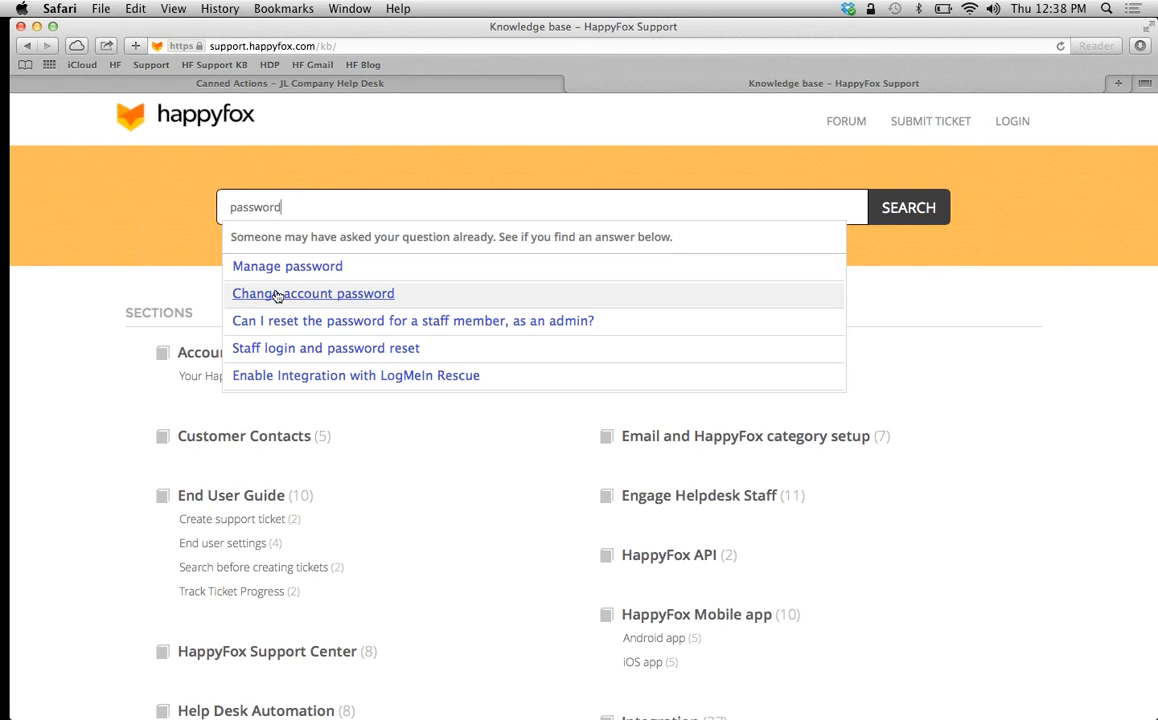
click(313, 293)
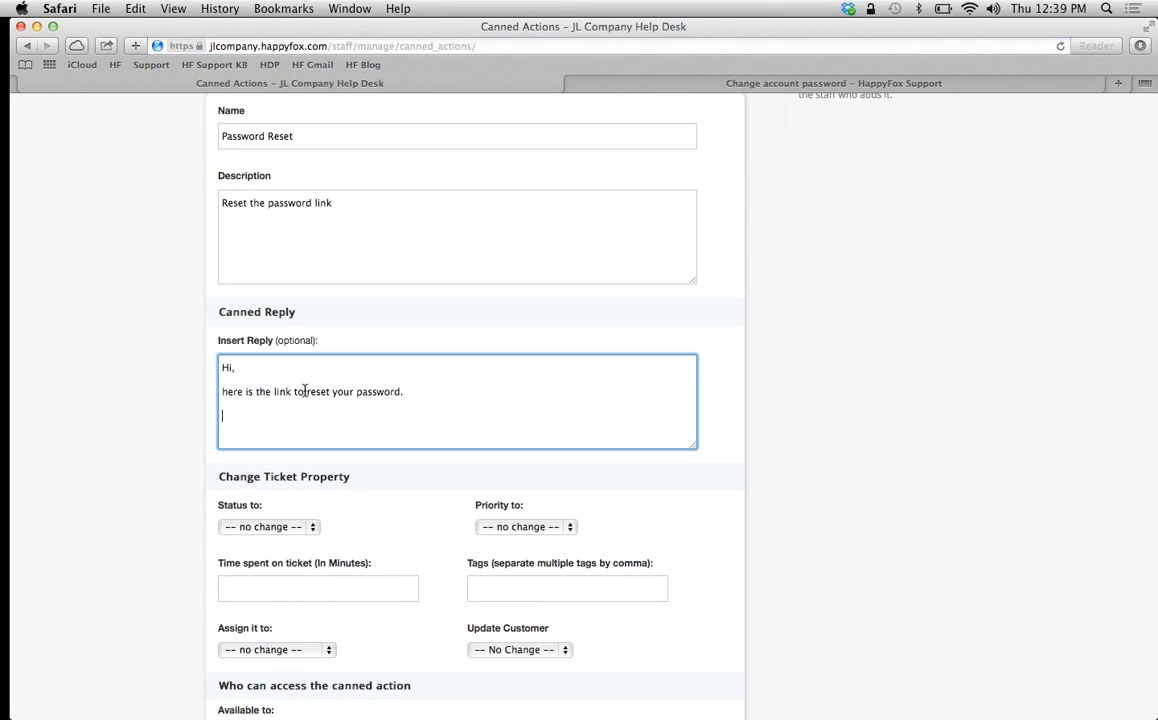
Paste the change-account-password article URL into the reply and set status to Solved.
text(https://support.happyfox.com/kb/article/57-change-account-password)
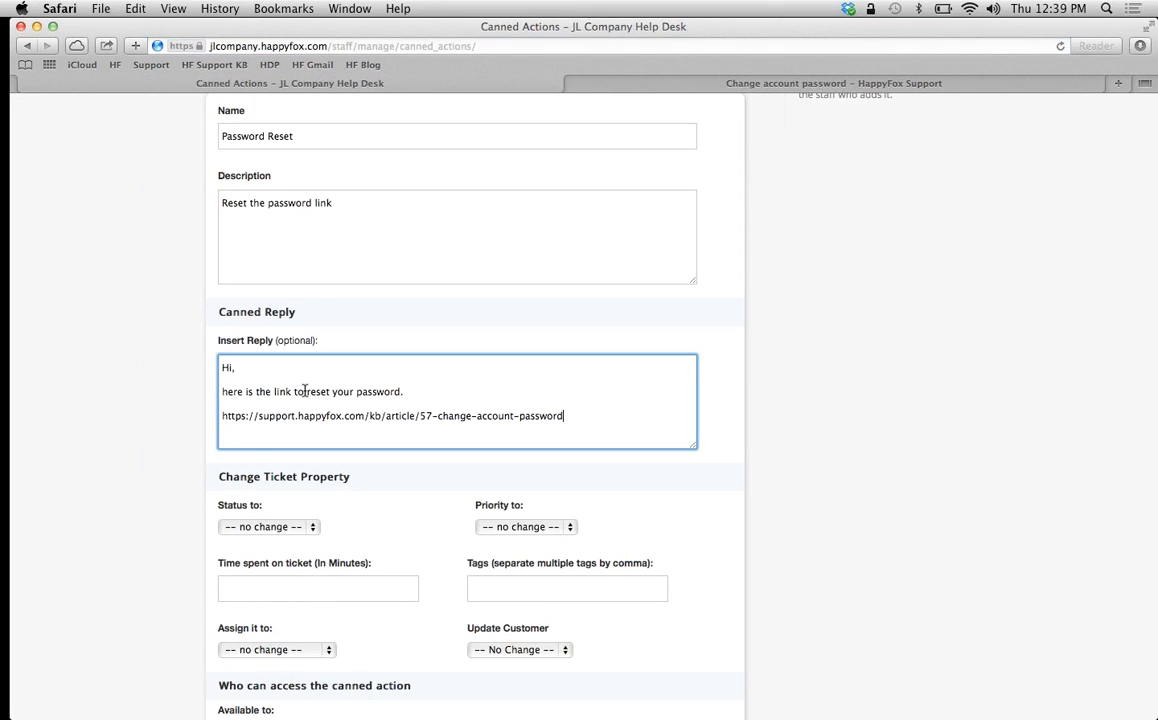
scroll(down, 3)
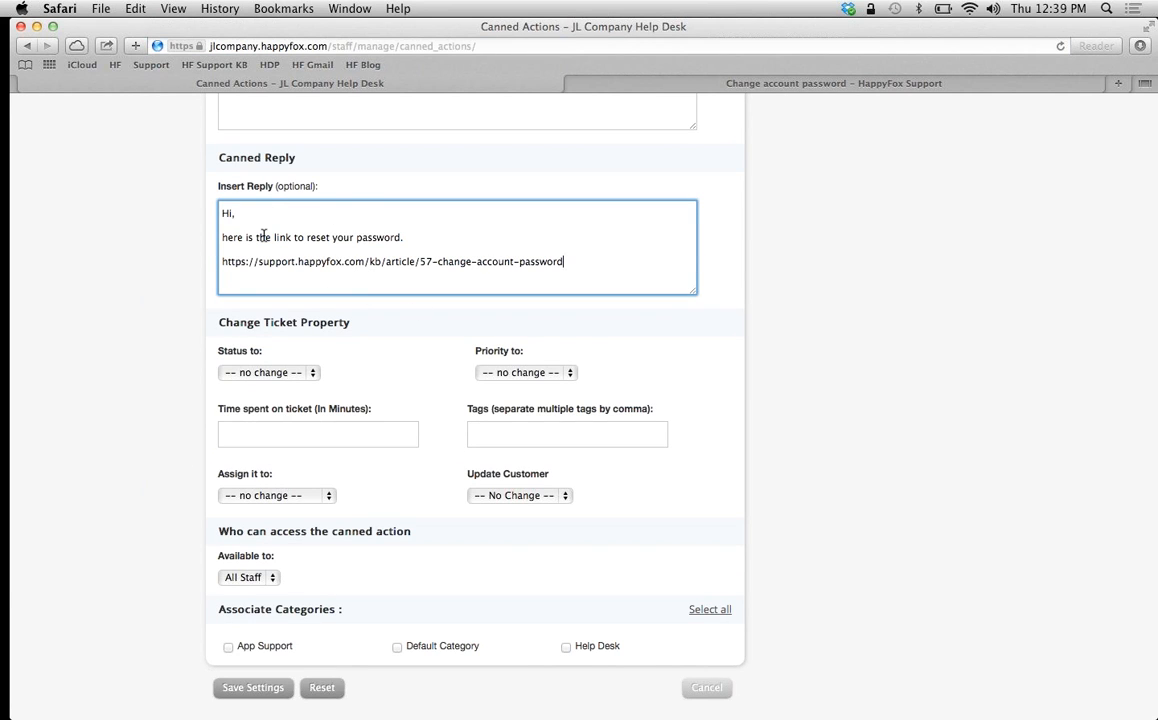
mouse_move(313, 378)
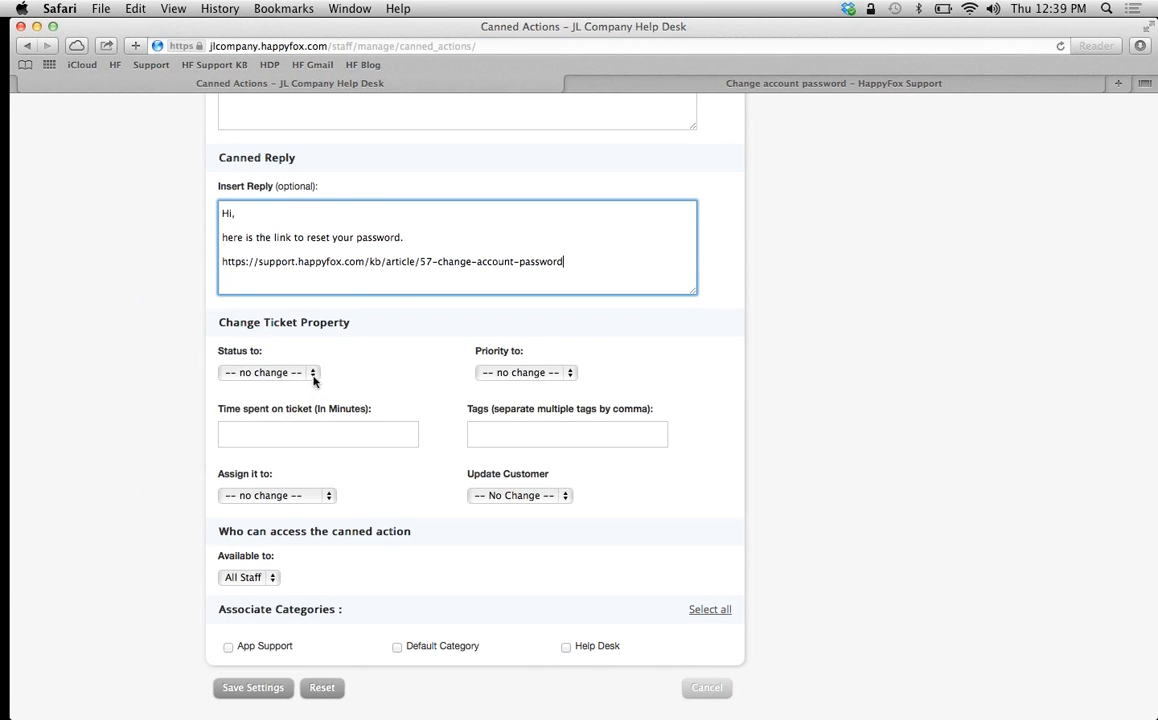
click(266, 372)
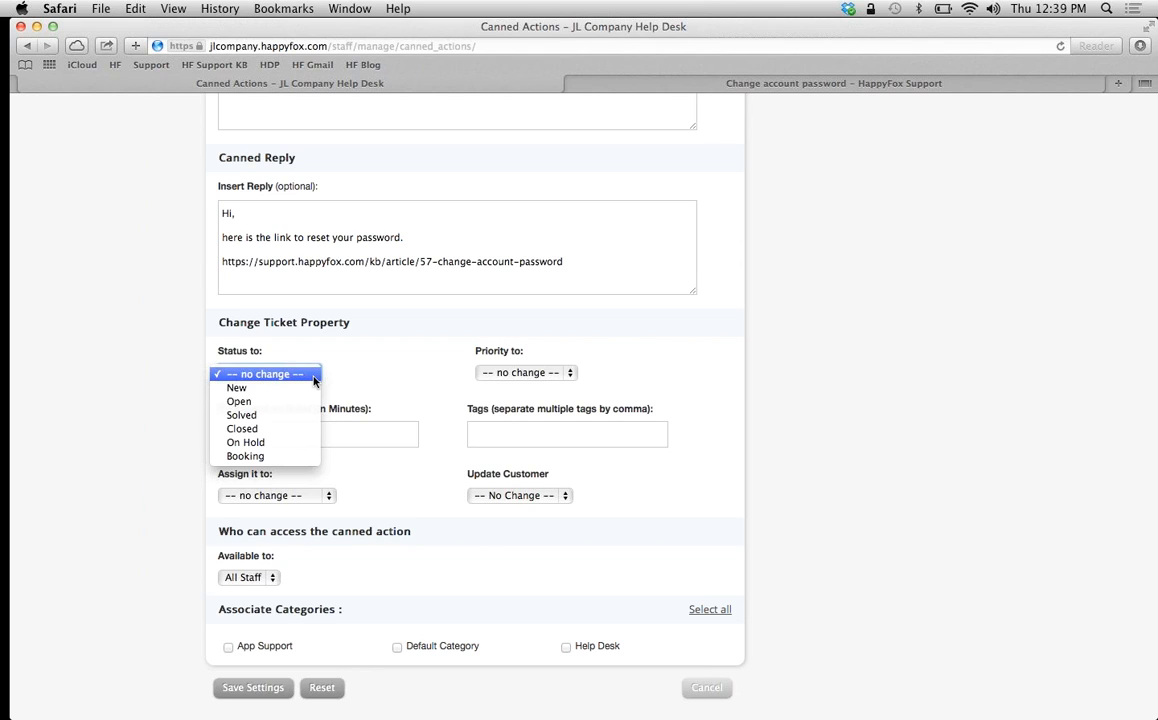
mouse_move(237, 388)
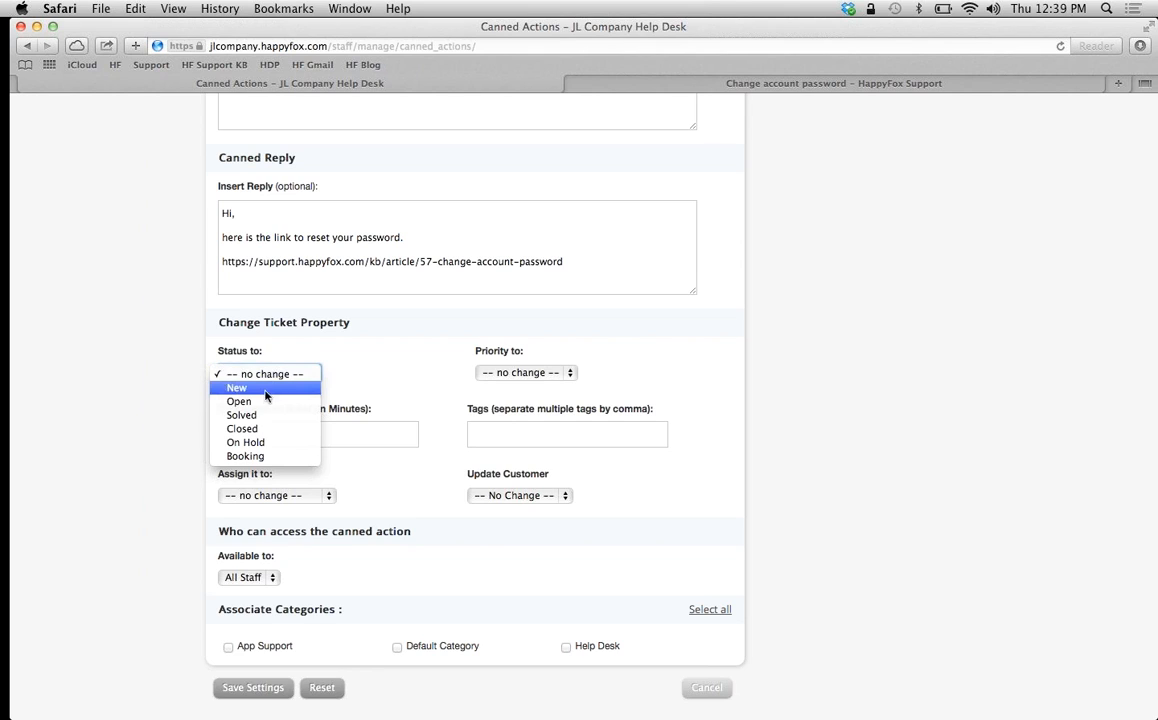
mouse_move(241, 415)
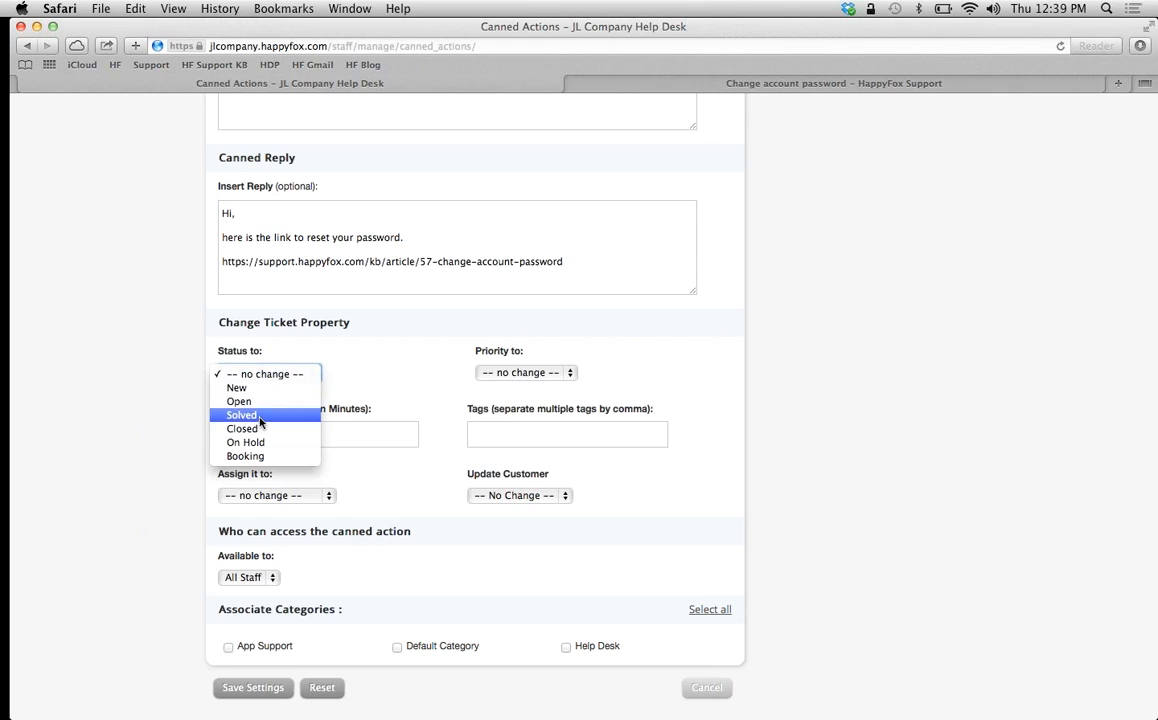
click(241, 415)
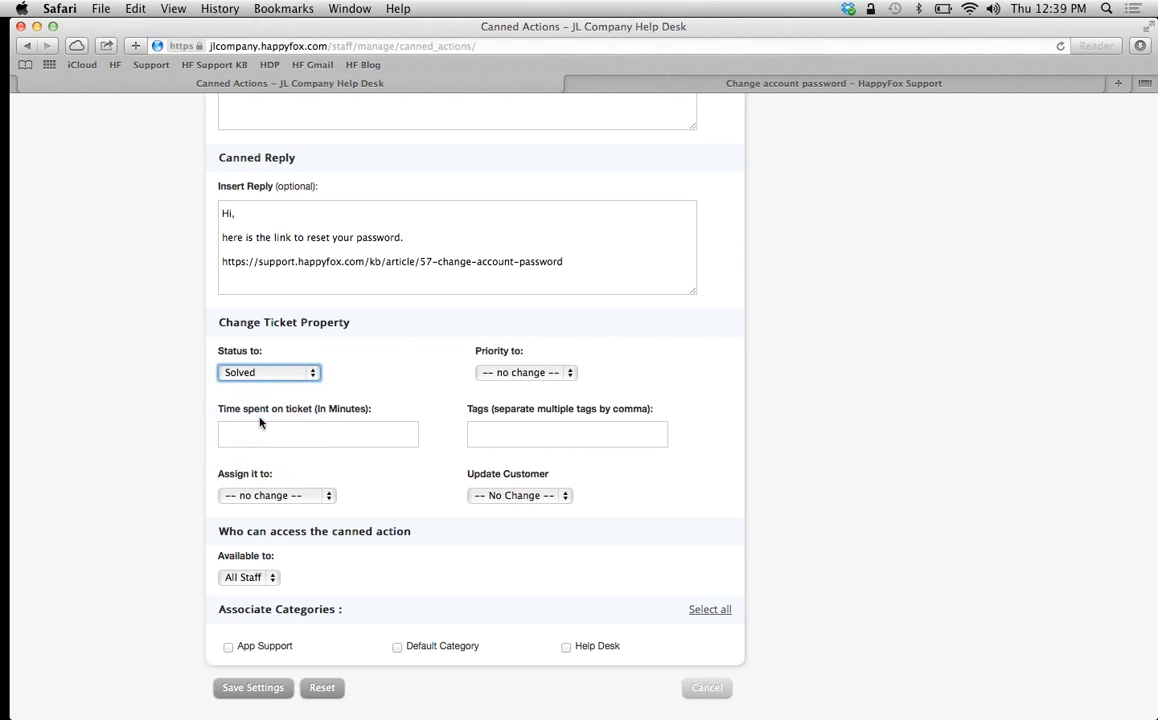
Set the canned action's priority to Normal.
click(525, 372)
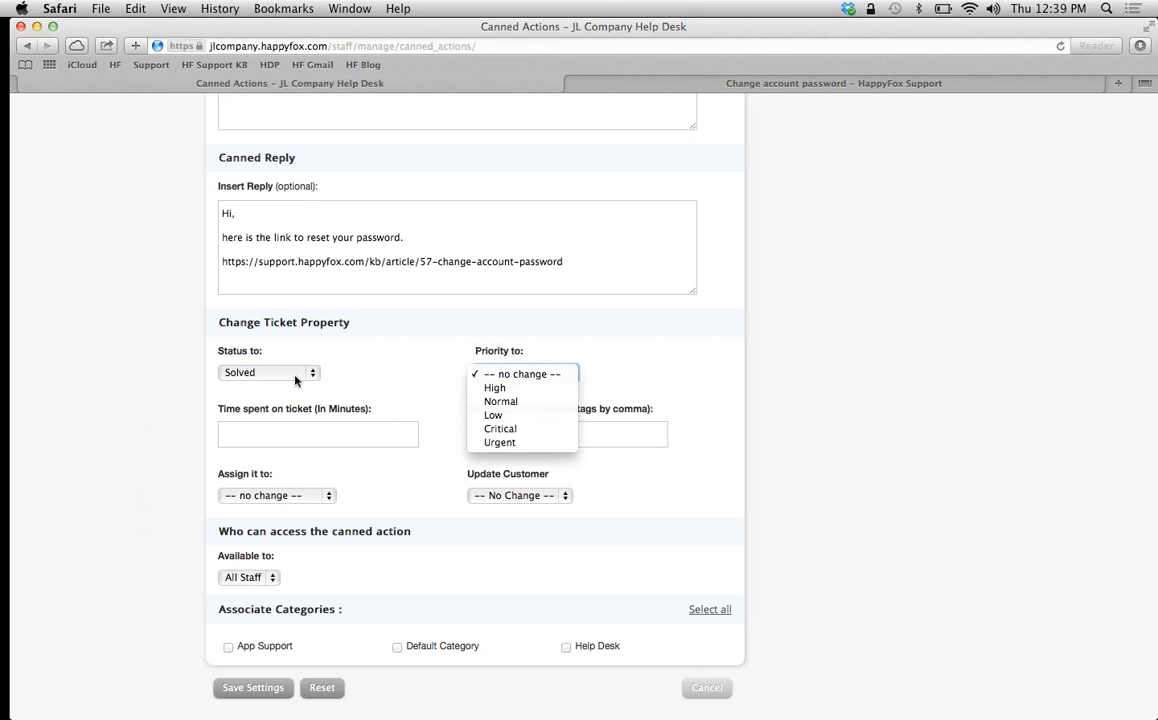
mouse_move(433, 398)
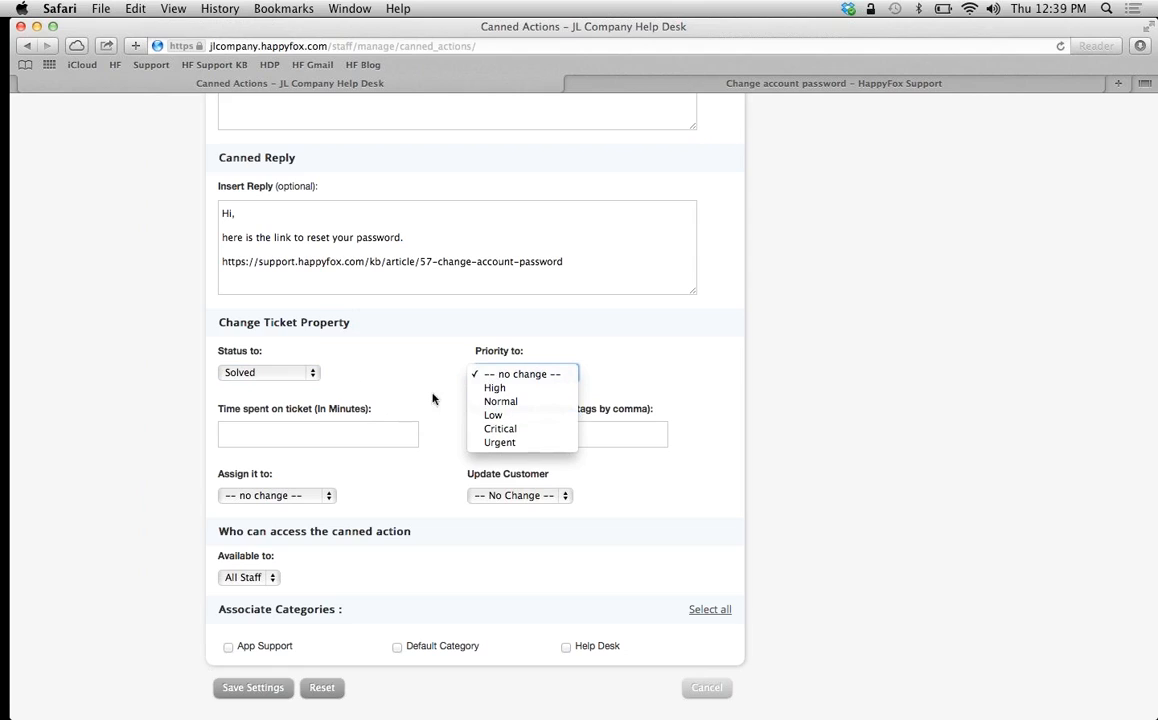
click(268, 372)
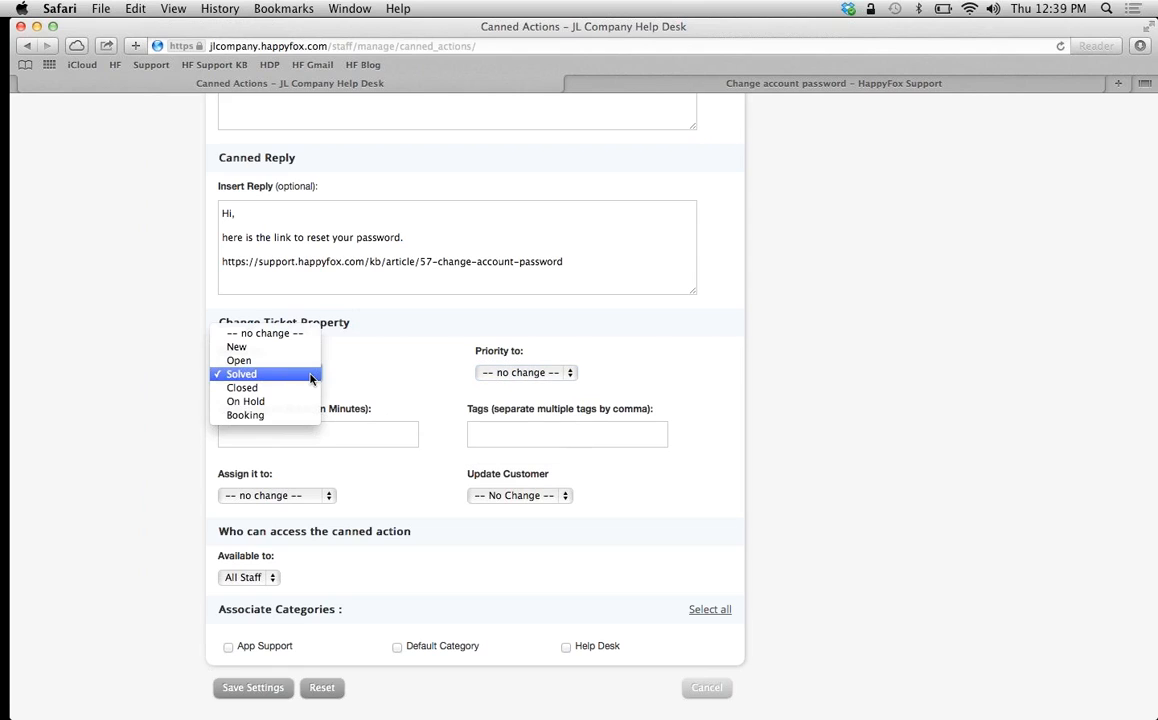
click(525, 372)
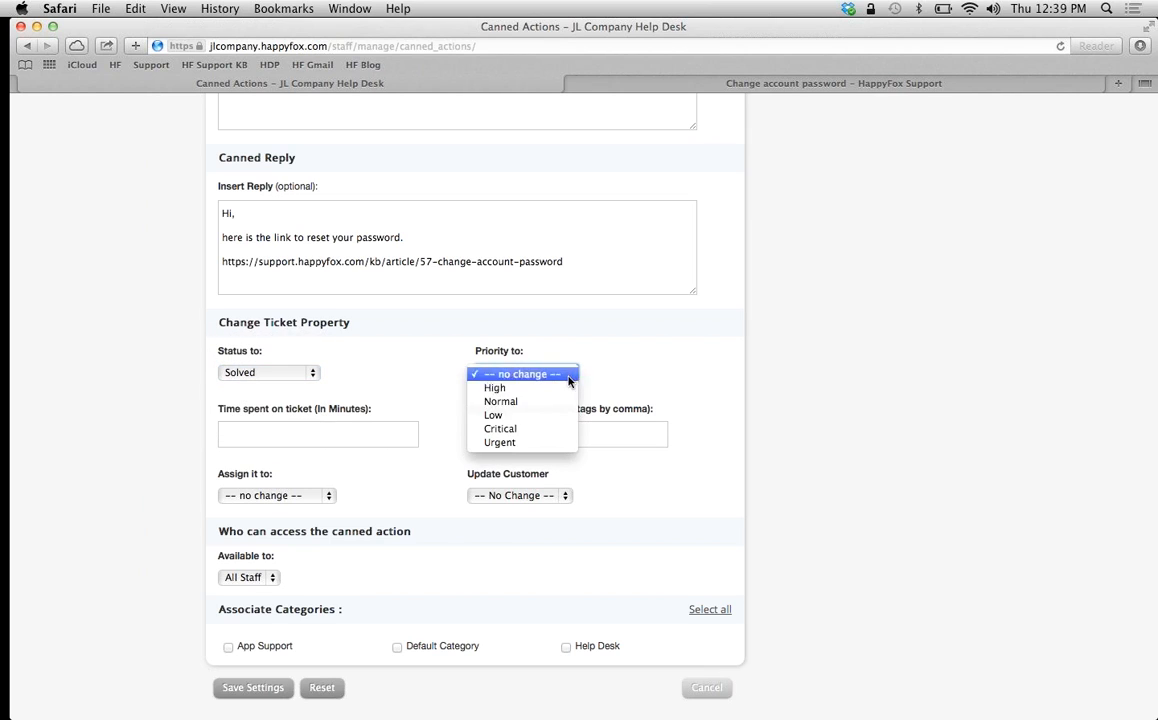
mouse_move(500, 428)
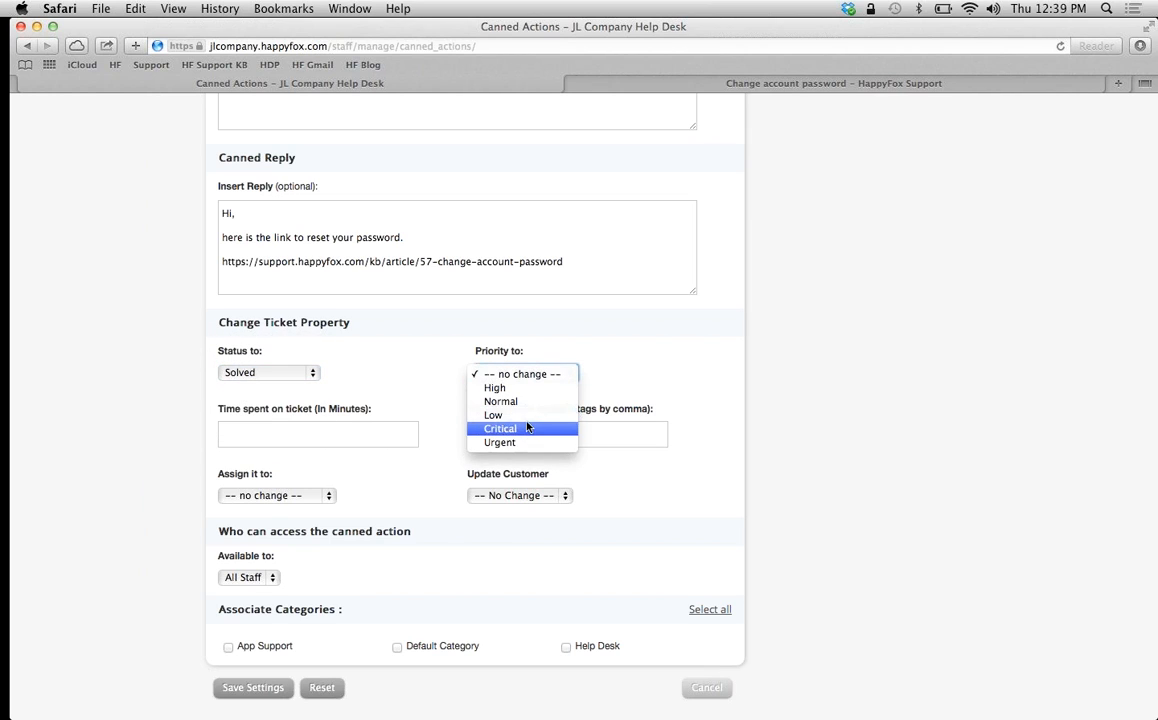
click(500, 401)
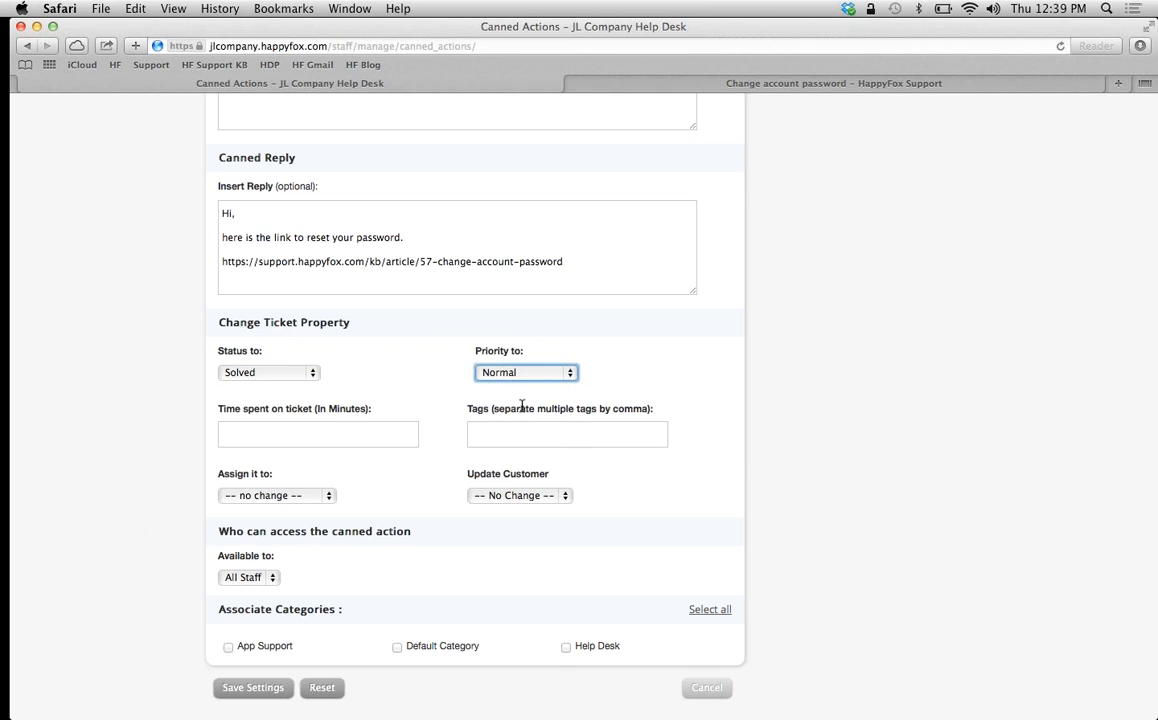
click(318, 433)
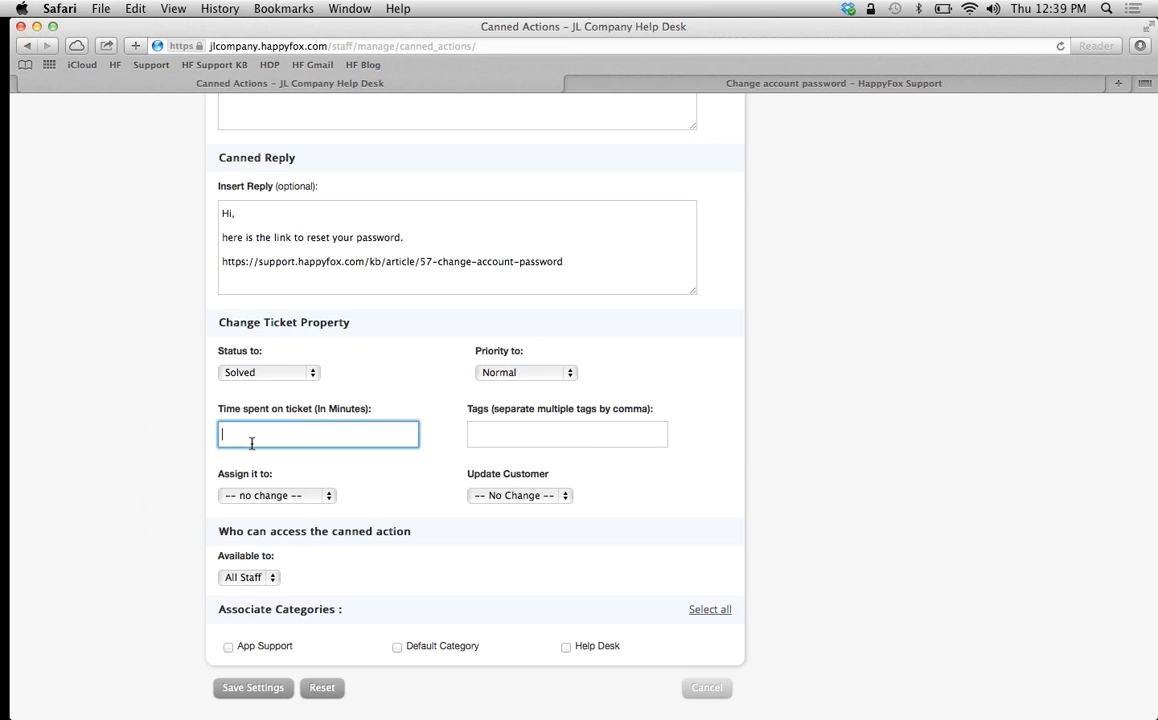
mouse_move(166, 446)
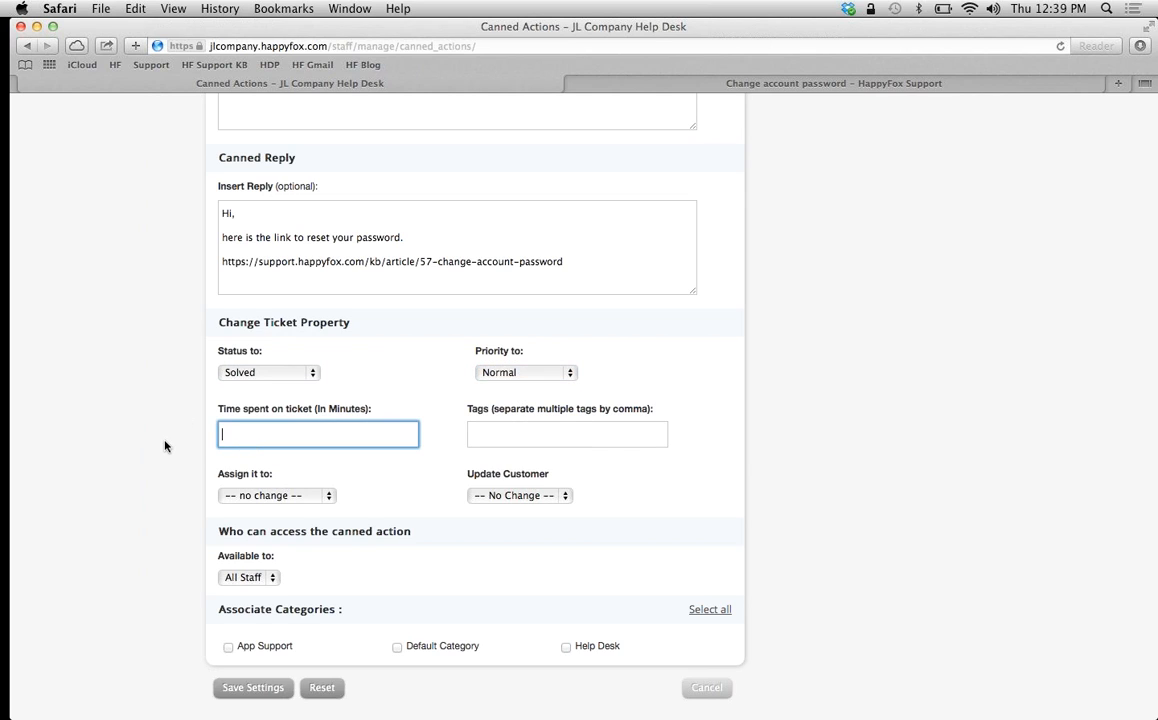
Enter 1 minute of time spent and type the Password_reset tag.
text(1)
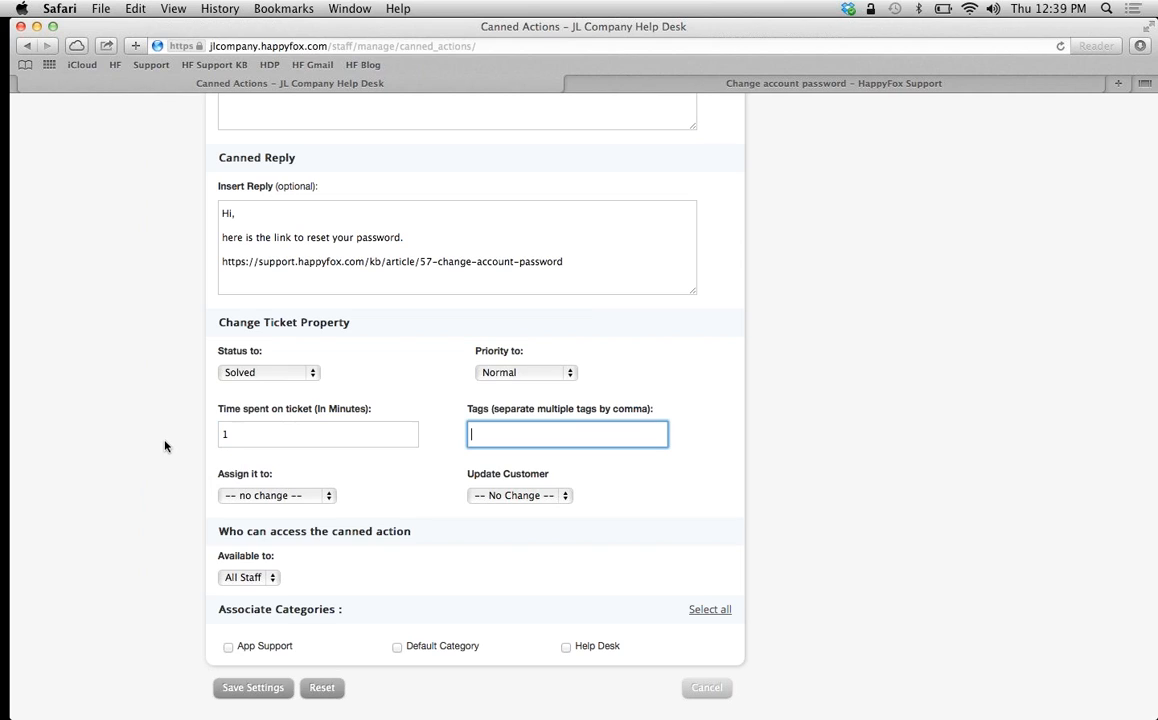
mouse_move(453, 433)
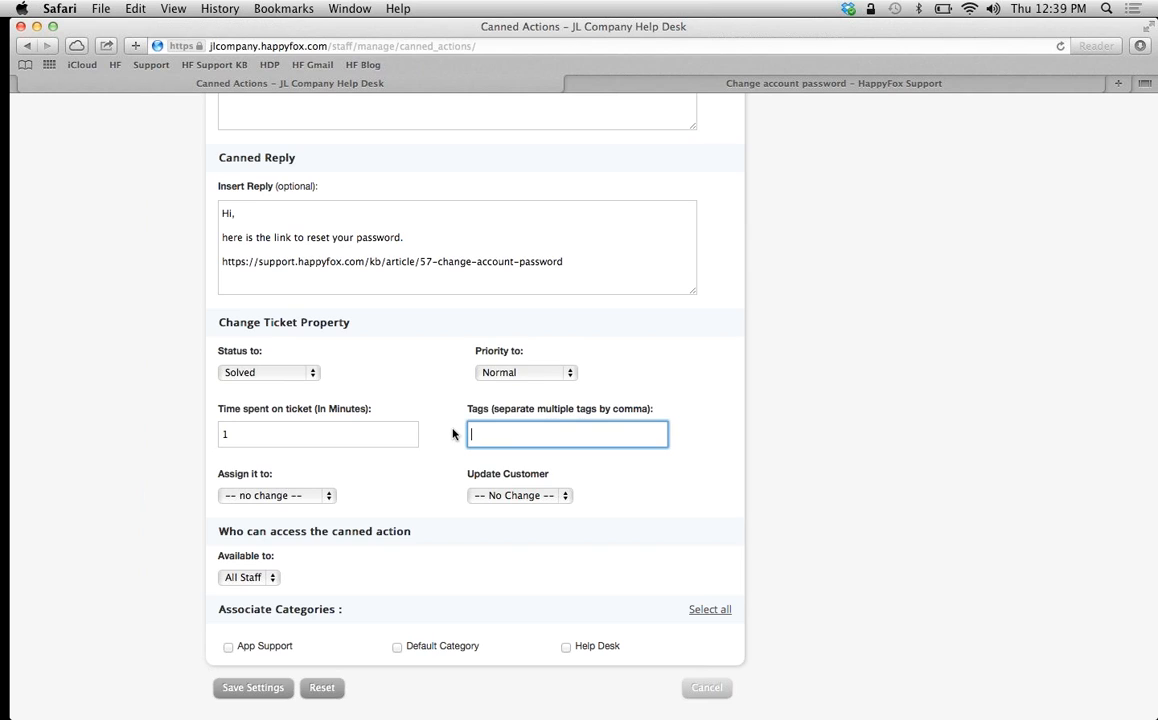
mouse_move(938, 166)
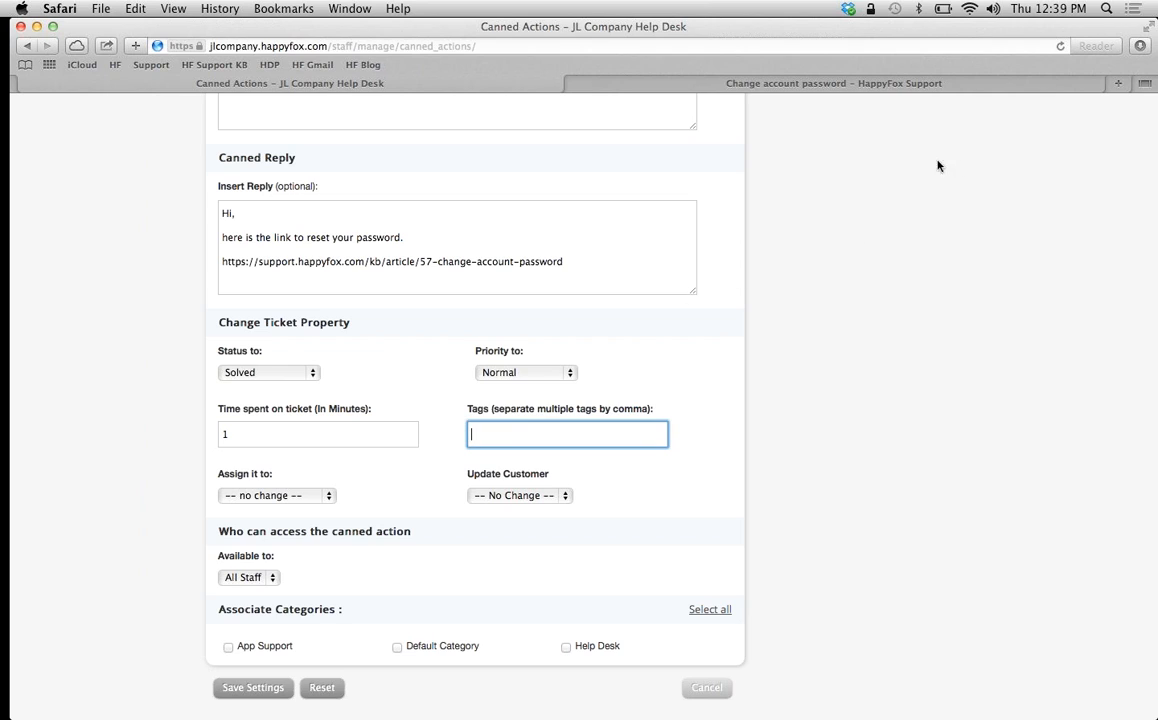
mouse_move(423, 448)
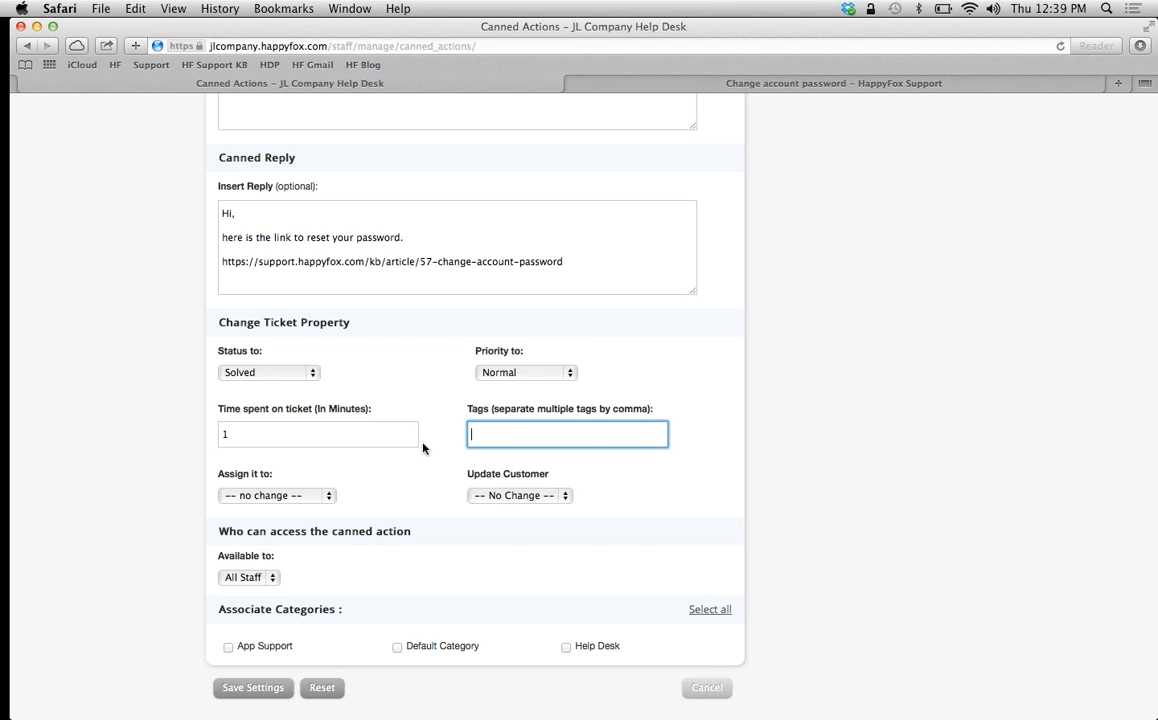
mouse_move(723, 417)
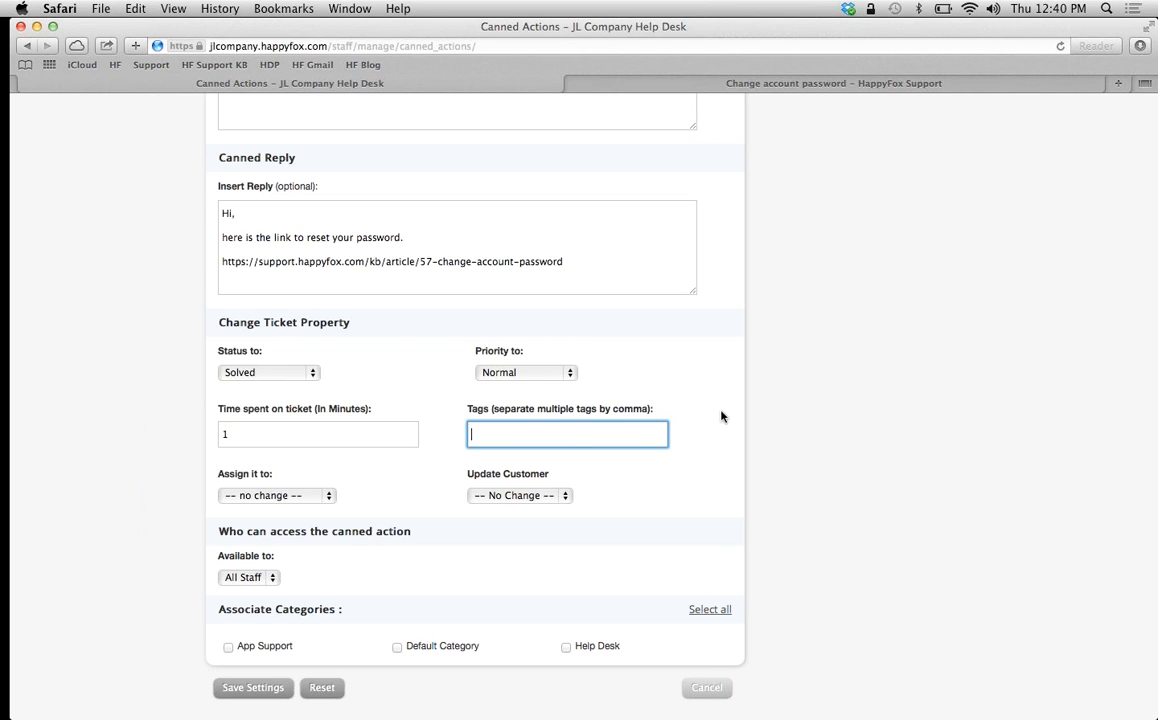
text(Password_reset)
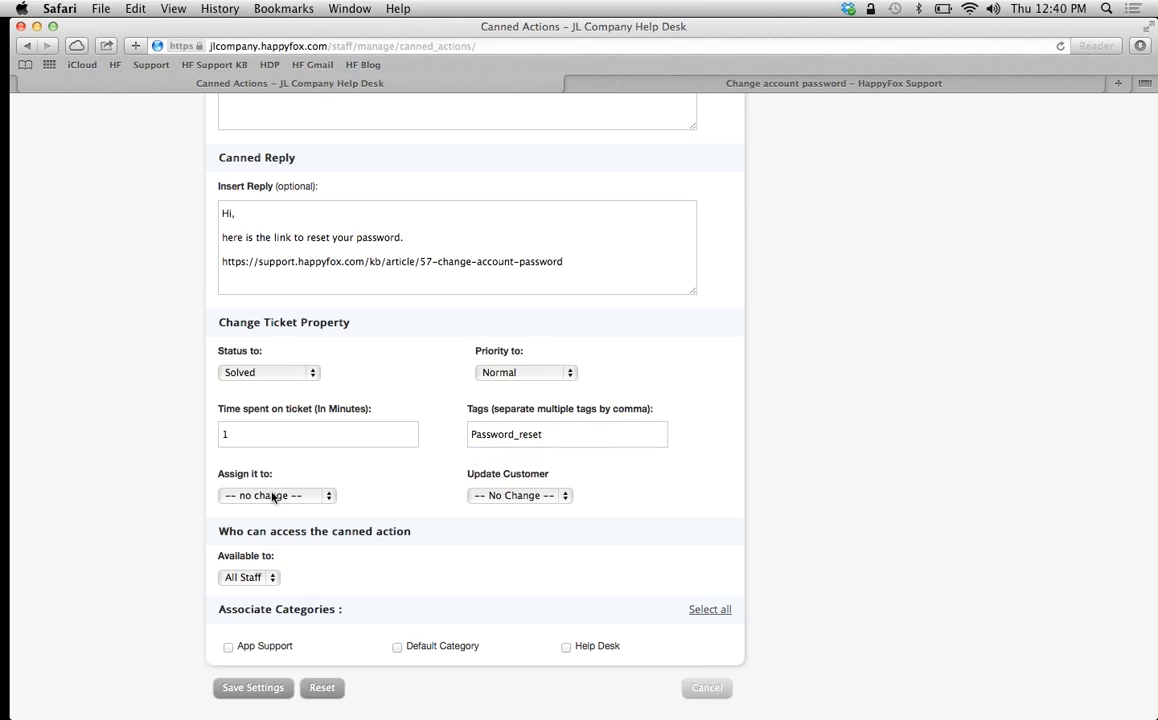
mouse_move(294, 505)
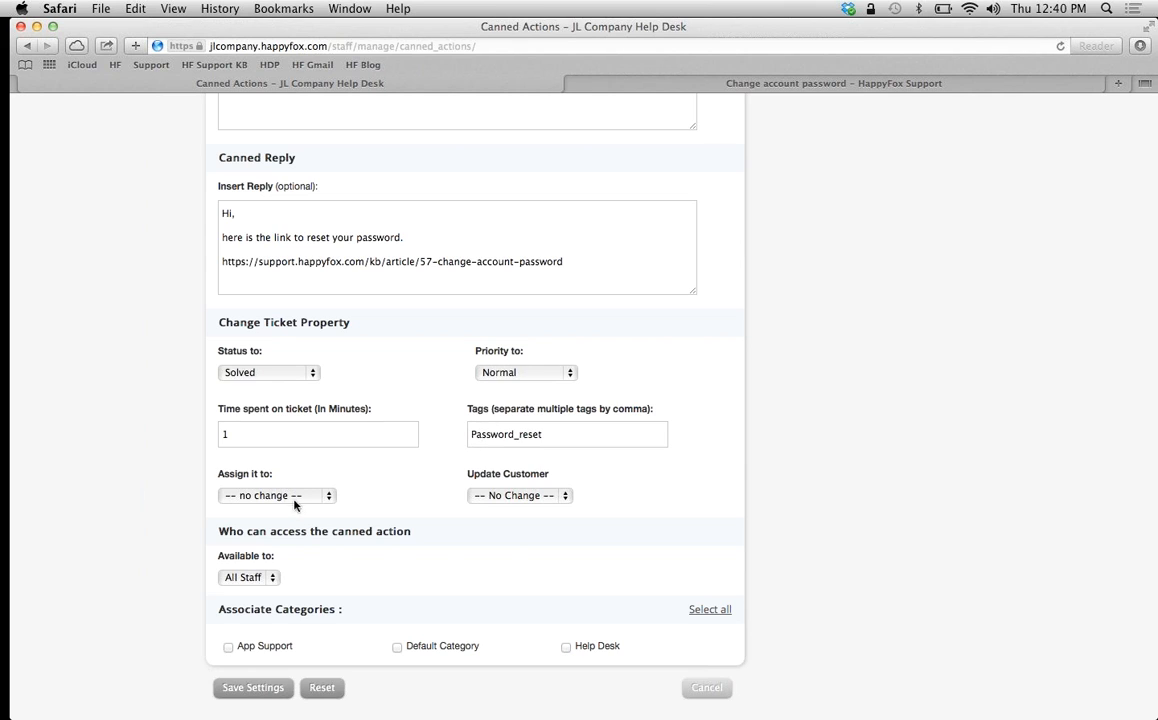
Set Update Customer to Yes for the canned action.
click(277, 495)
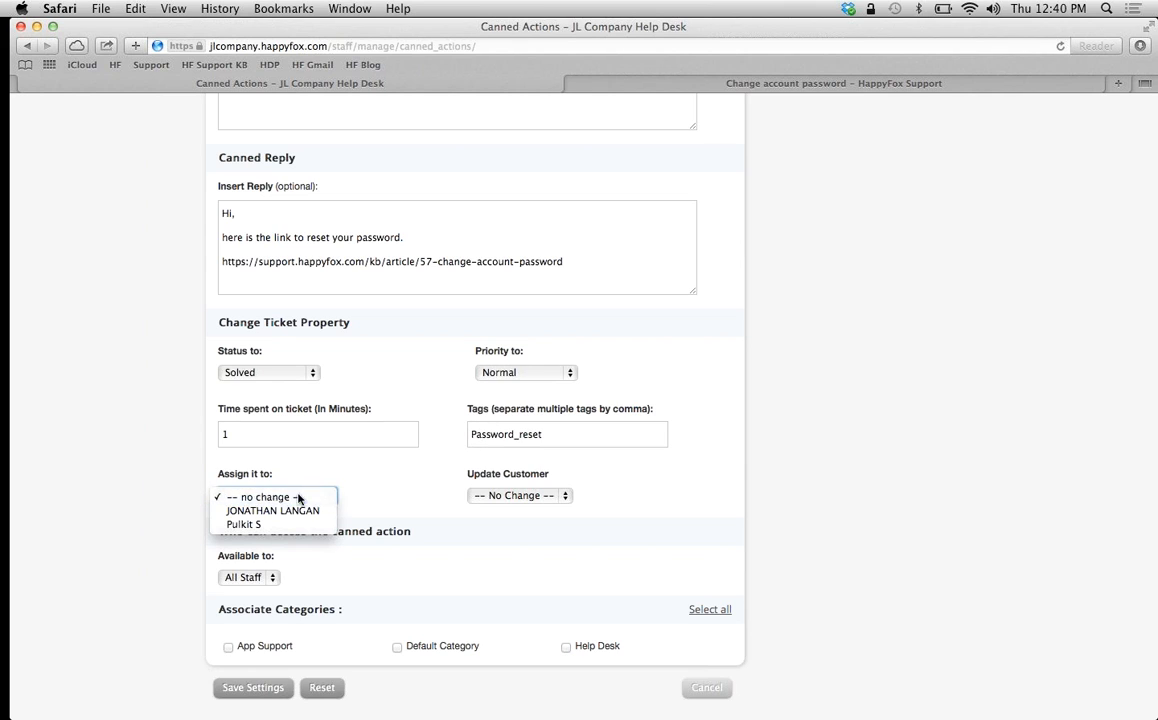
mouse_move(277, 497)
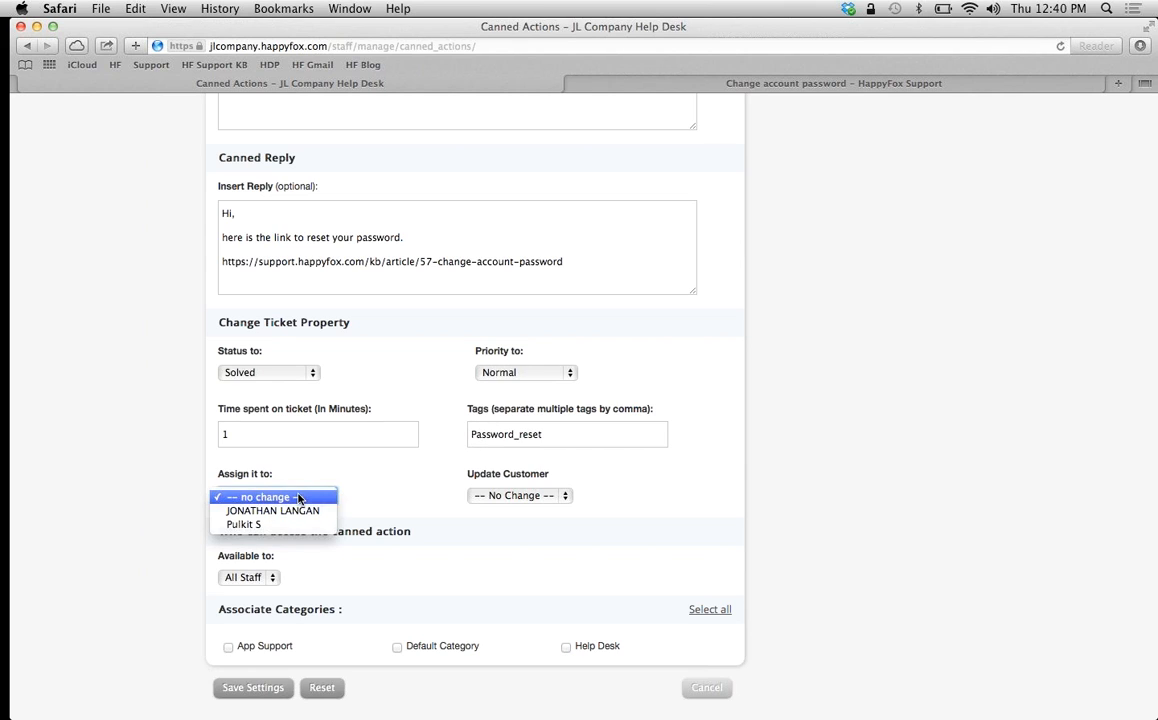
click(518, 495)
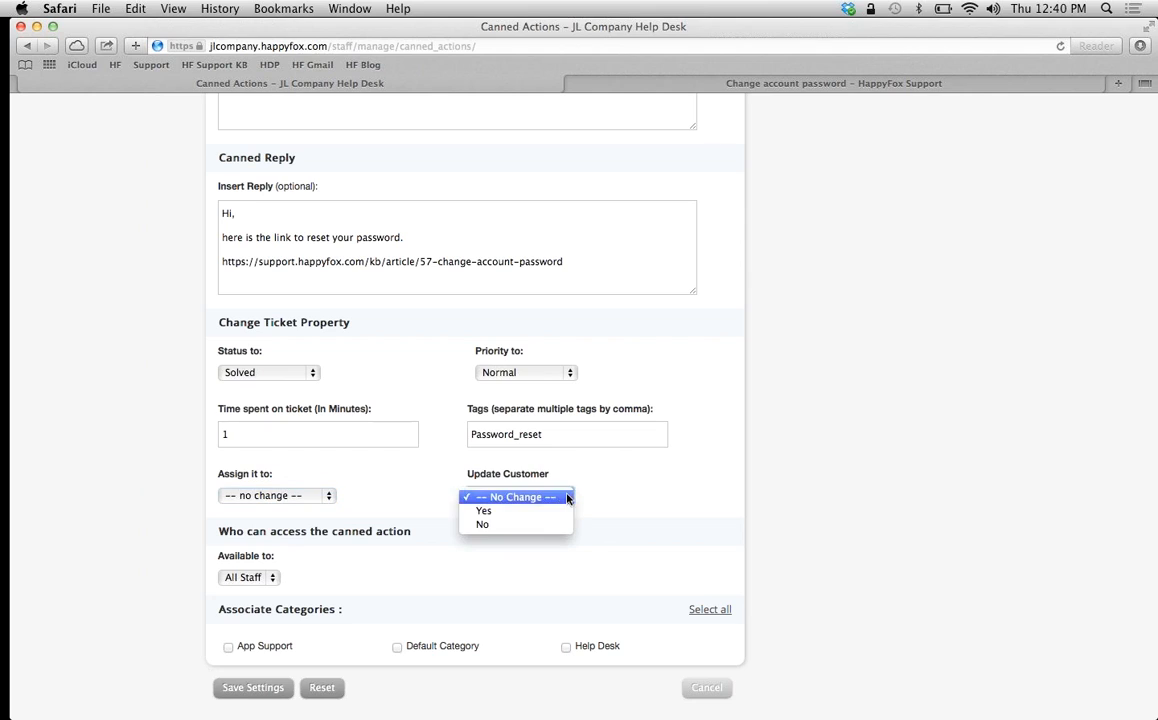
click(483, 510)
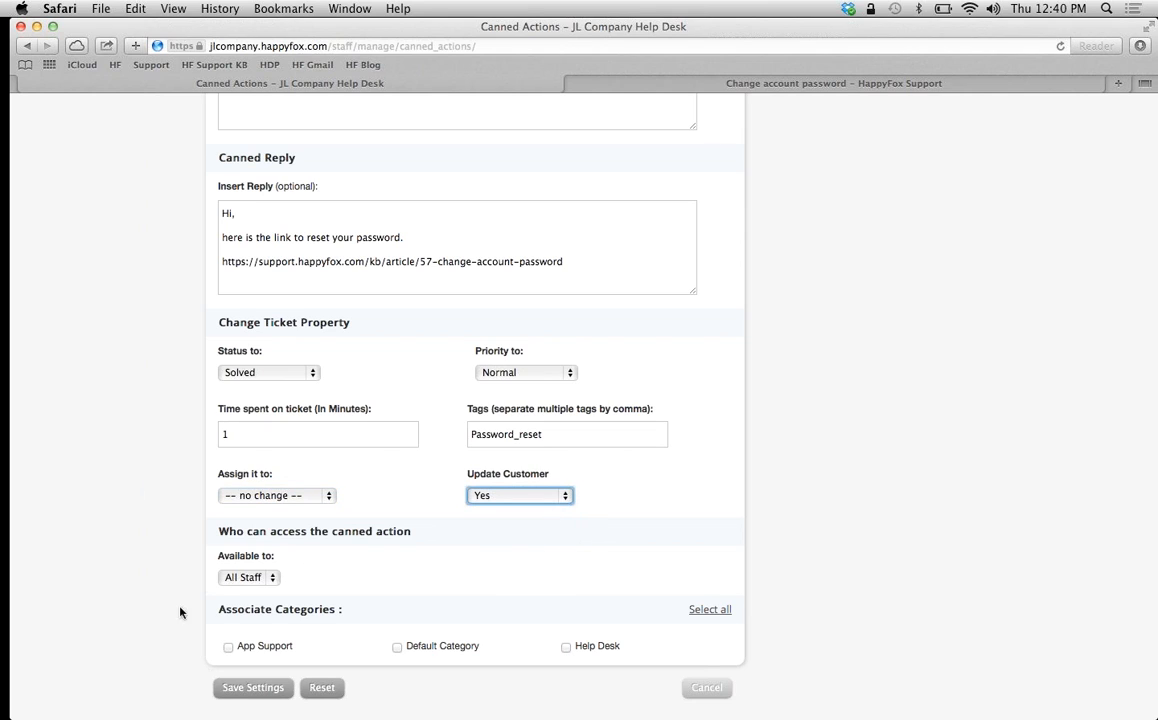
Keep availability as All Staff and tick the App Support and Help Desk categories.
click(248, 577)
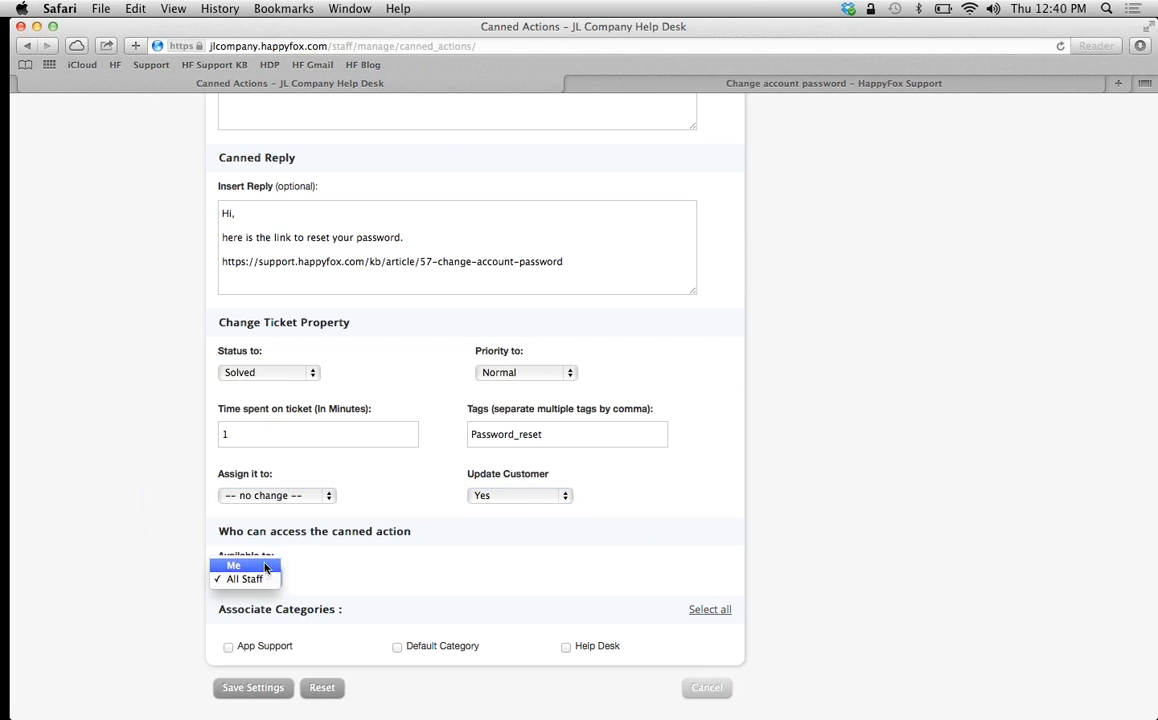
click(245, 579)
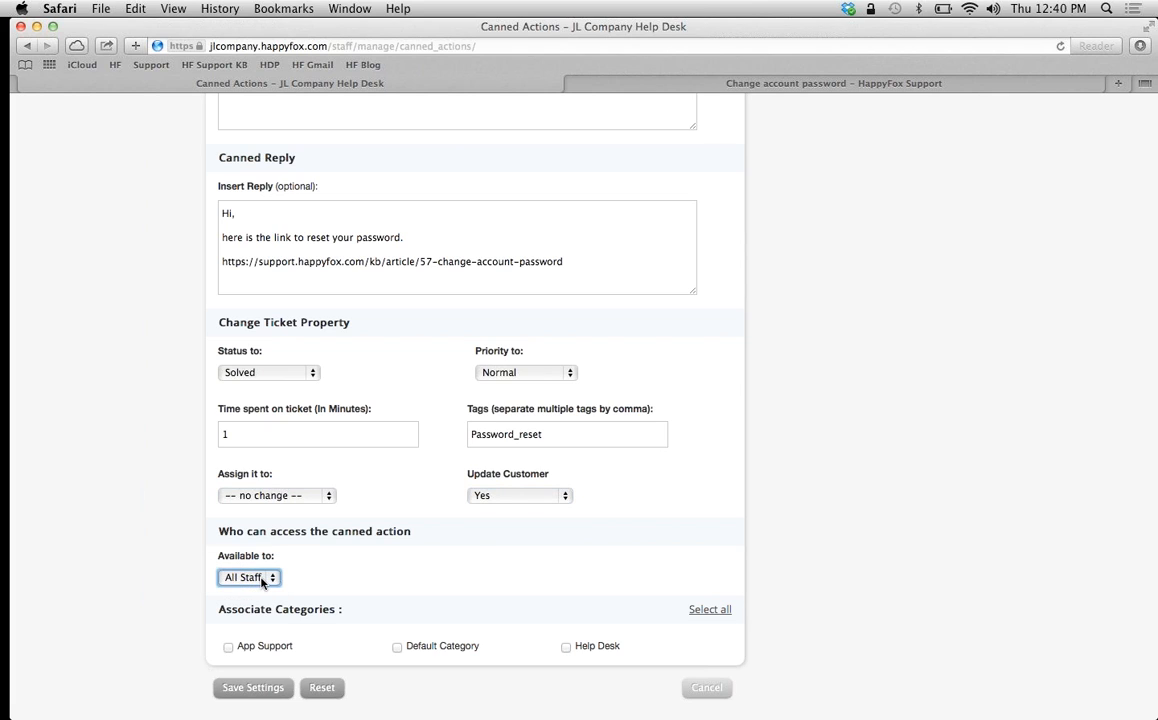
scroll(down, 3)
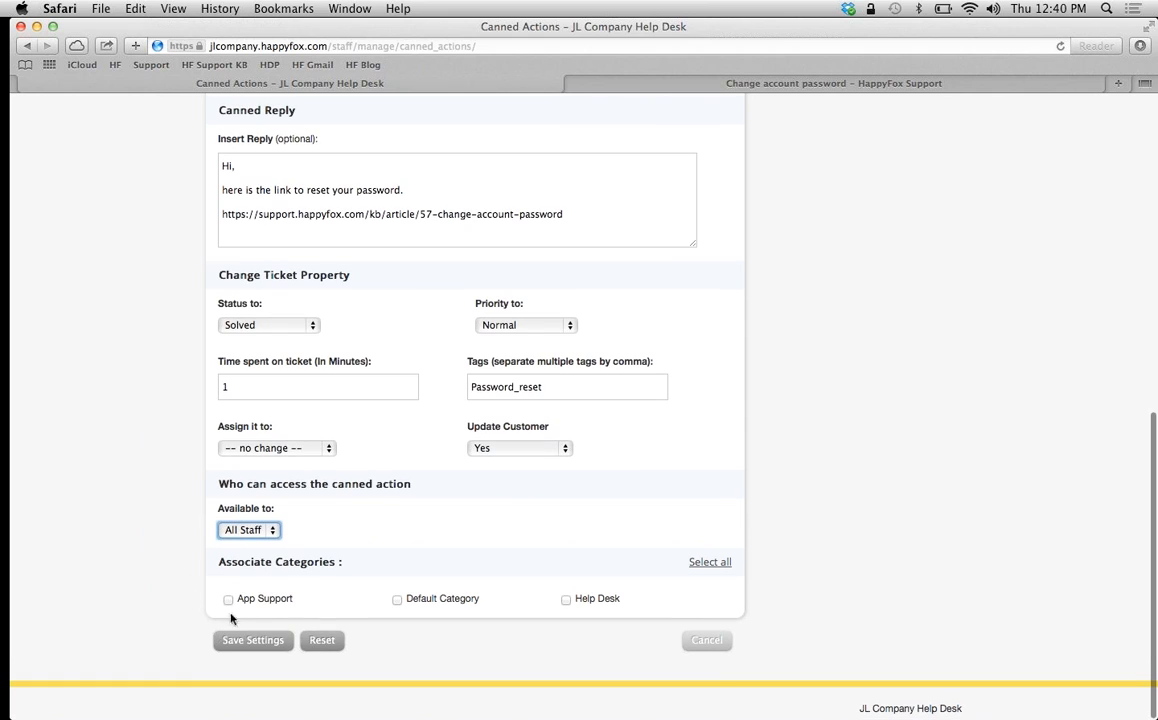
click(228, 598)
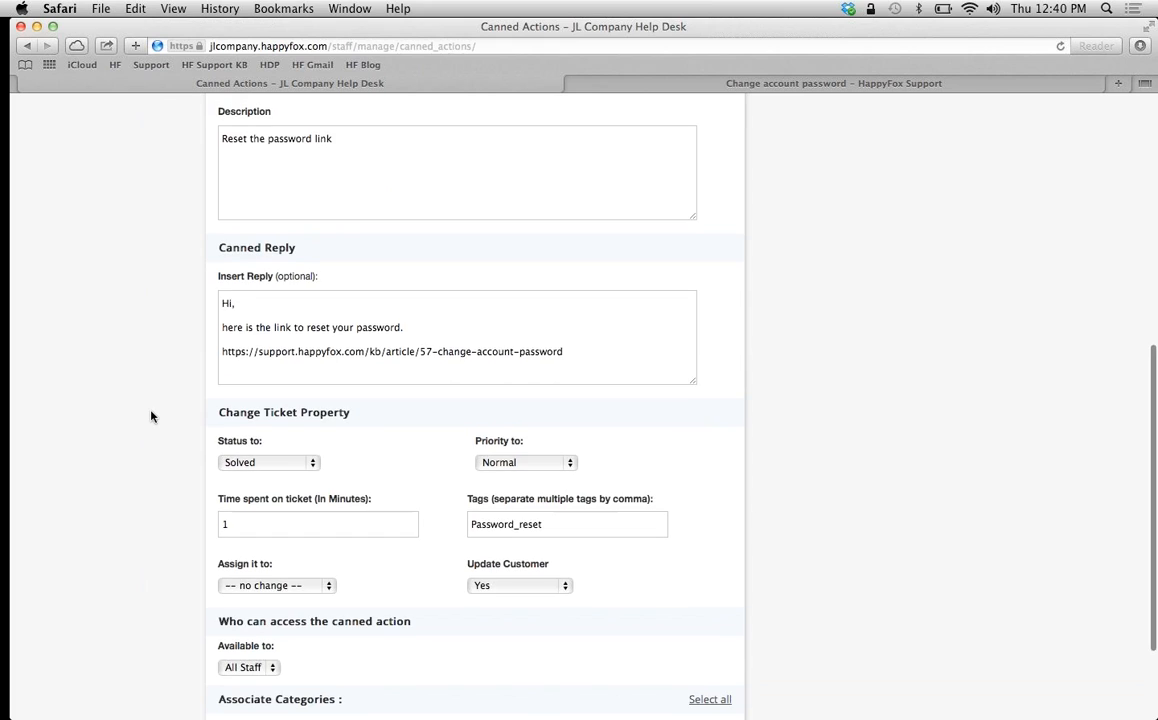
scroll(down, 3)
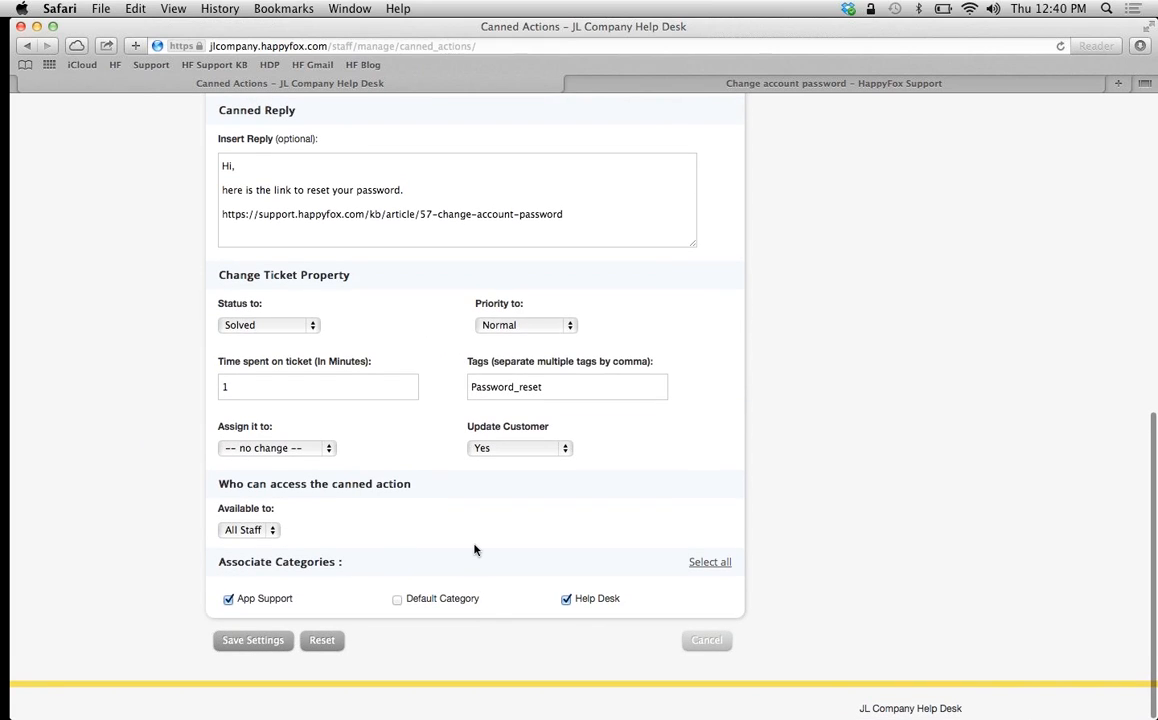
click(710, 561)
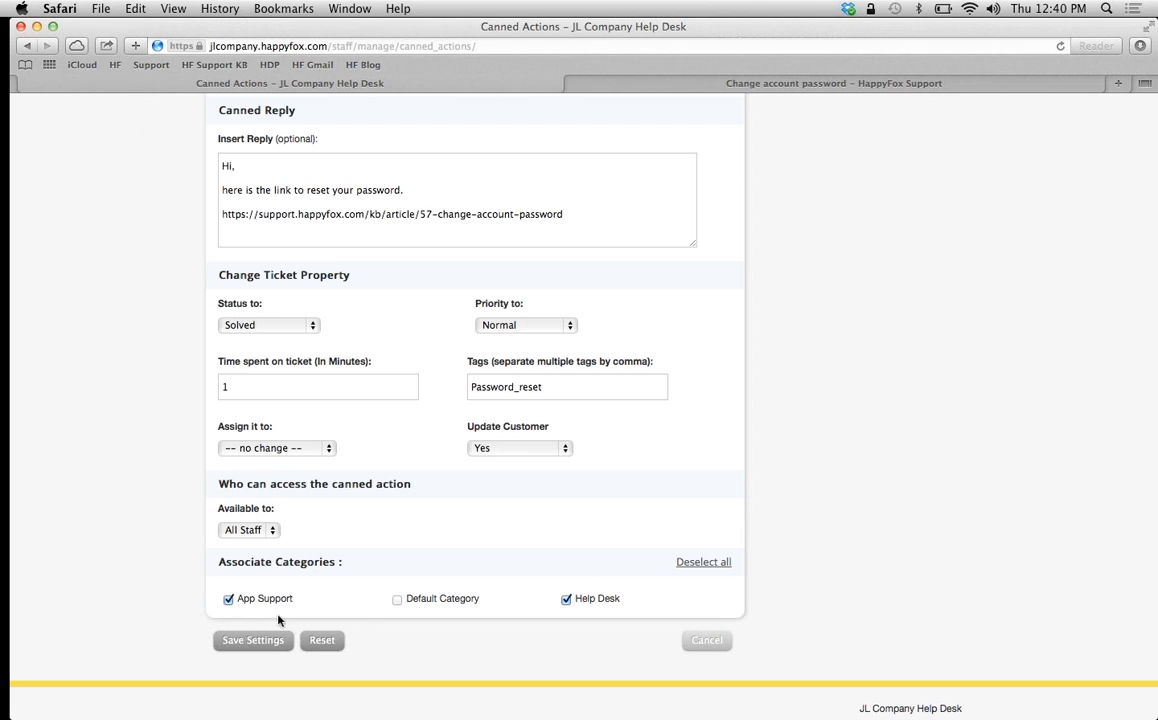
Save the Password Reset action, check its two categories, and go to Pending tickets.
click(253, 640)
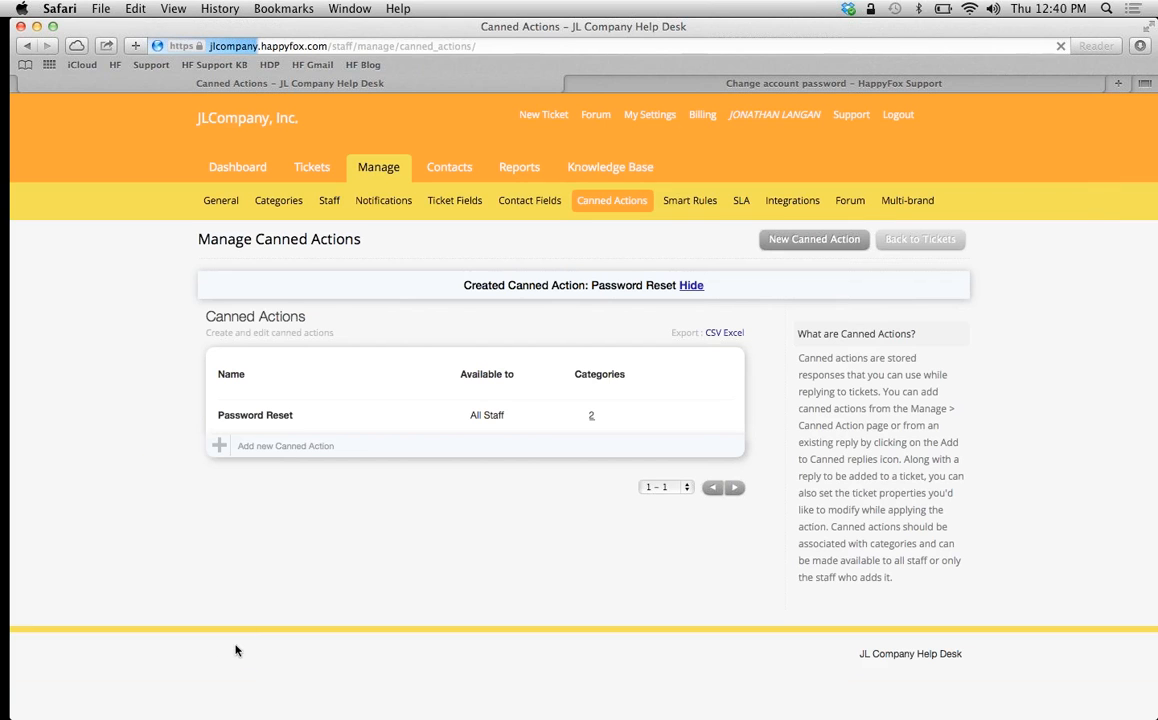
mouse_move(190, 420)
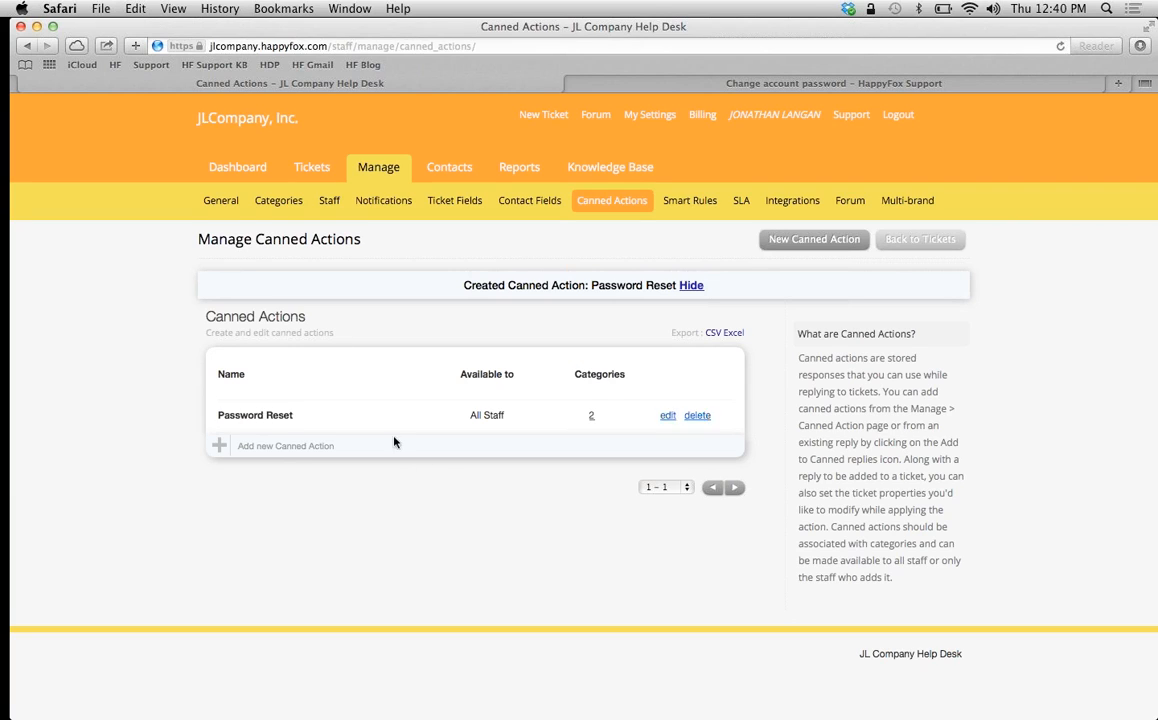
click(691, 285)
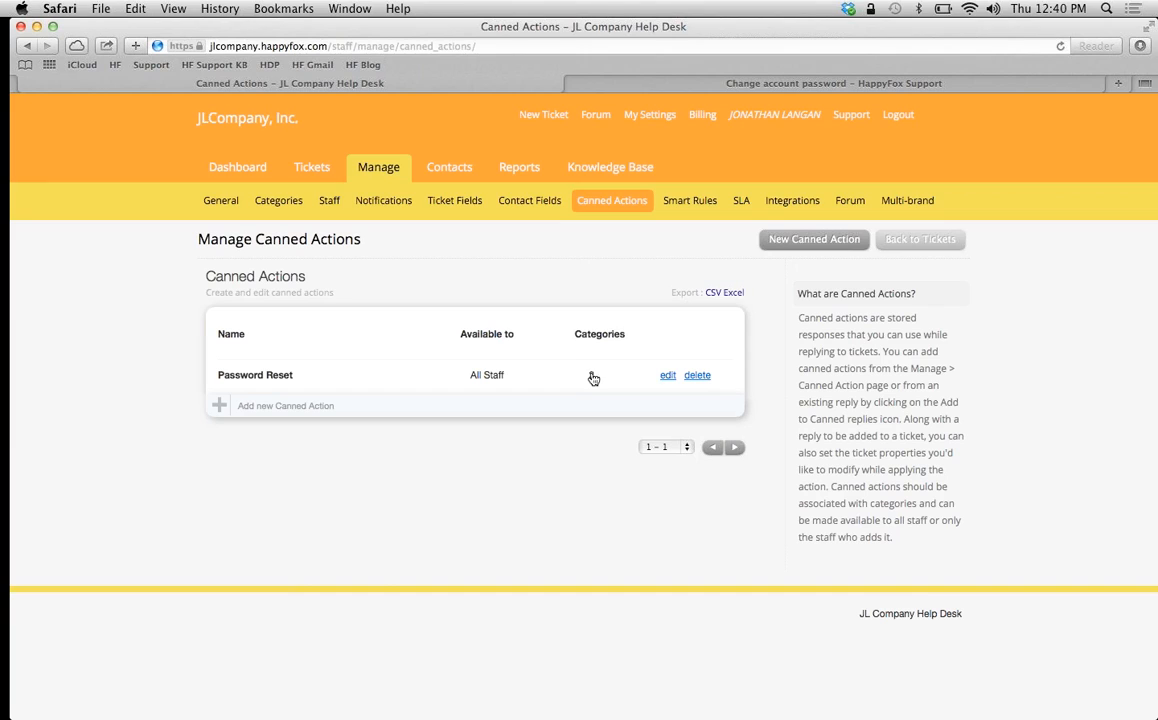
click(591, 375)
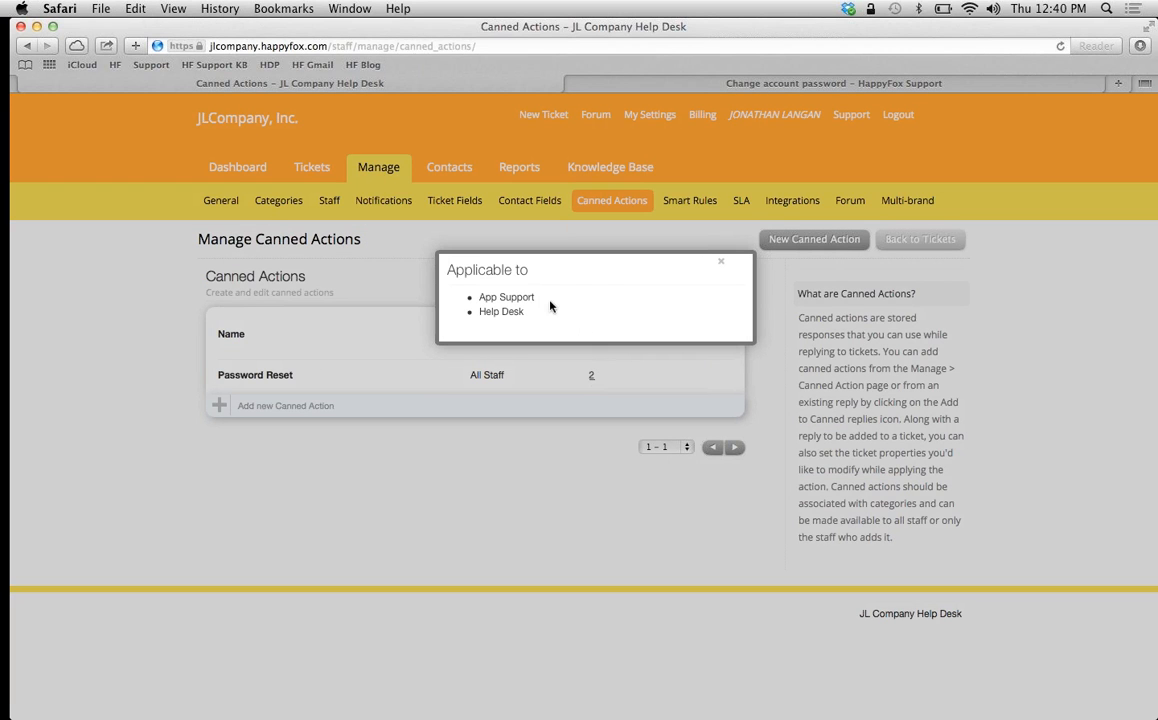
mouse_move(701, 263)
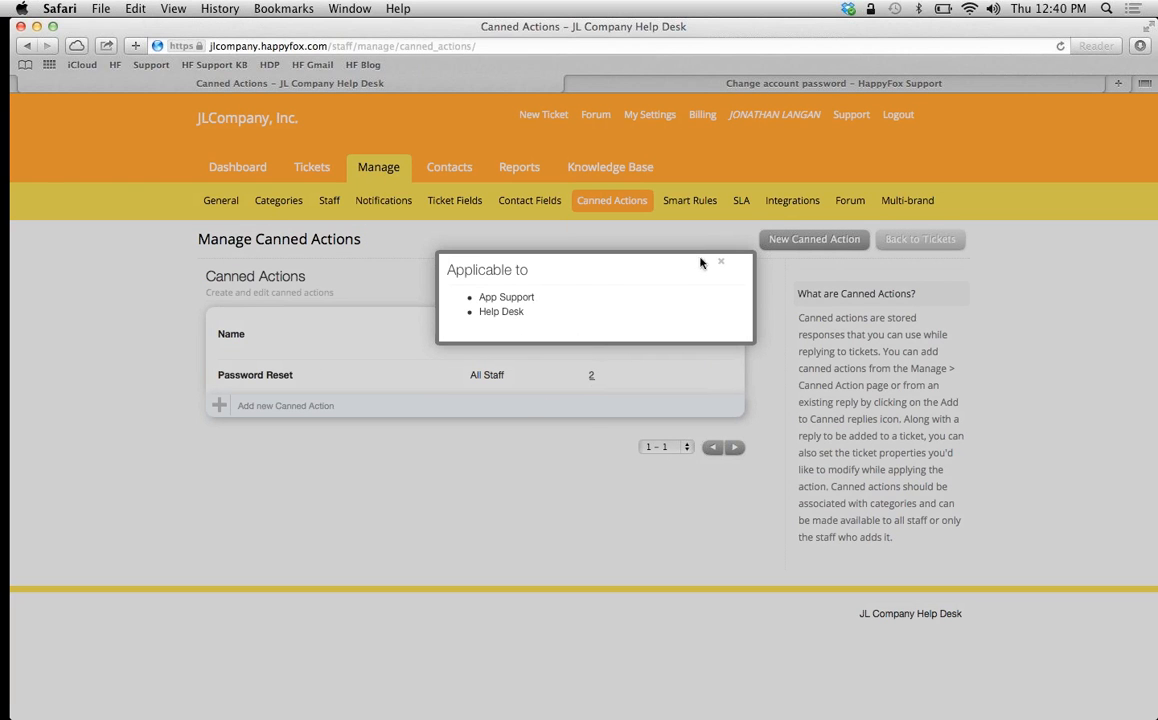
click(720, 262)
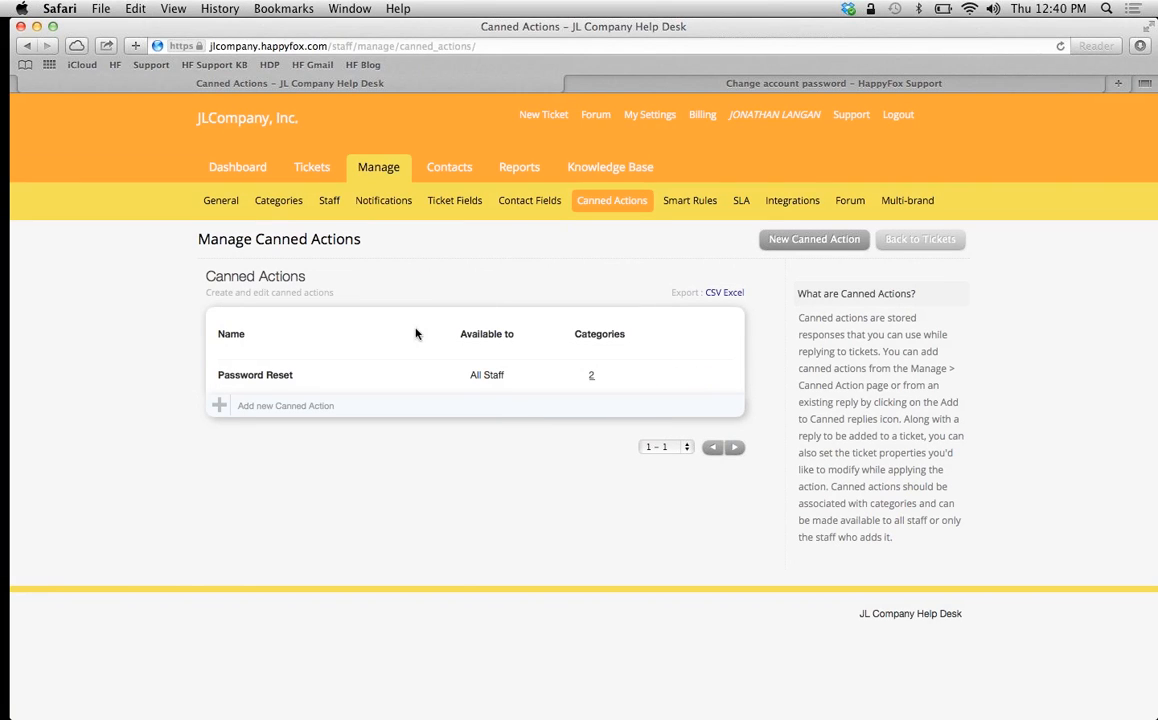
click(311, 167)
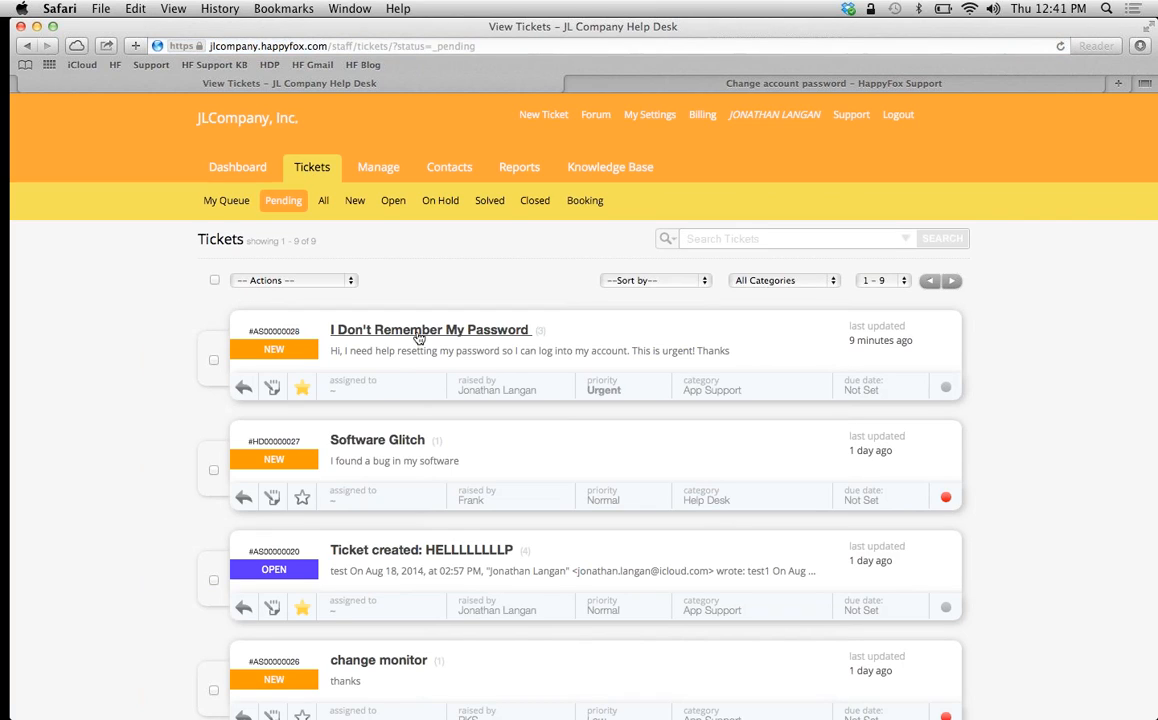
Apply Password Reset to the 'I Don't Remember My Password' ticket and submit the update.
click(429, 329)
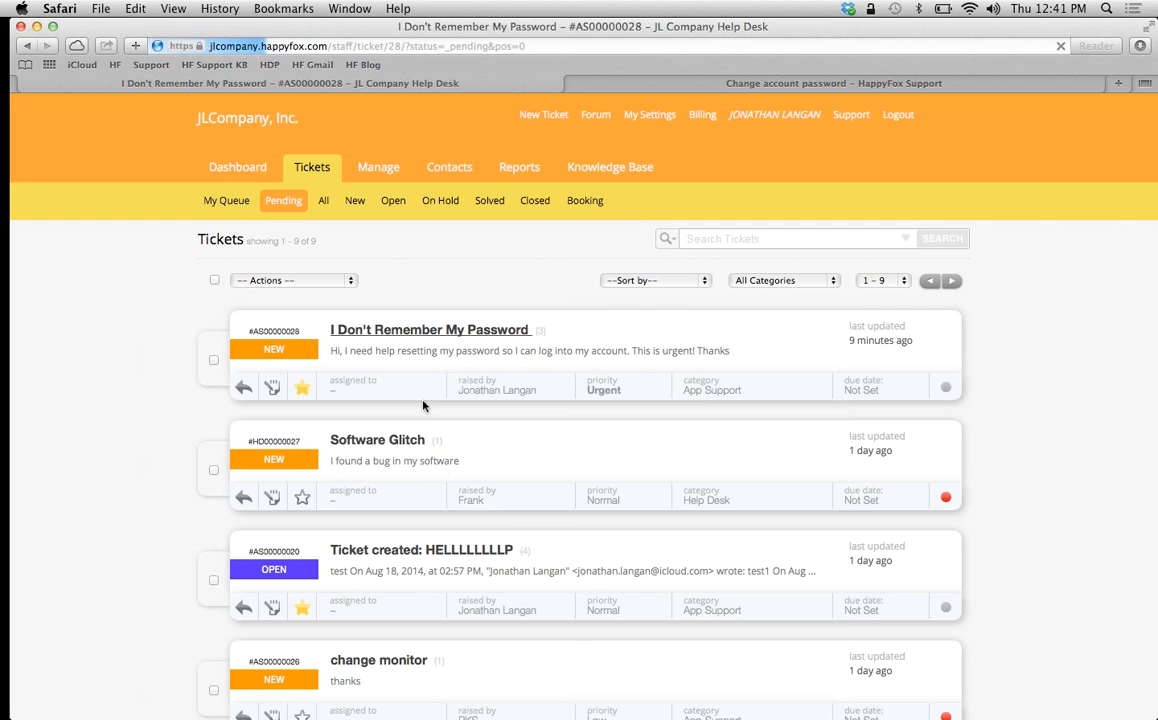
click(430, 329)
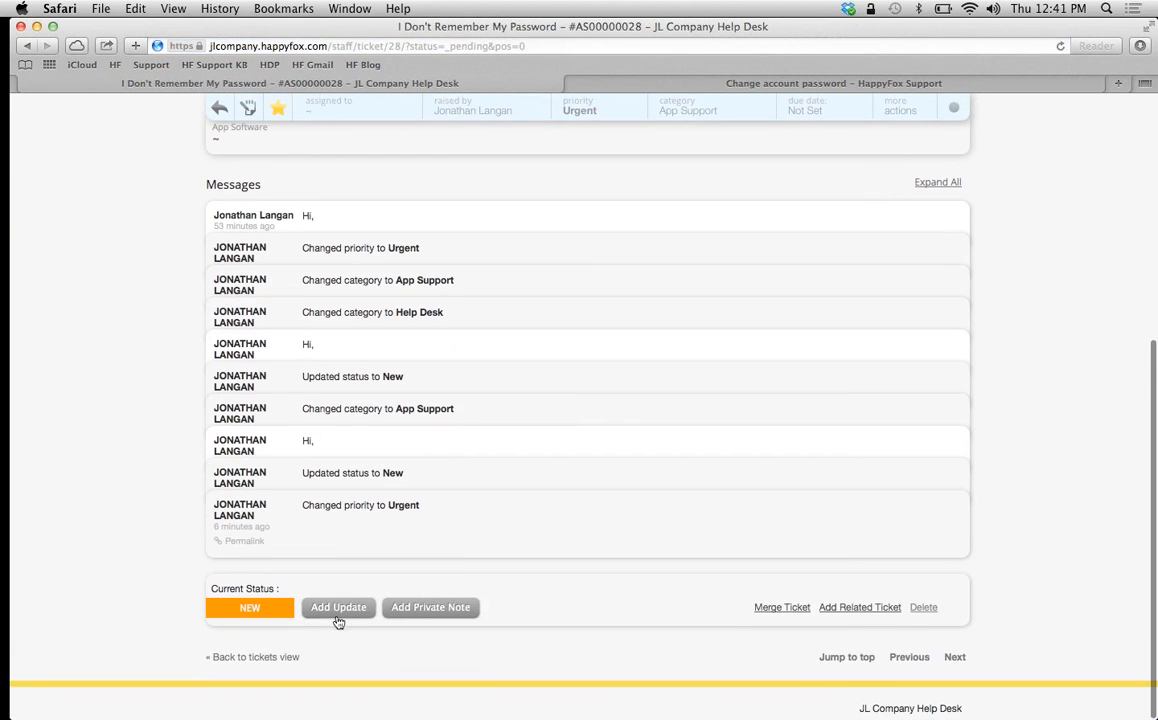
click(338, 607)
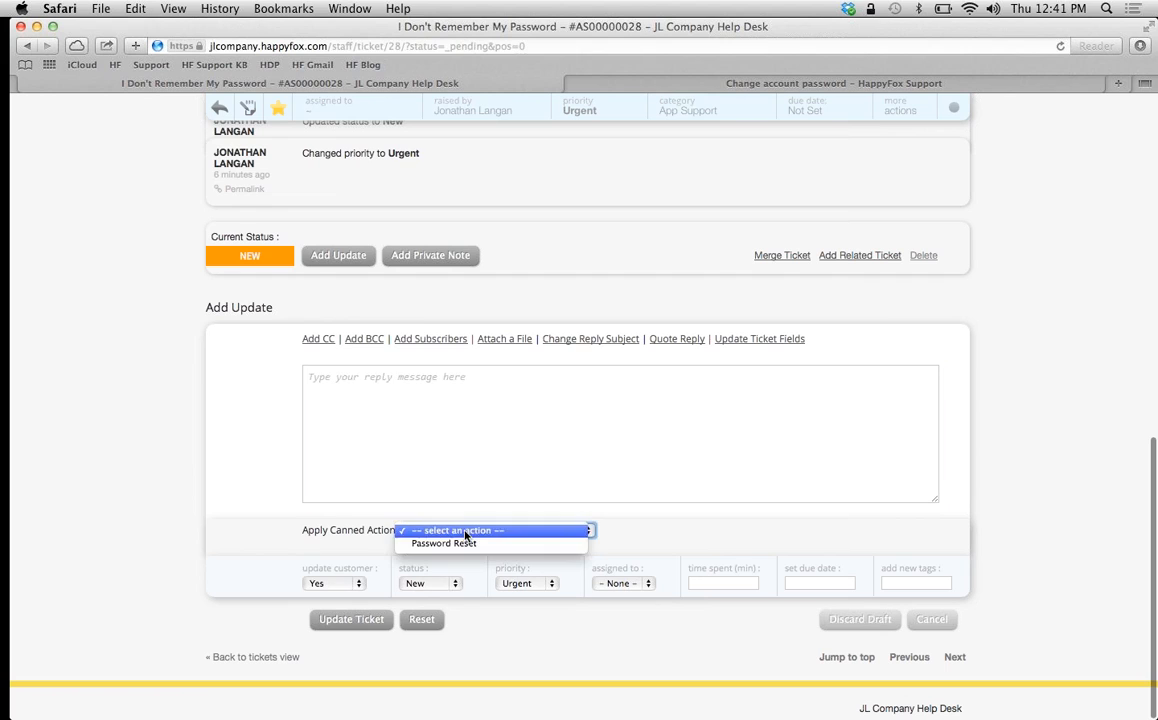
click(443, 543)
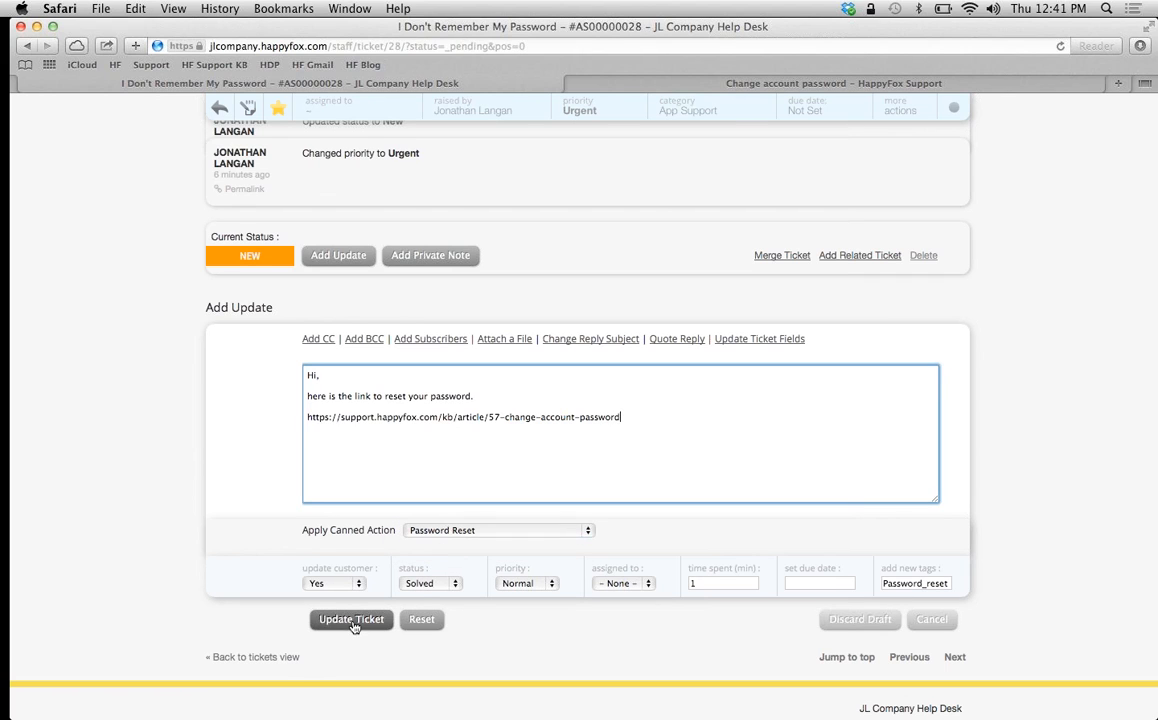
click(350, 619)
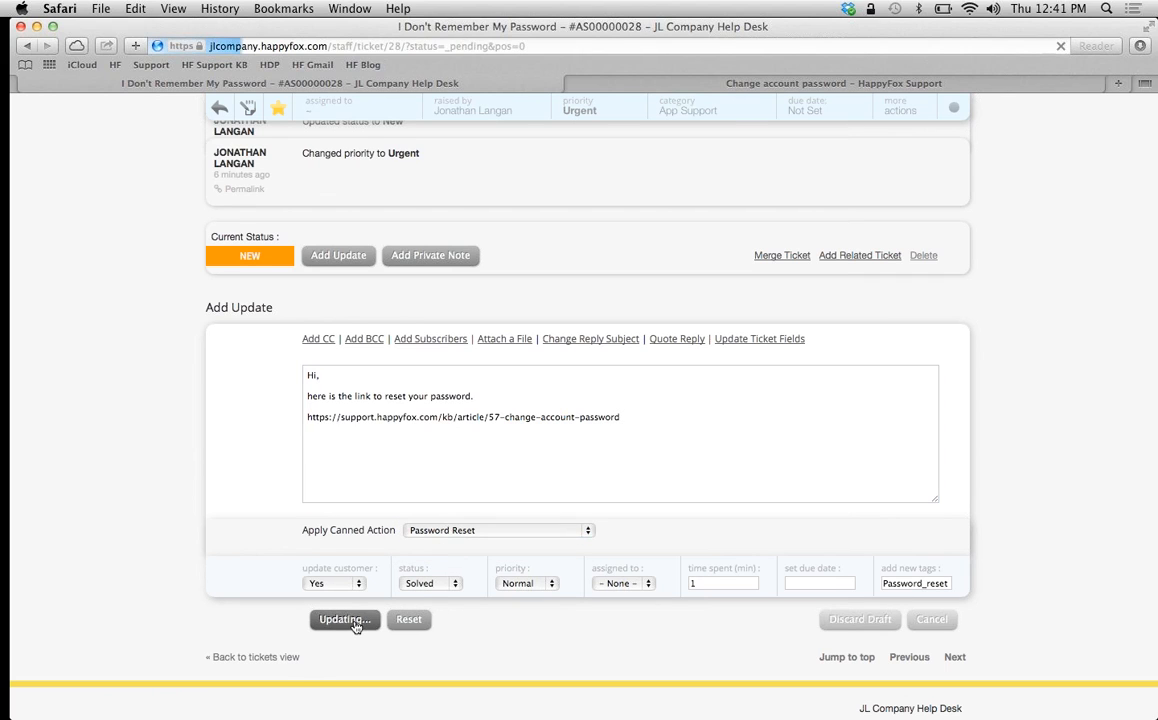
click(344, 619)
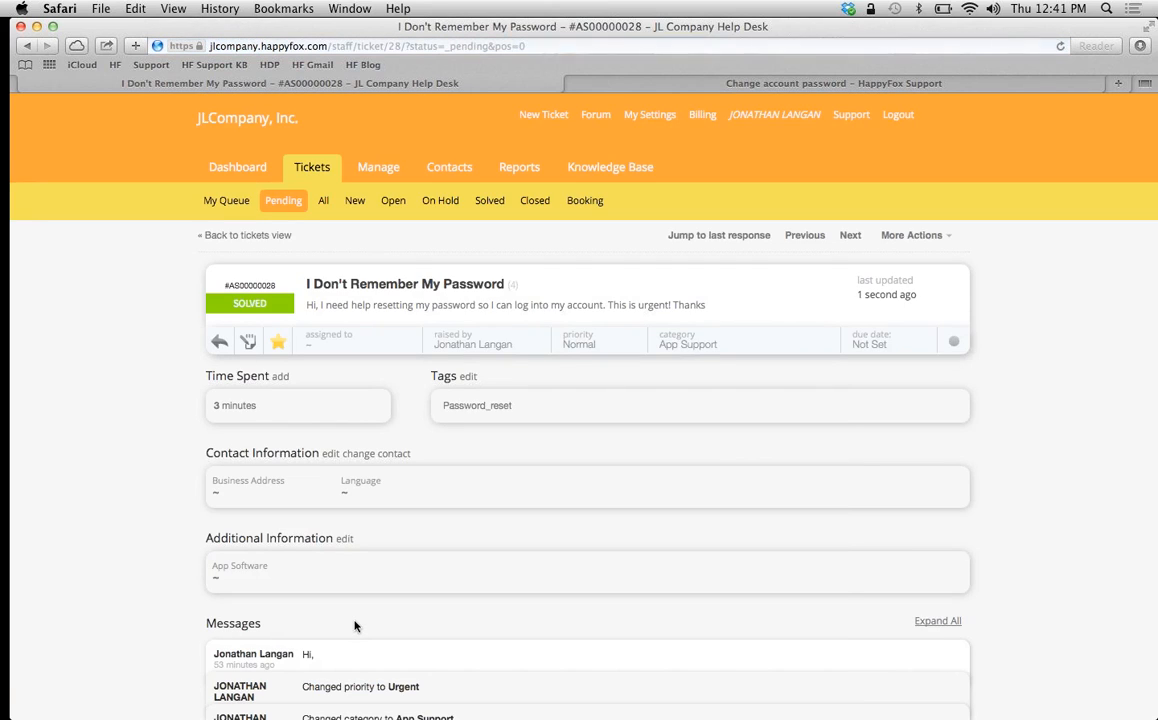
mouse_move(270, 298)
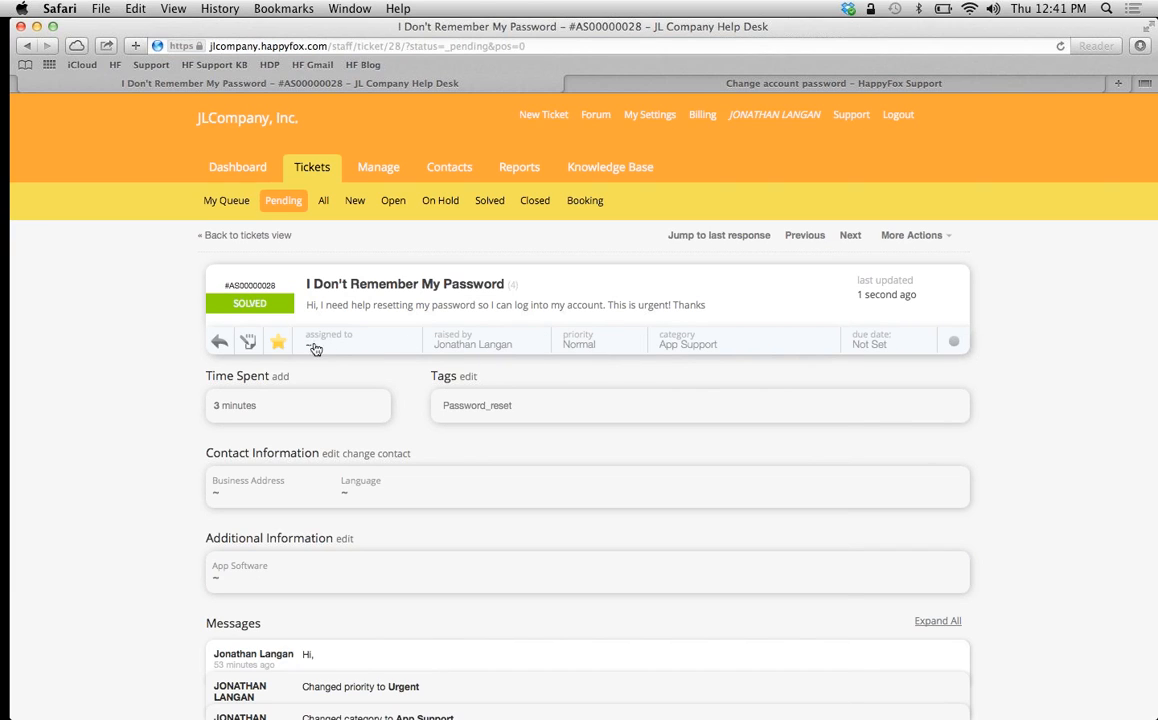
mouse_move(330, 352)
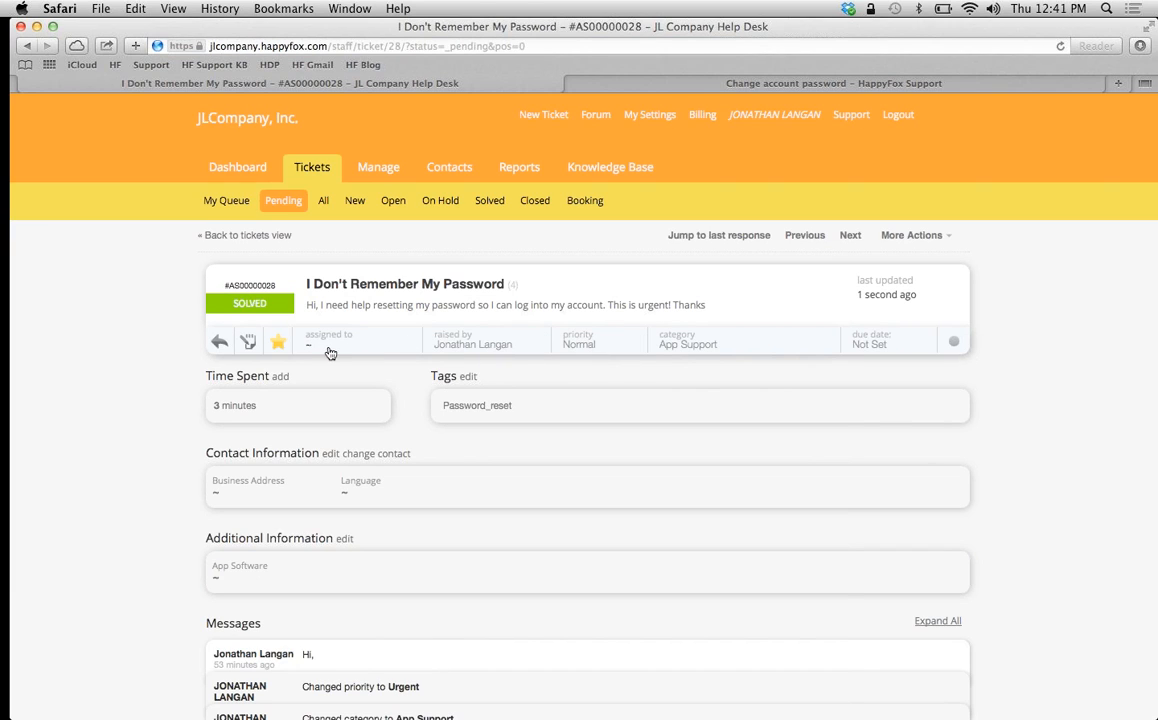
mouse_move(462, 352)
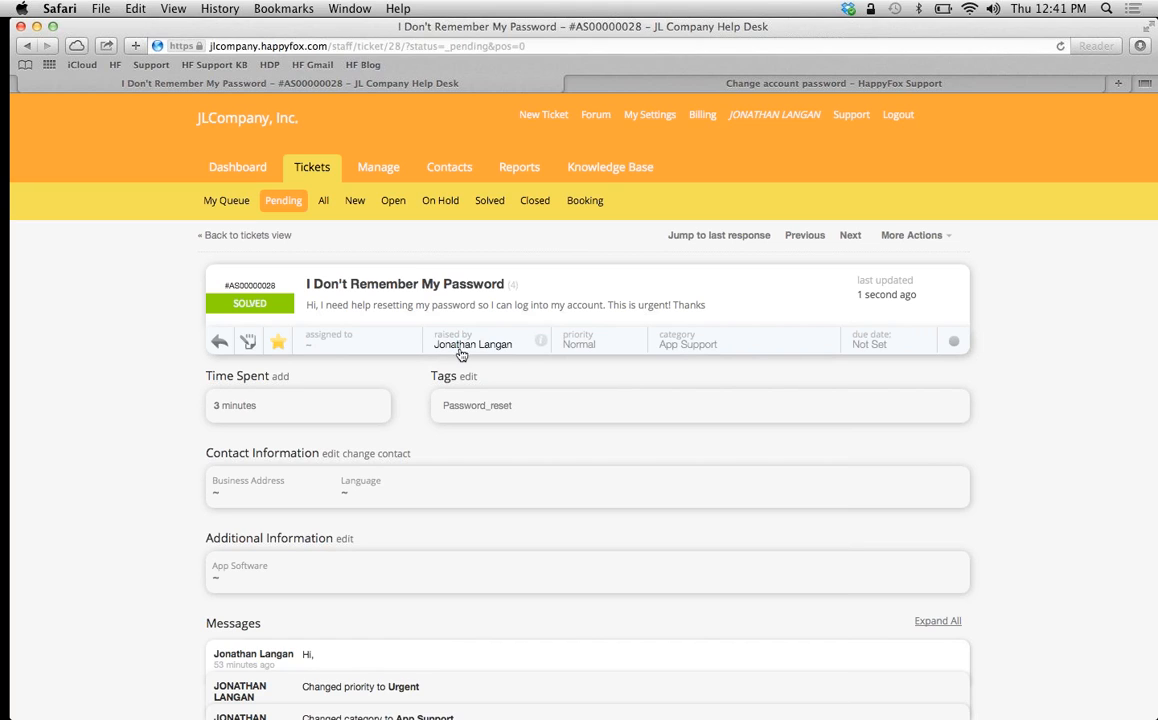
mouse_move(398, 319)
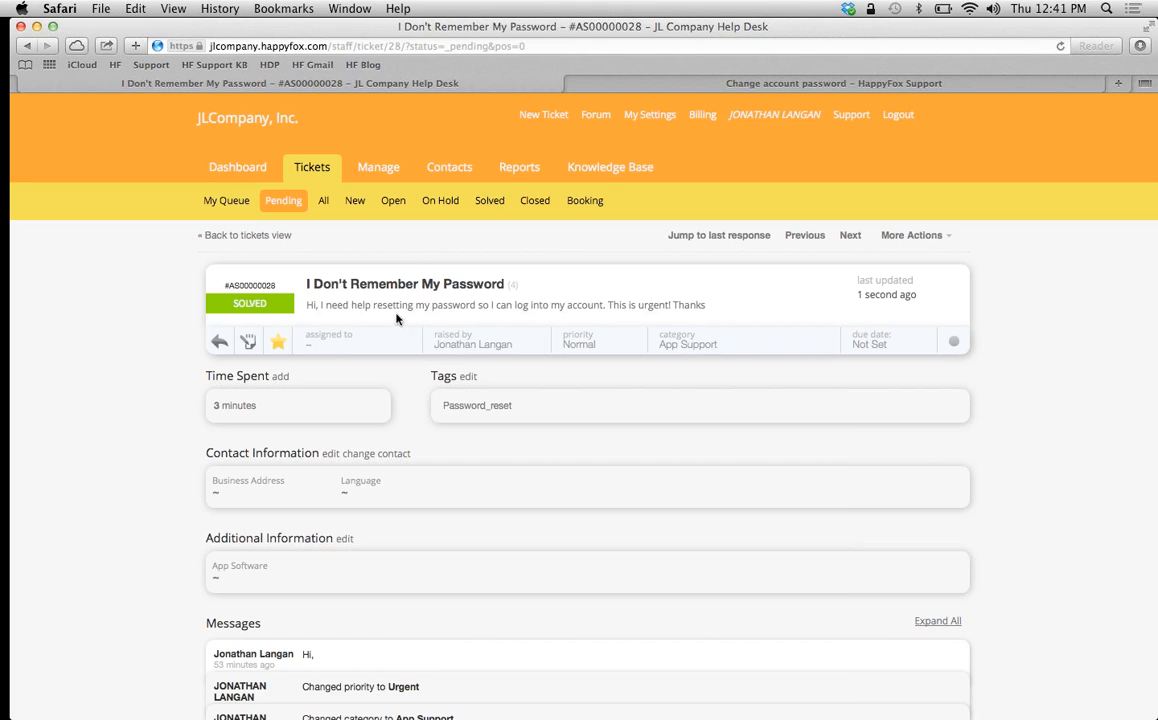
mouse_move(430, 505)
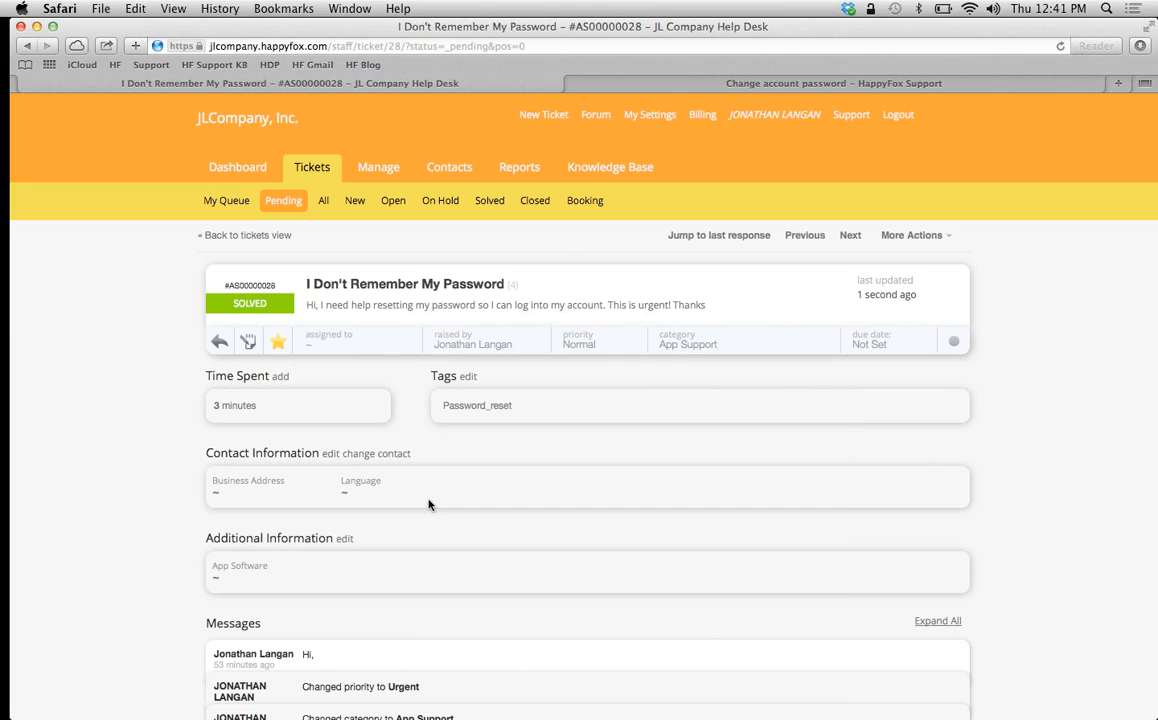